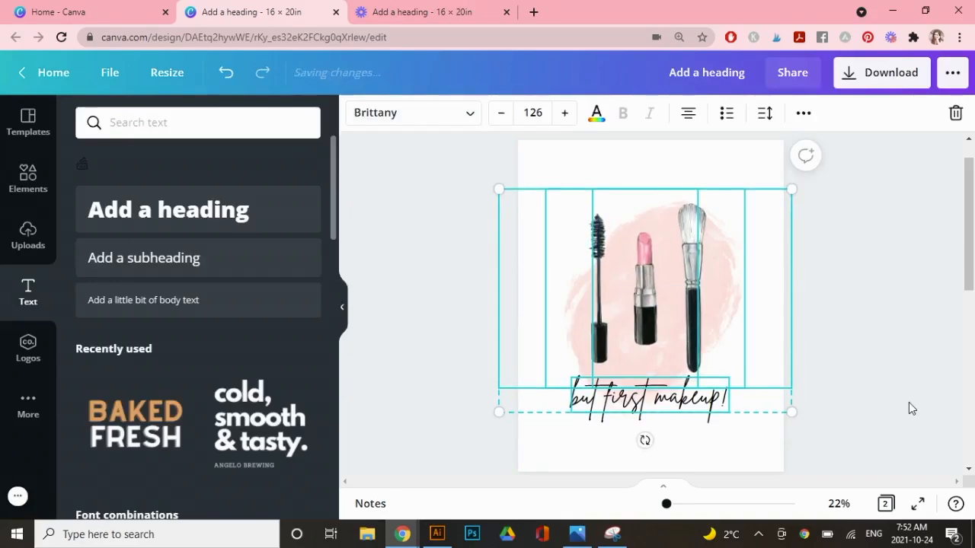
Switch browser tabs from the Canva makeup design to the fox poster, then to Creative Fabrica.
click(734, 12)
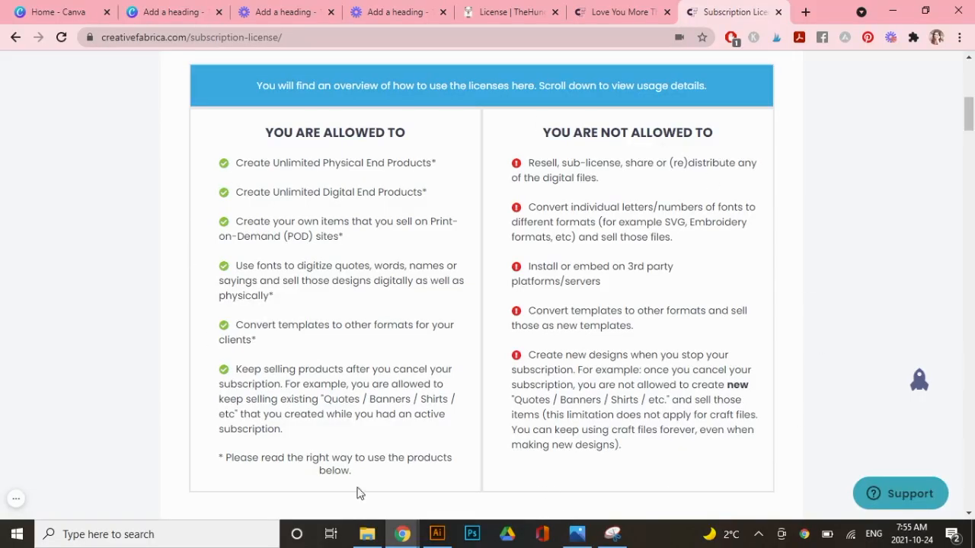
click(173, 12)
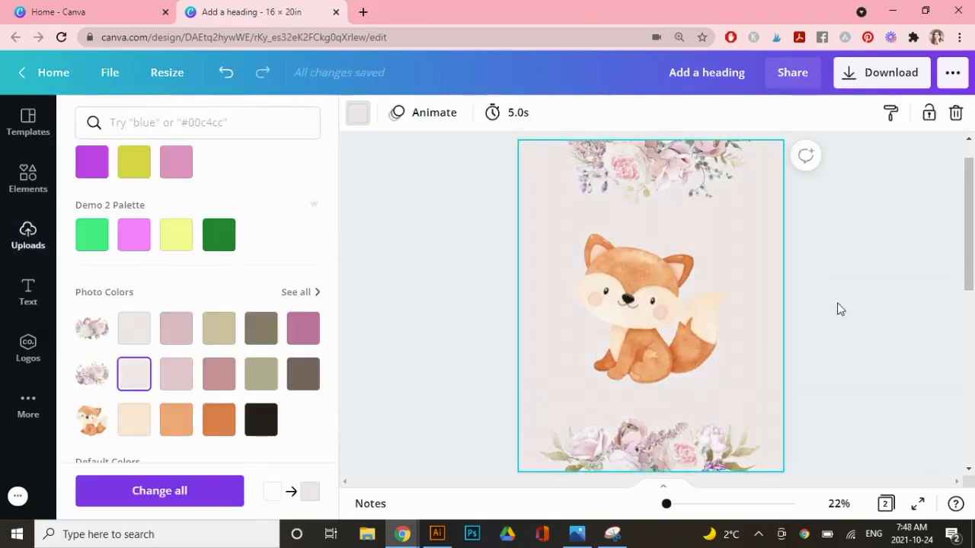
click(73, 12)
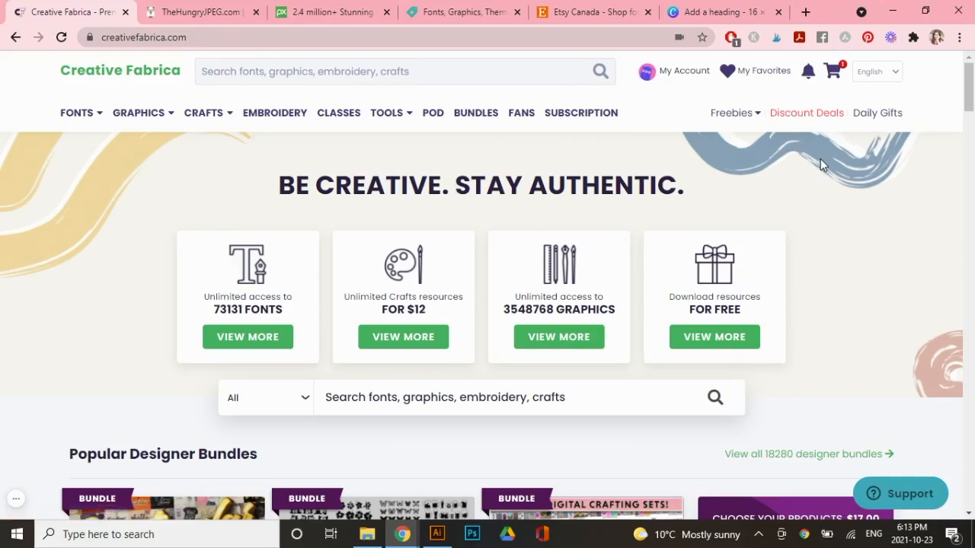
mouse_move(664, 109)
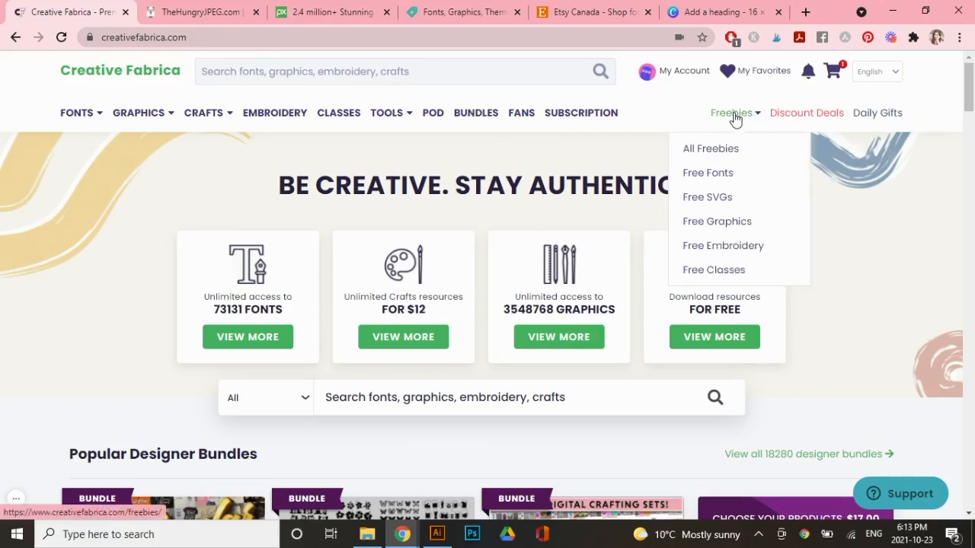
Browse All Freebies and open the Love You More Than Yesterday craft design.
click(710, 149)
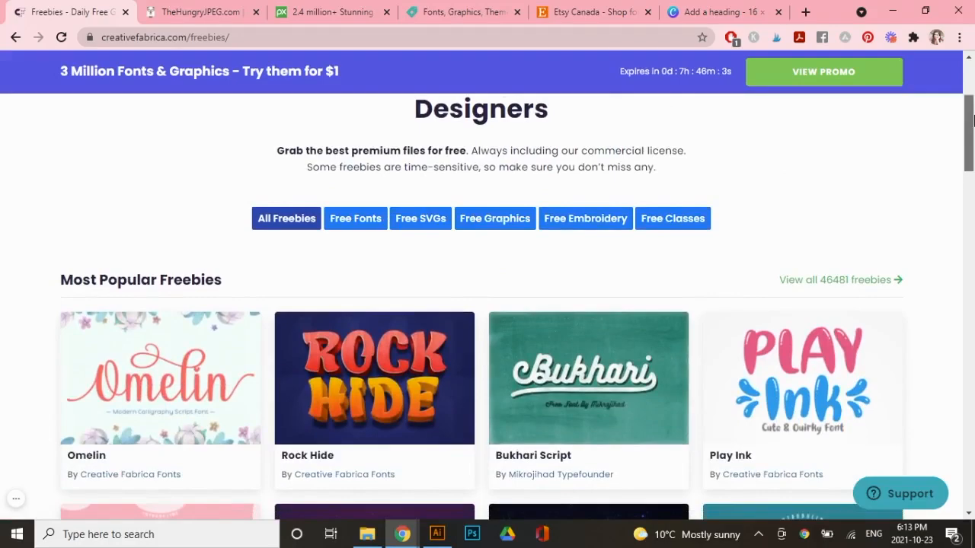
scroll(down, 3)
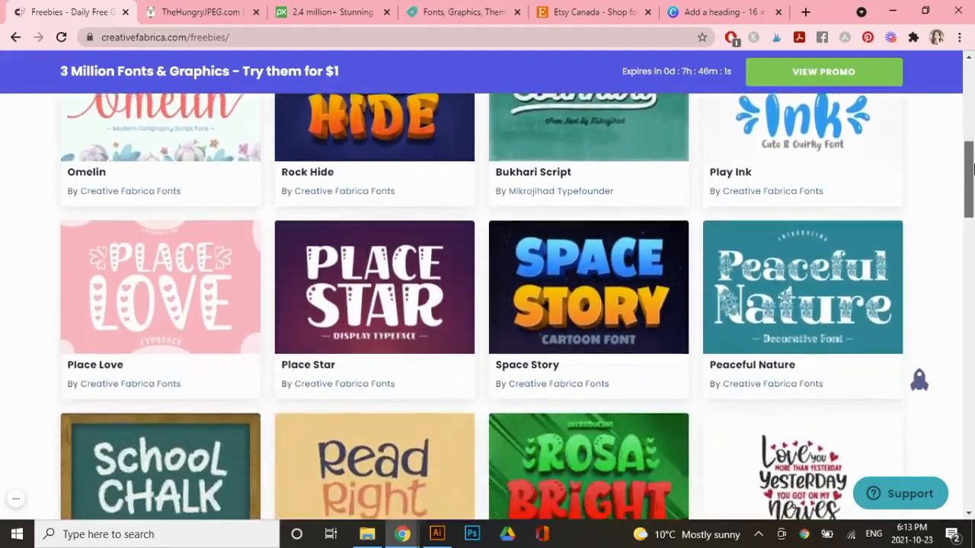
scroll(down, 3)
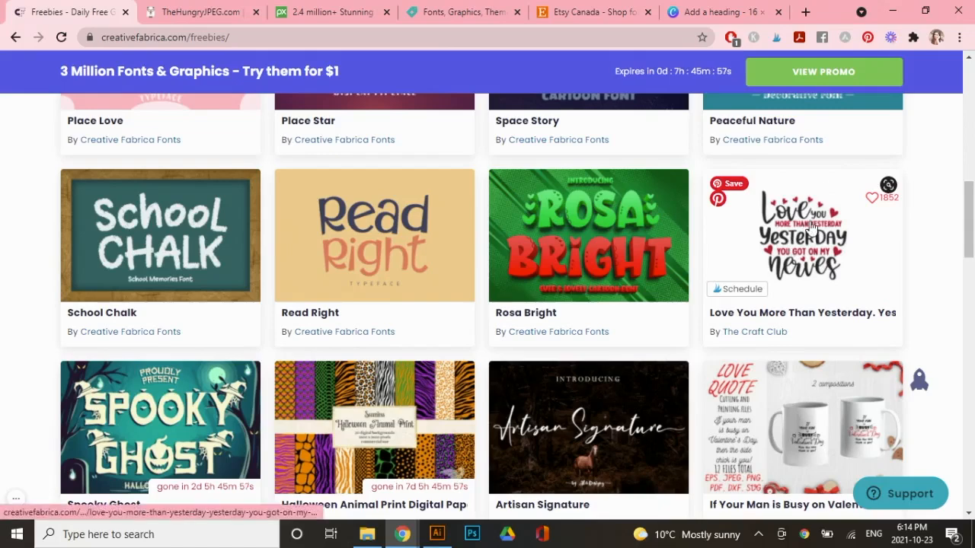
click(801, 235)
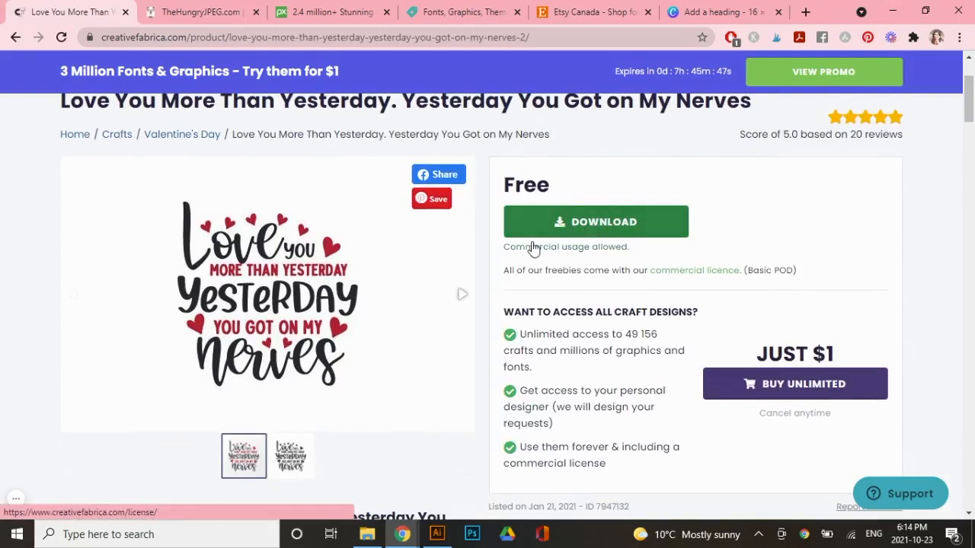
mouse_move(551, 254)
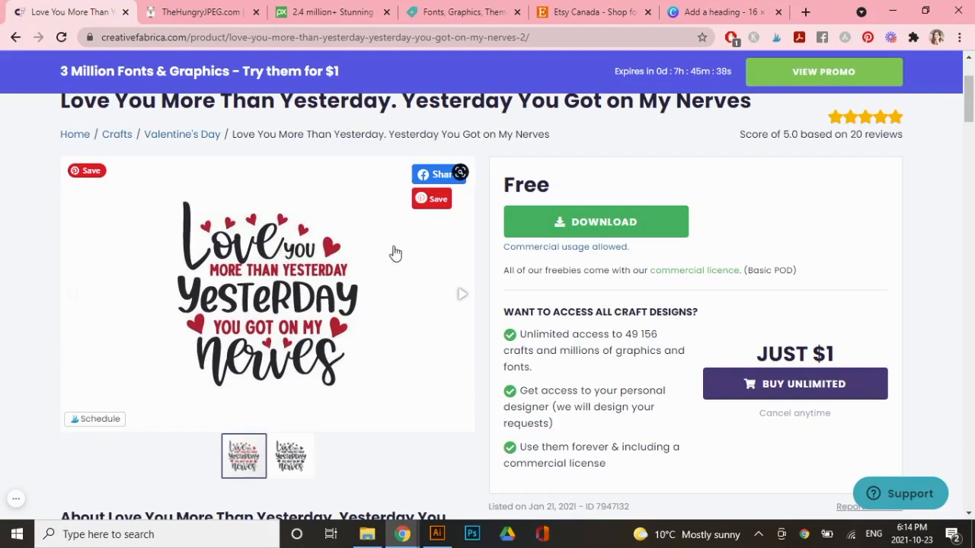
mouse_move(579, 252)
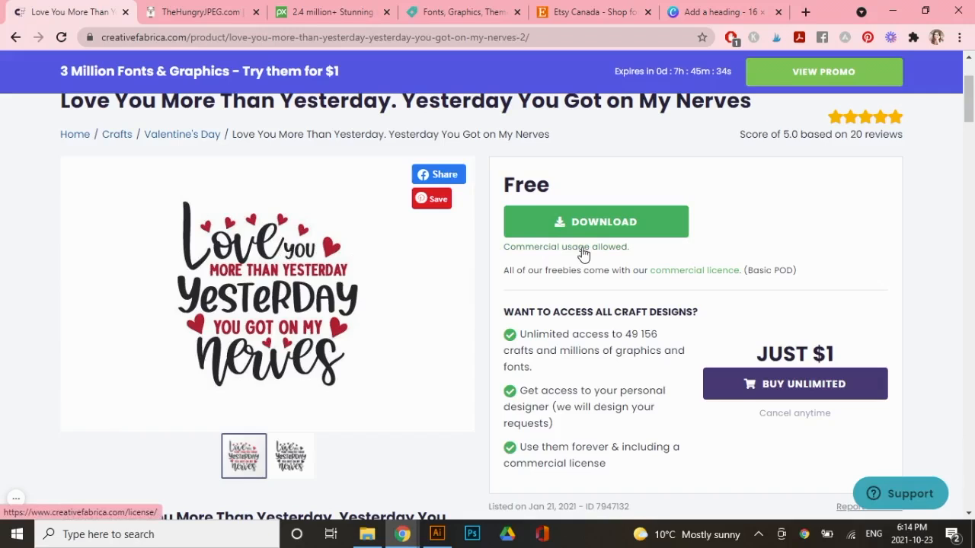
Follow the commercial licence link to the Subscription License summary.
click(694, 270)
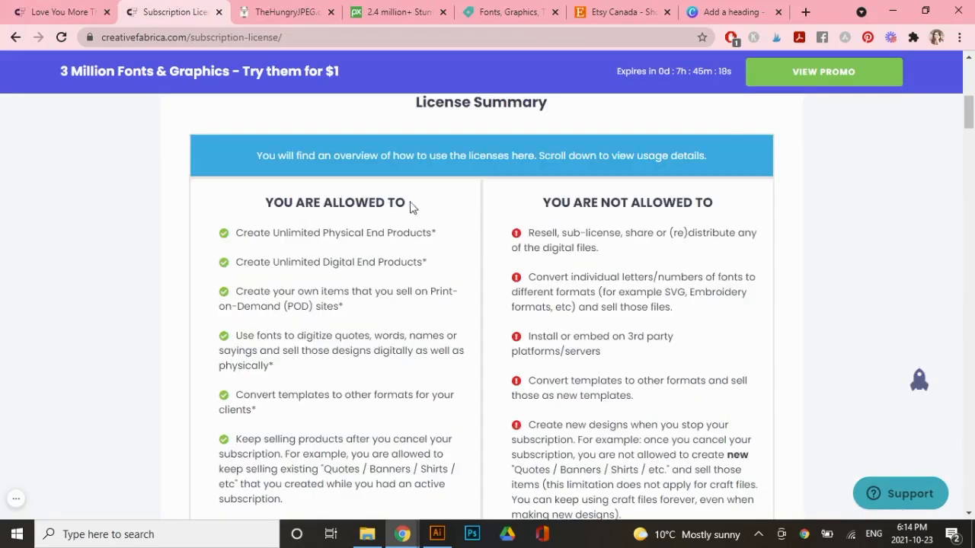
mouse_move(351, 230)
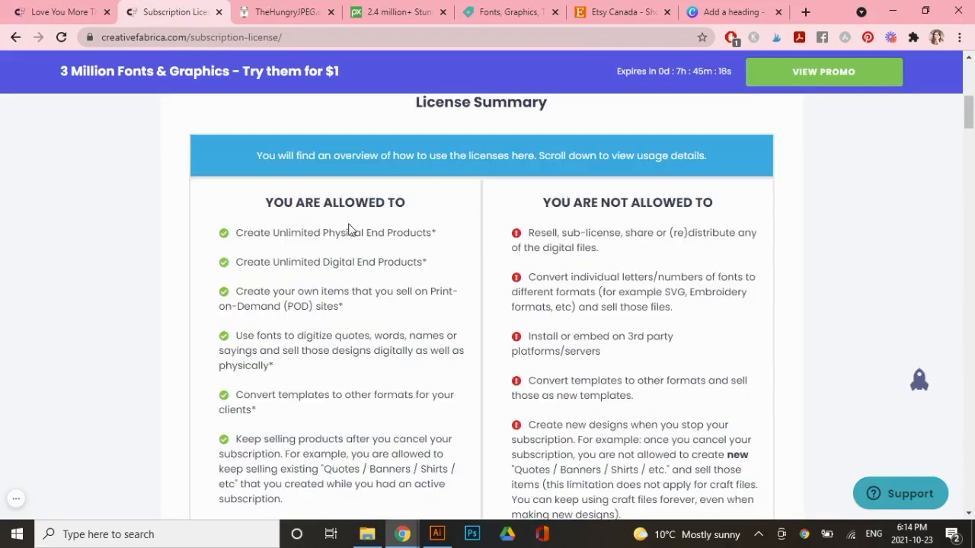
mouse_move(280, 247)
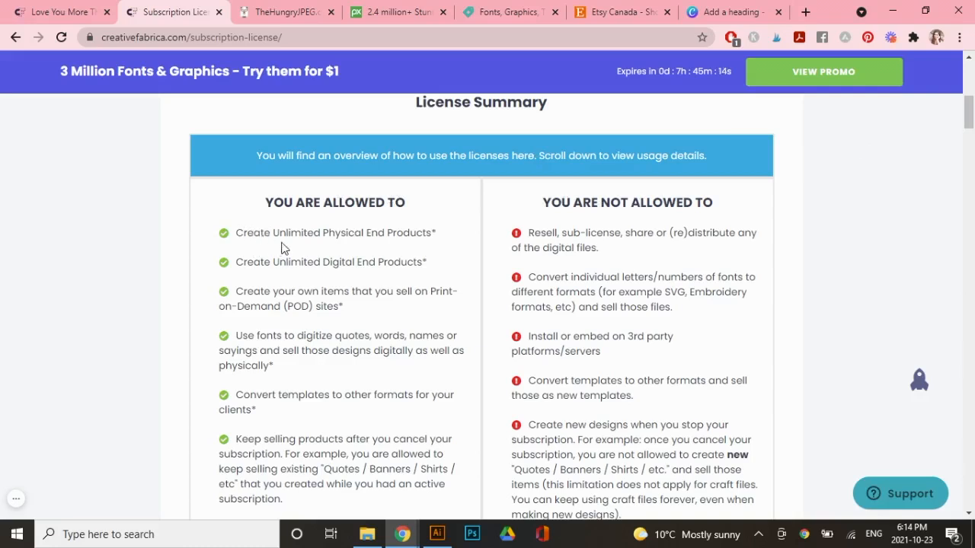
mouse_move(298, 274)
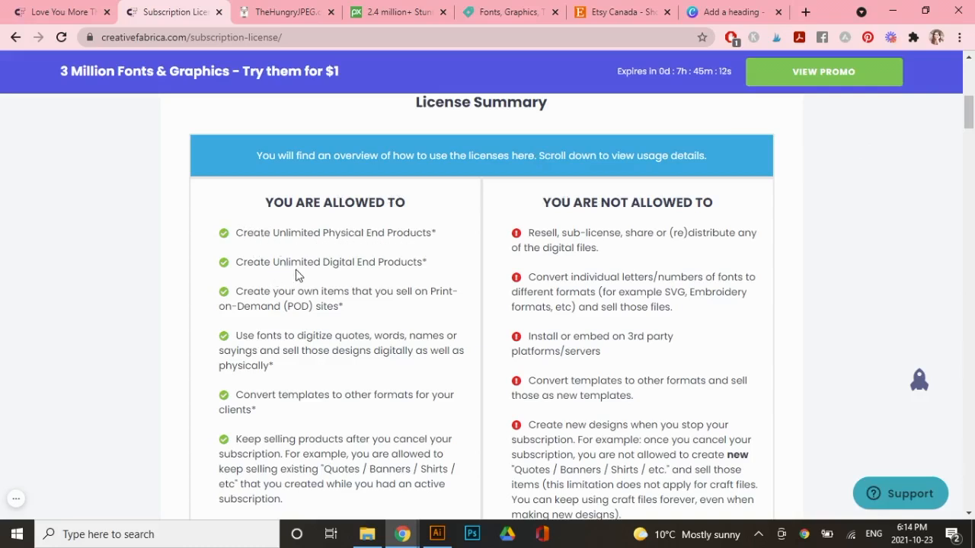
mouse_move(437, 278)
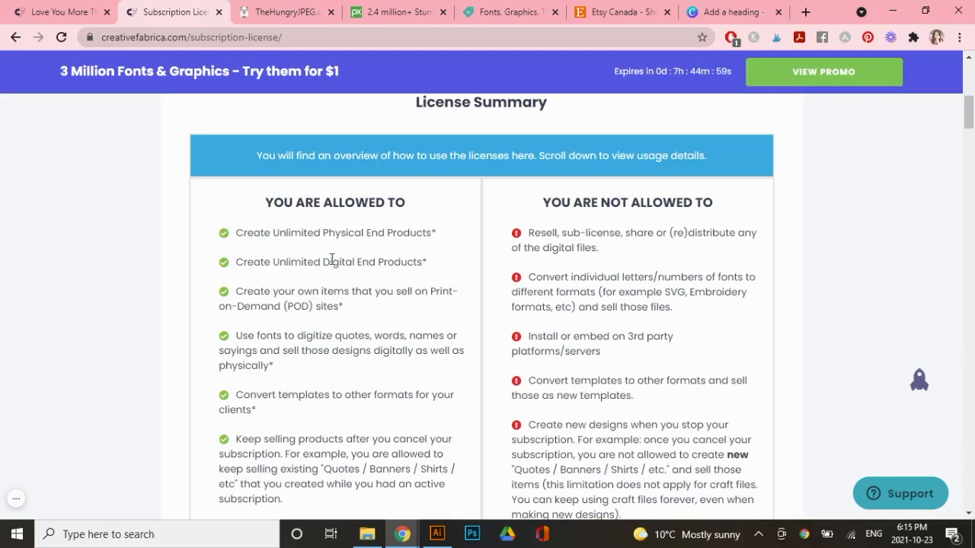
mouse_move(755, 257)
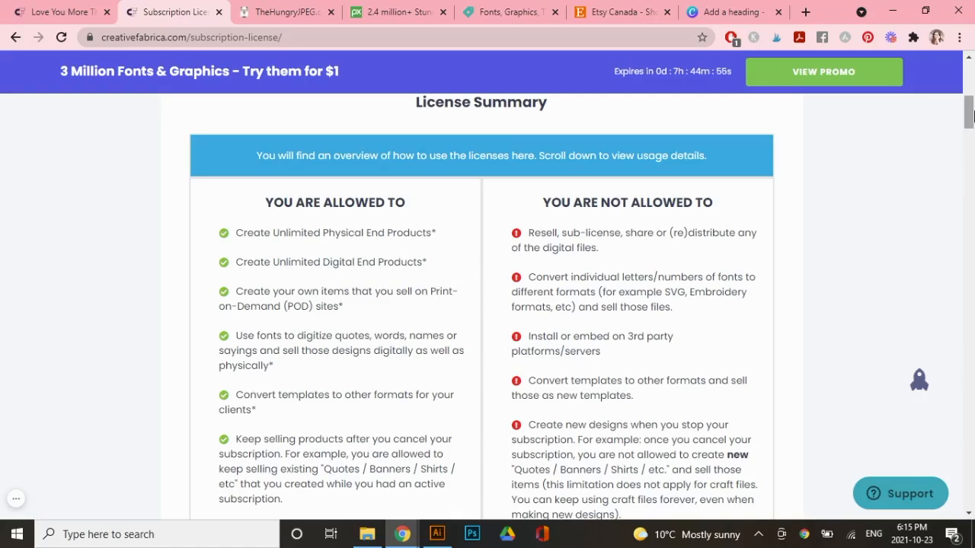
Scroll through the license page's allowed-versus-prohibited examples down to Full Print on Demand.
scroll(down, 3)
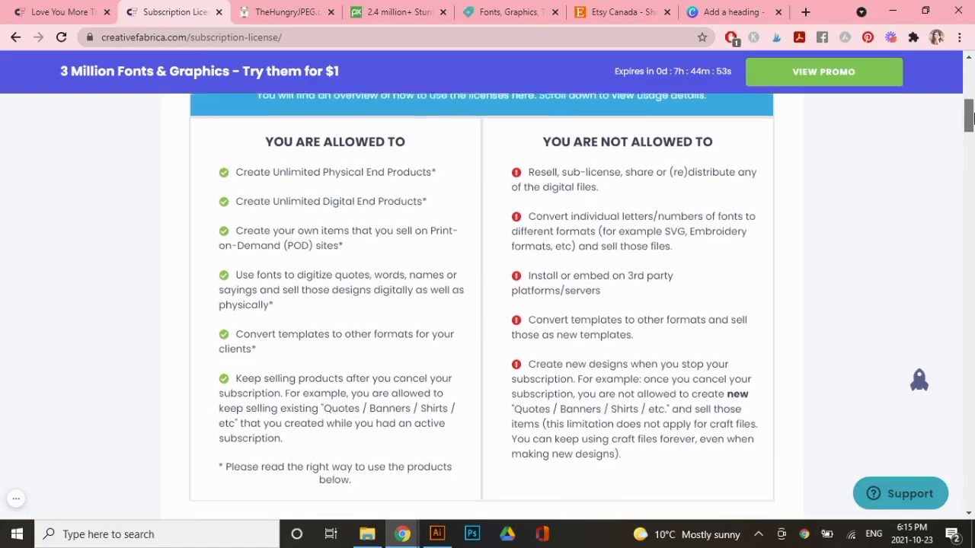
scroll(down, 3)
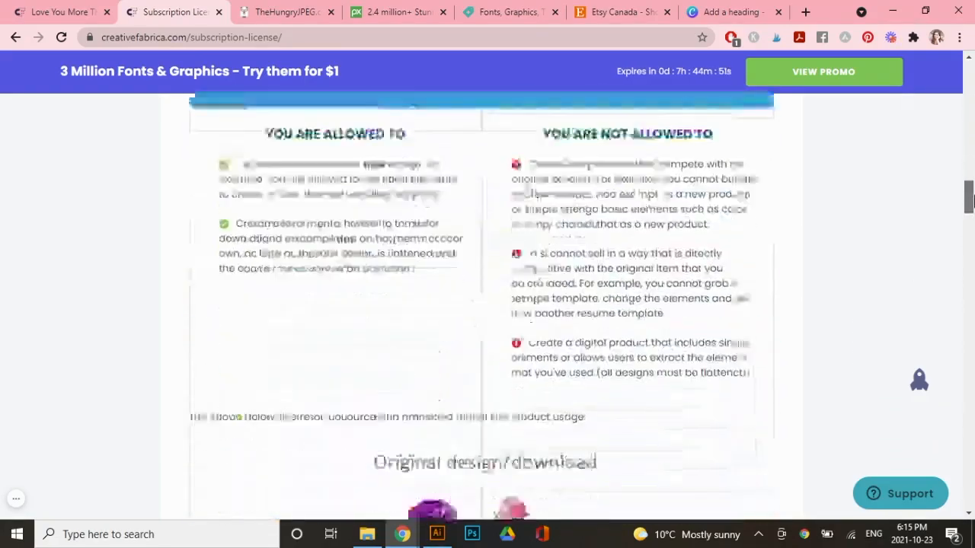
scroll(down, 3)
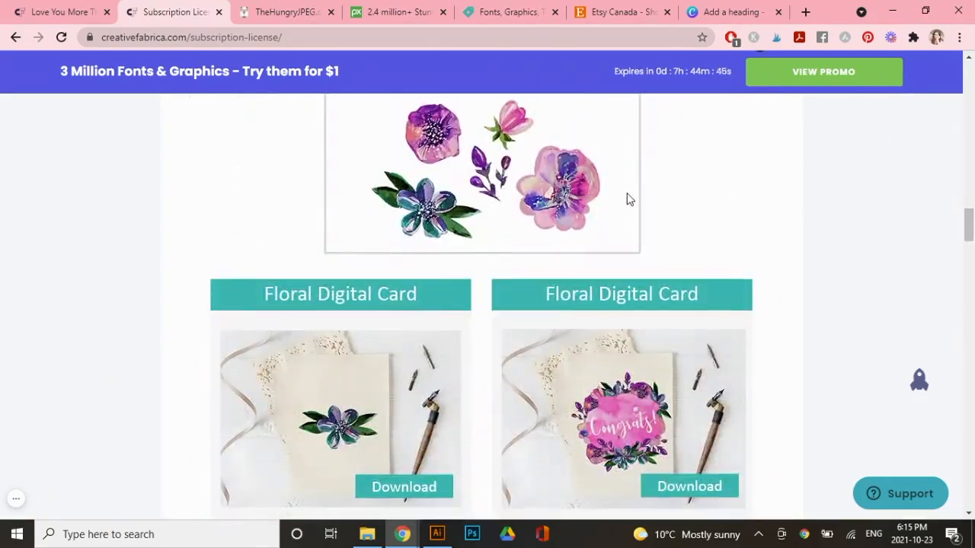
scroll(down, 3)
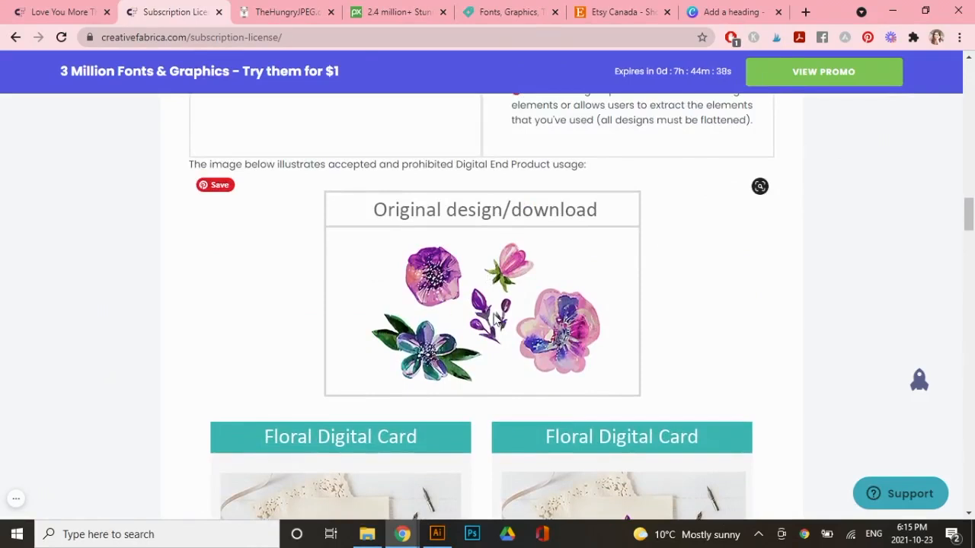
mouse_move(579, 319)
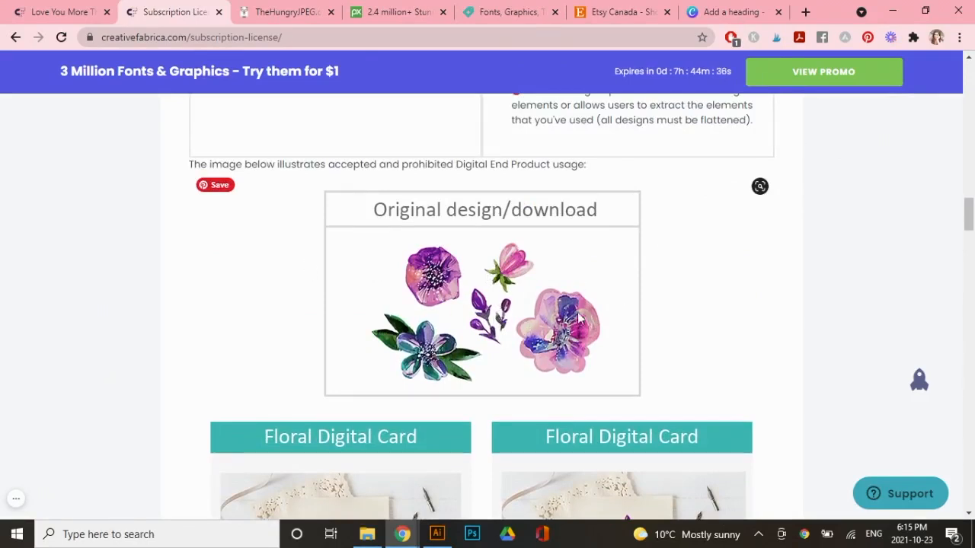
scroll(down, 3)
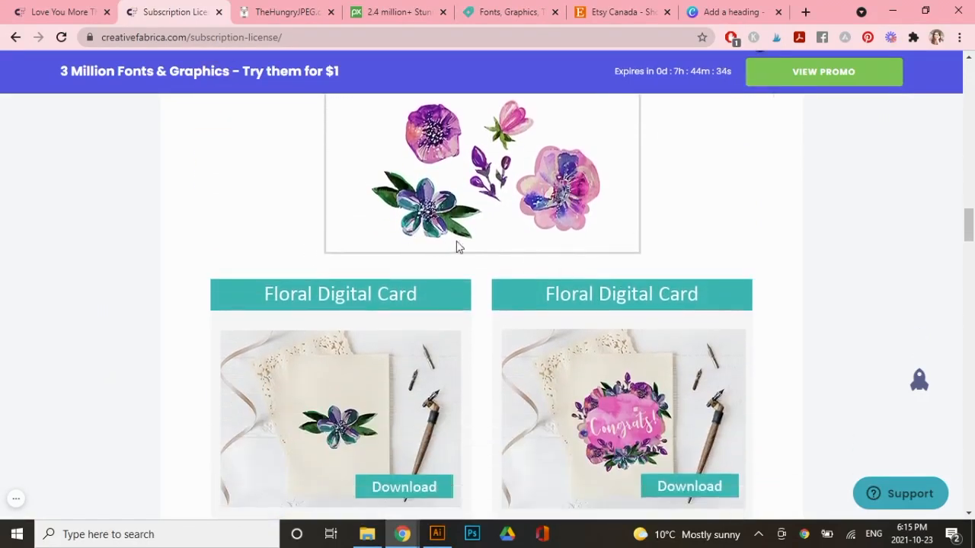
mouse_move(516, 192)
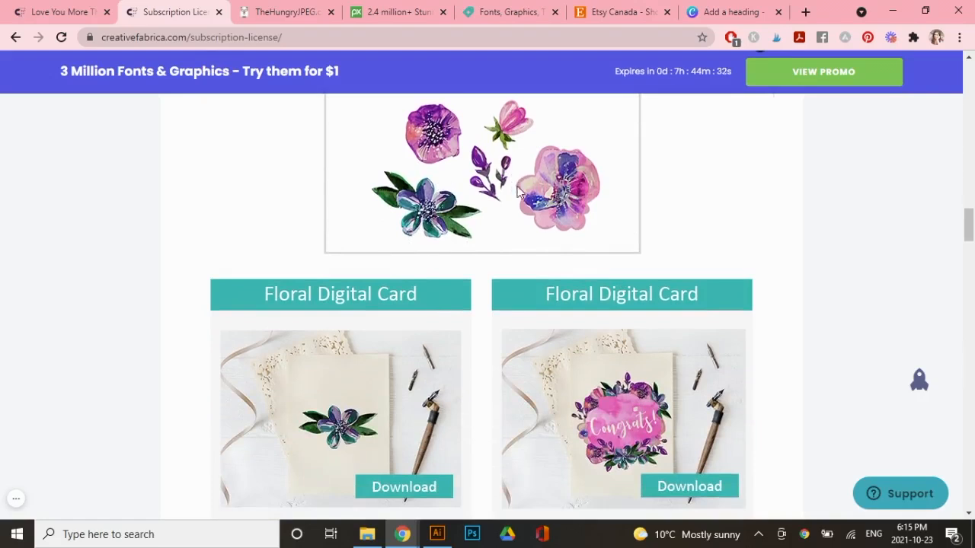
scroll(down, 3)
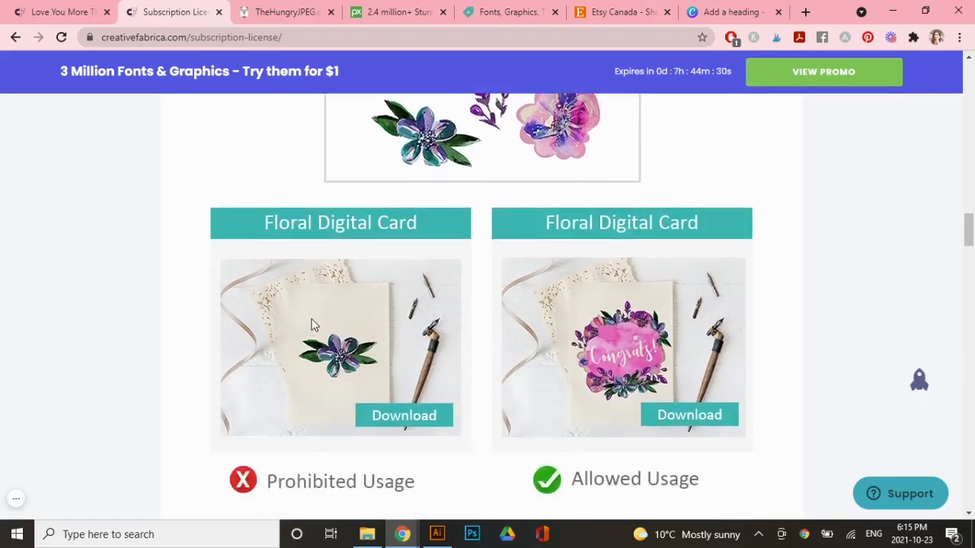
scroll(down, 3)
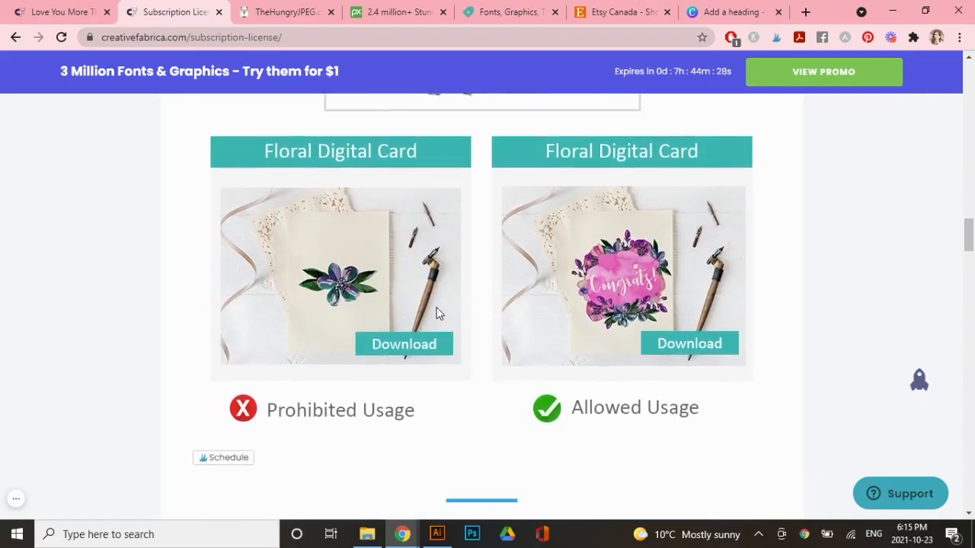
mouse_move(667, 319)
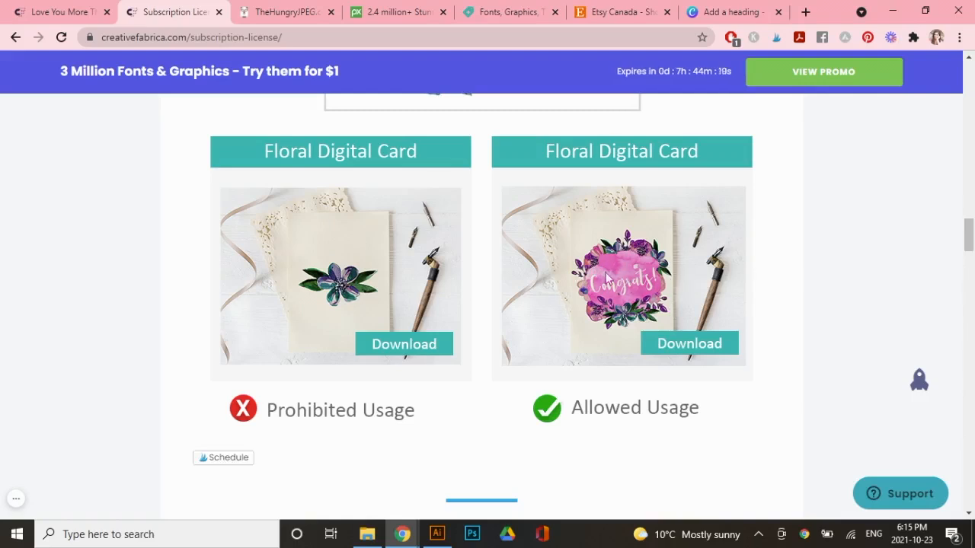
mouse_move(627, 282)
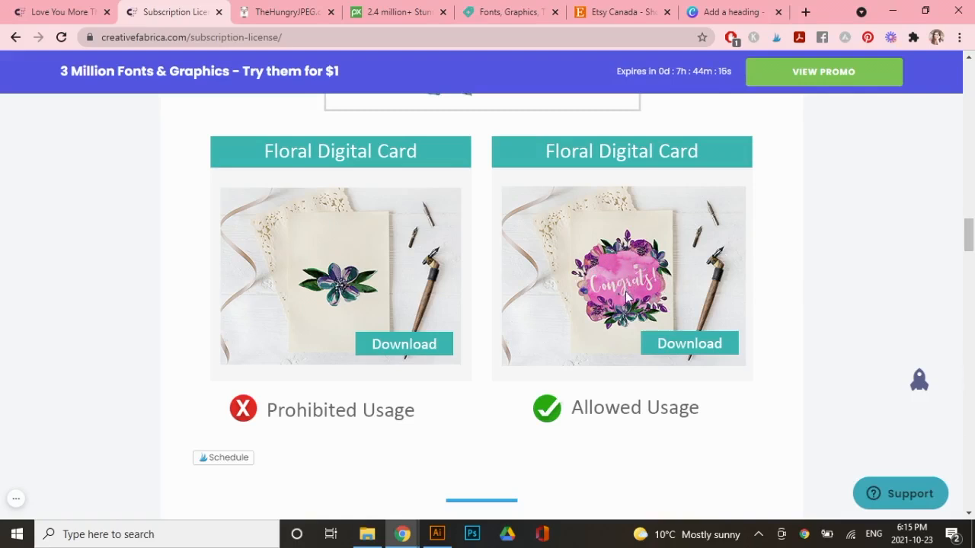
mouse_move(656, 315)
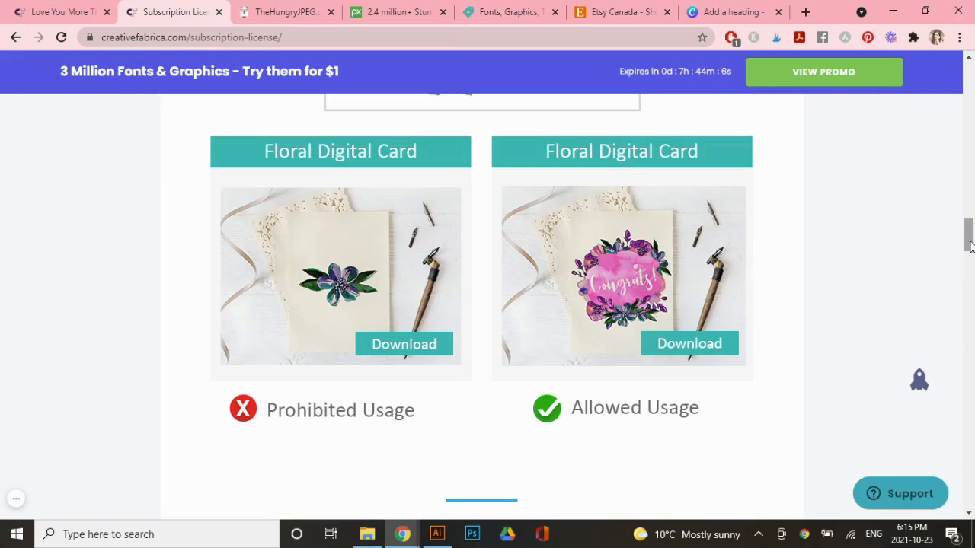
scroll(down, 3)
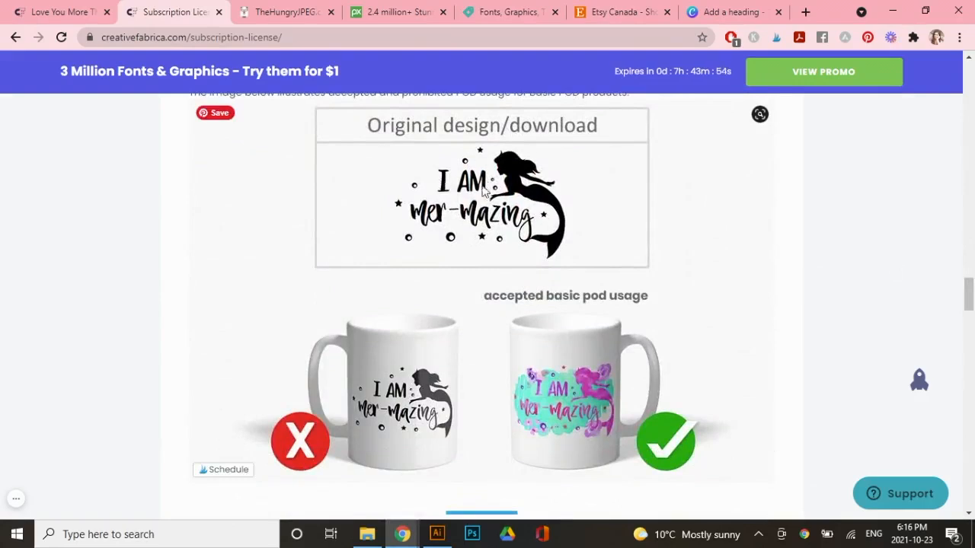
mouse_move(486, 150)
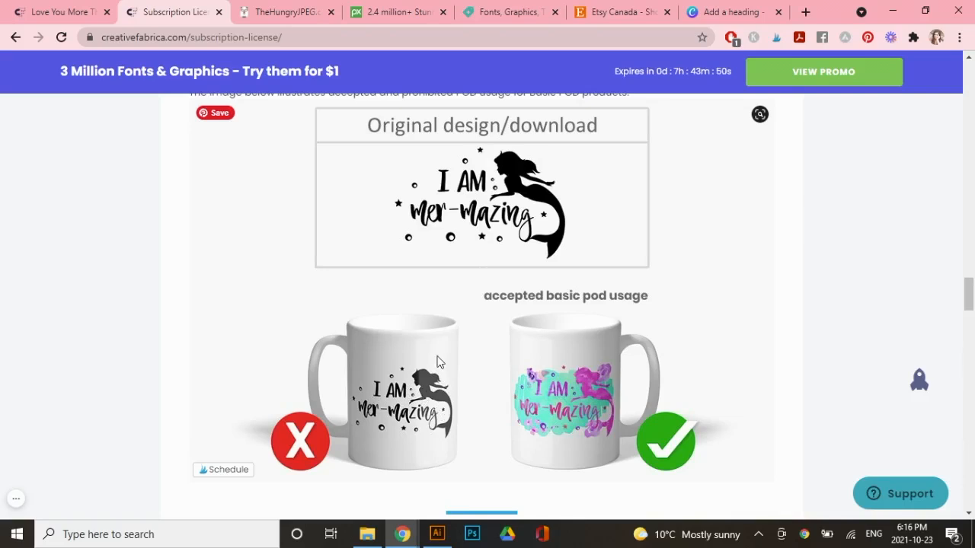
scroll(down, 3)
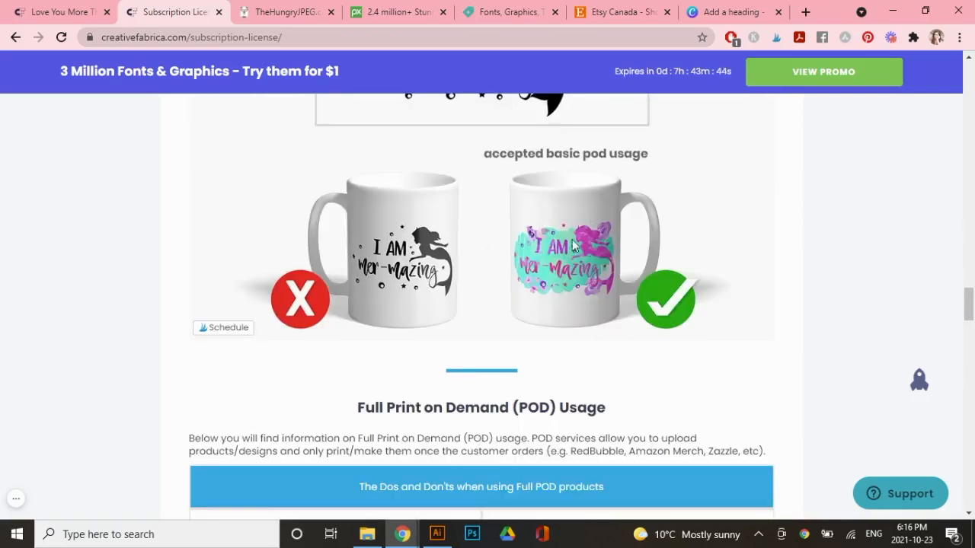
mouse_move(623, 288)
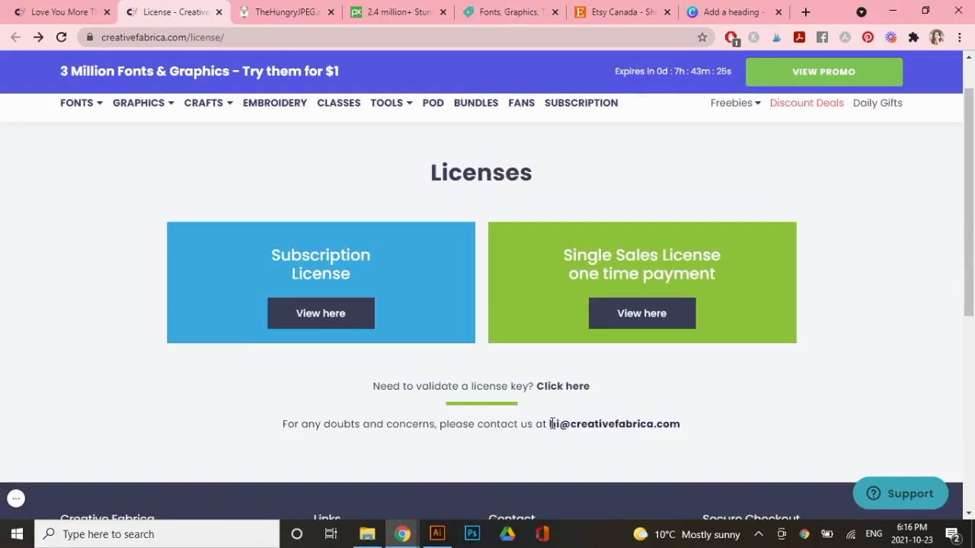
mouse_move(710, 428)
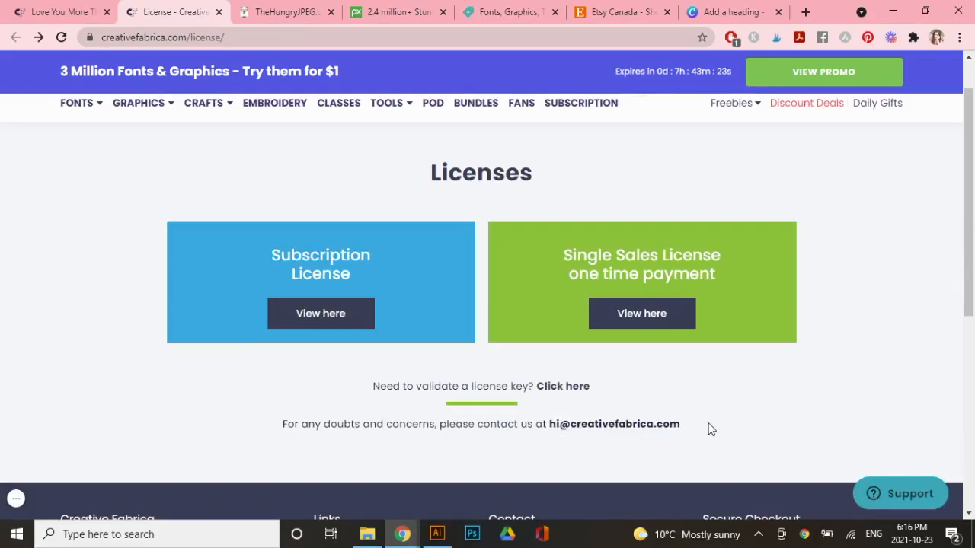
mouse_move(694, 432)
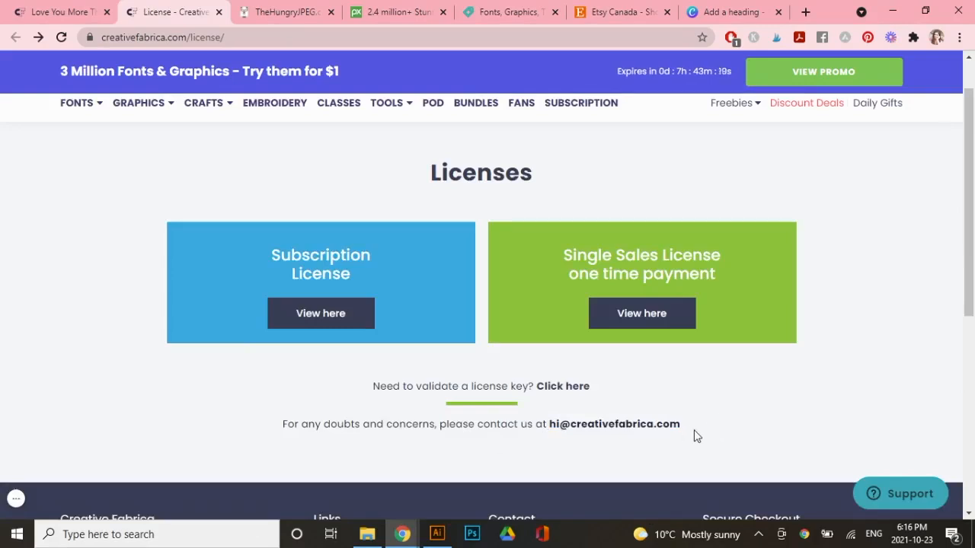
mouse_move(546, 198)
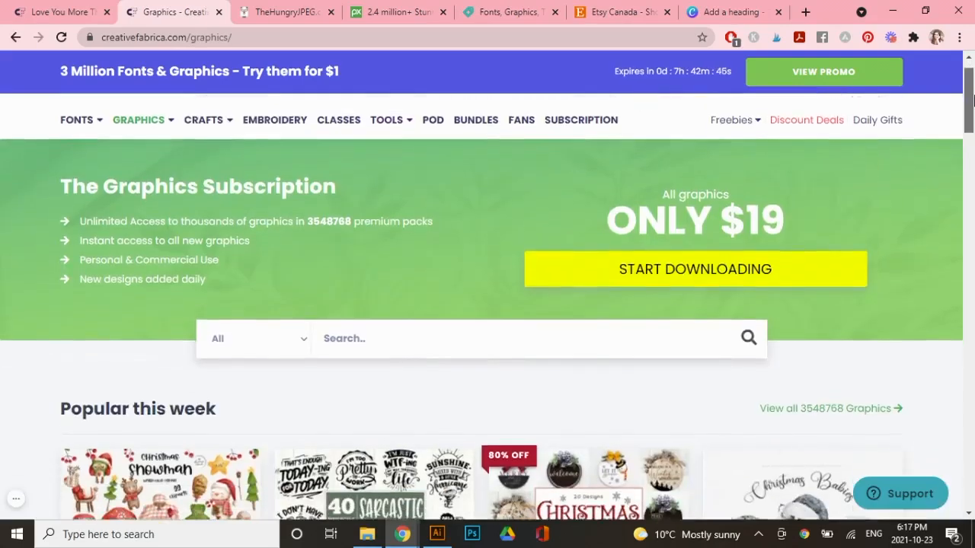
Scroll the Graphics subscription page's Popular this week designs and back up.
scroll(down, 3)
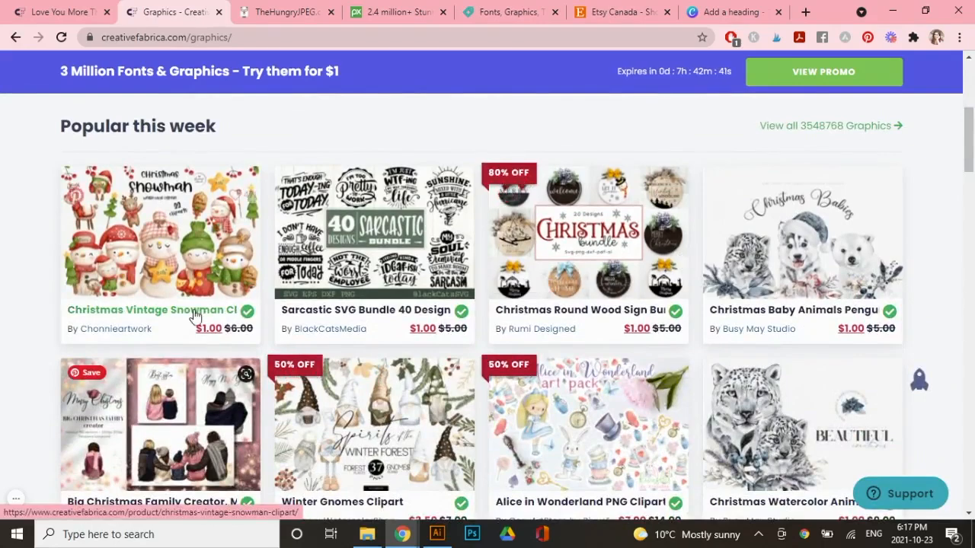
scroll(down, 3)
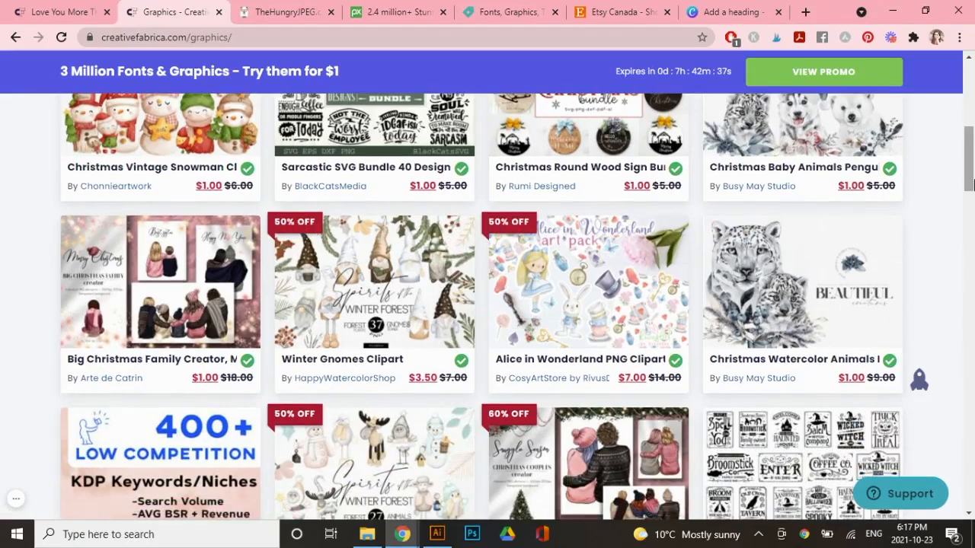
scroll(up, 3)
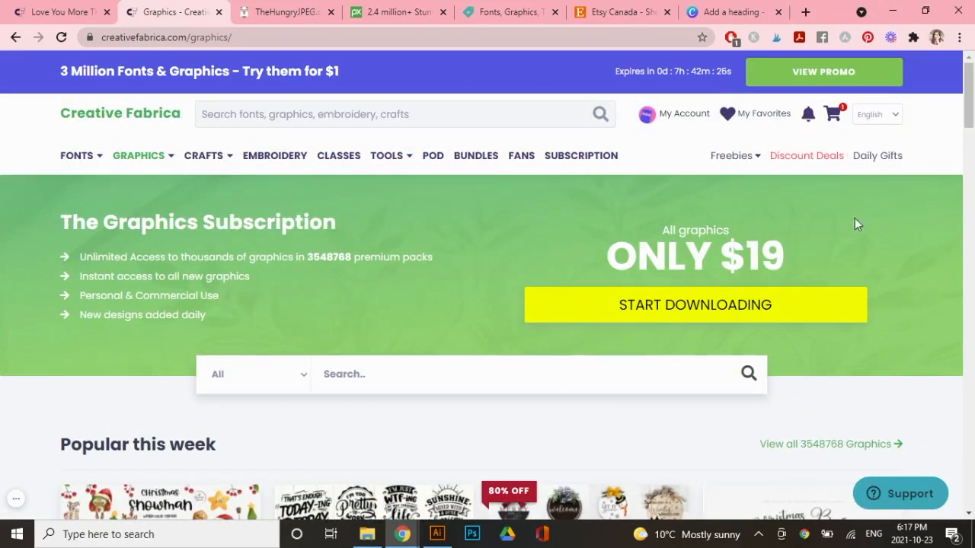
mouse_move(579, 225)
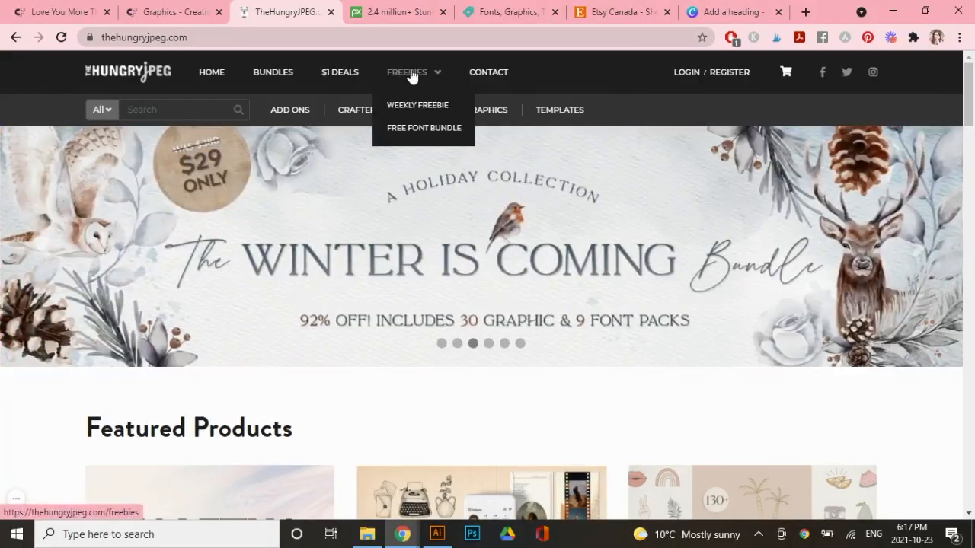
Open the Weekly Freebie Hot Air Balloon Clipart Set and view its Complete License and PNG file type.
click(405, 72)
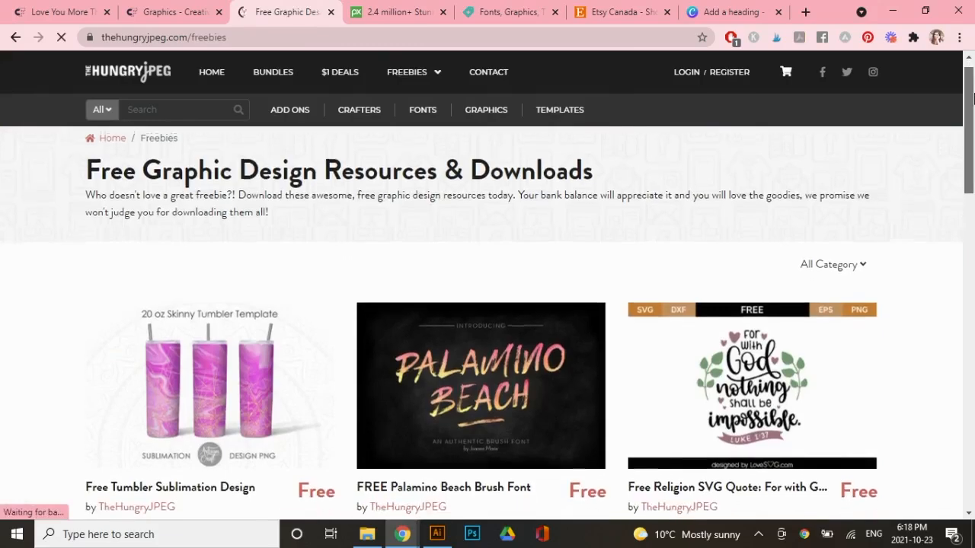
scroll(down, 3)
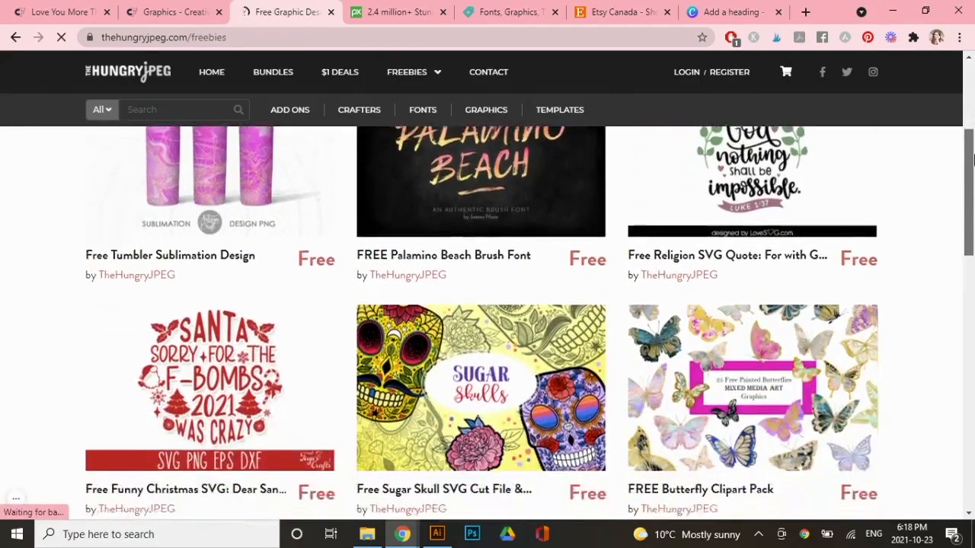
scroll(down, 3)
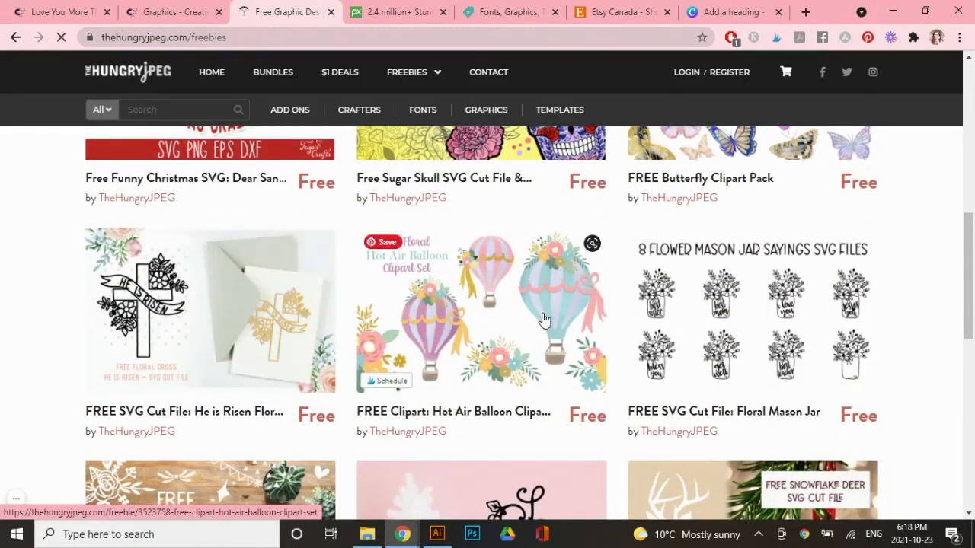
click(482, 311)
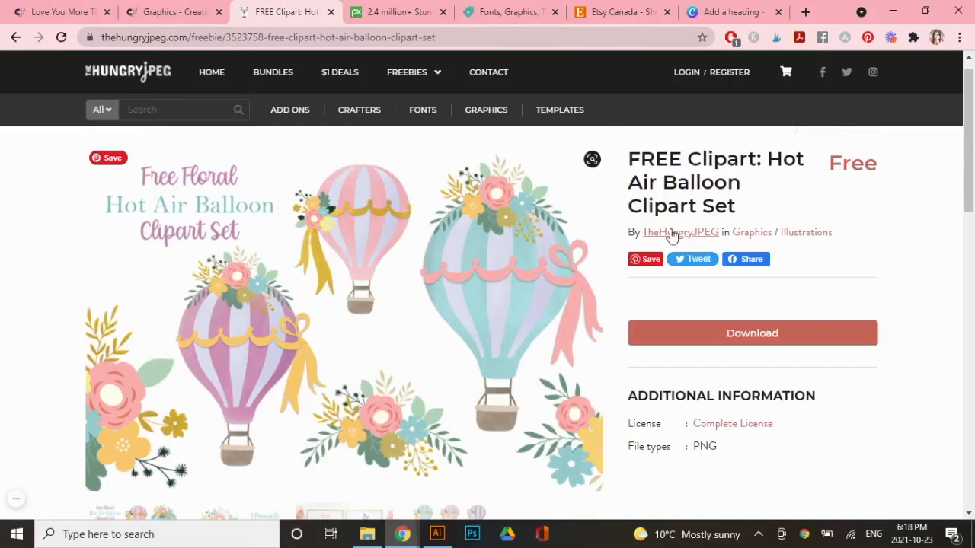
scroll(down, 3)
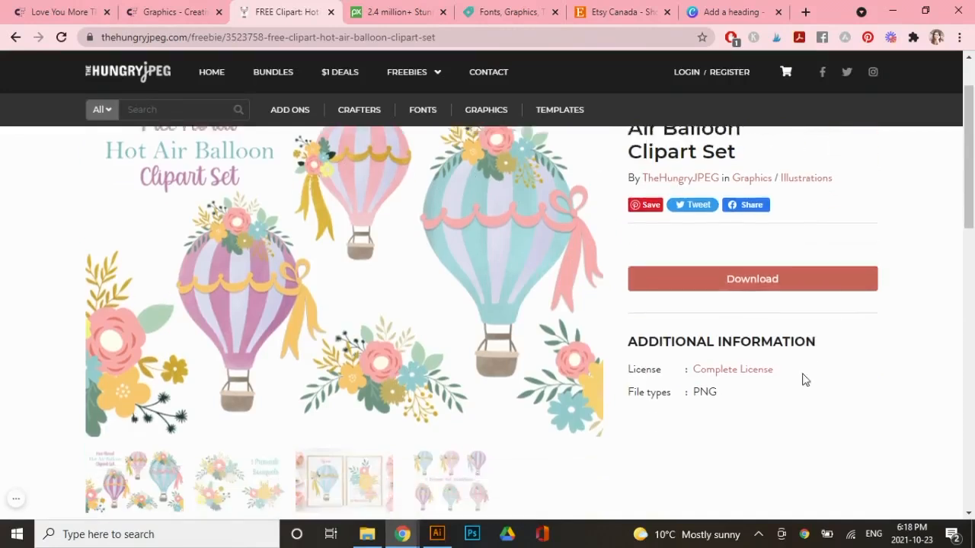
scroll(down, 3)
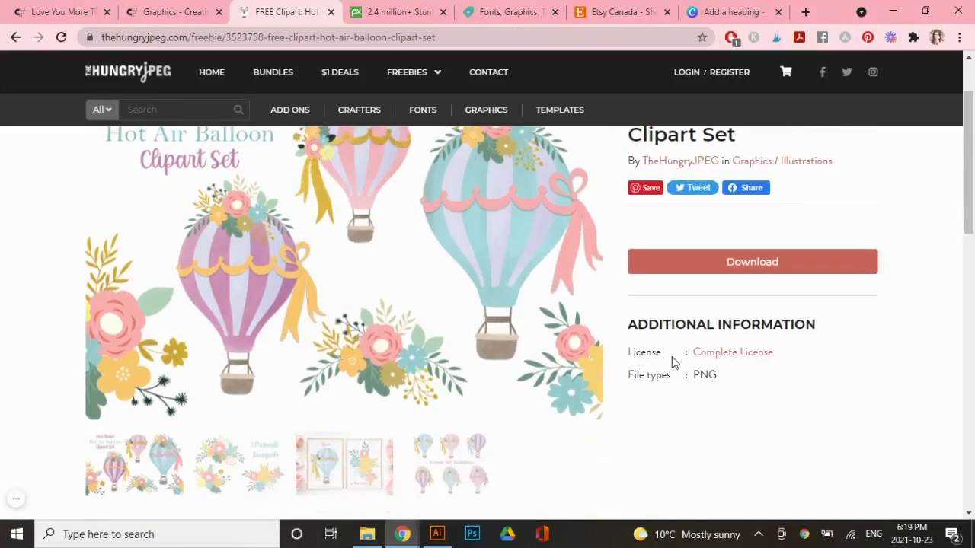
mouse_move(731, 352)
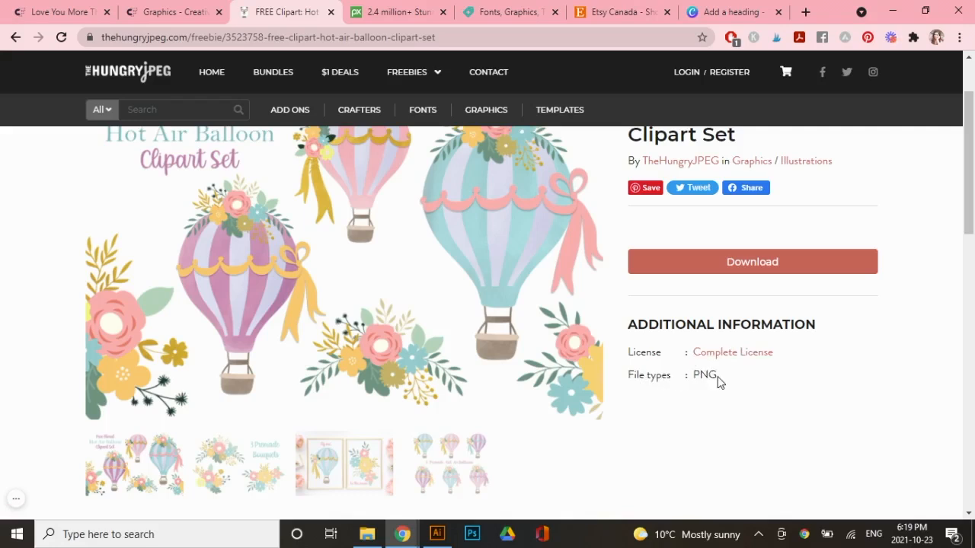
mouse_move(487, 228)
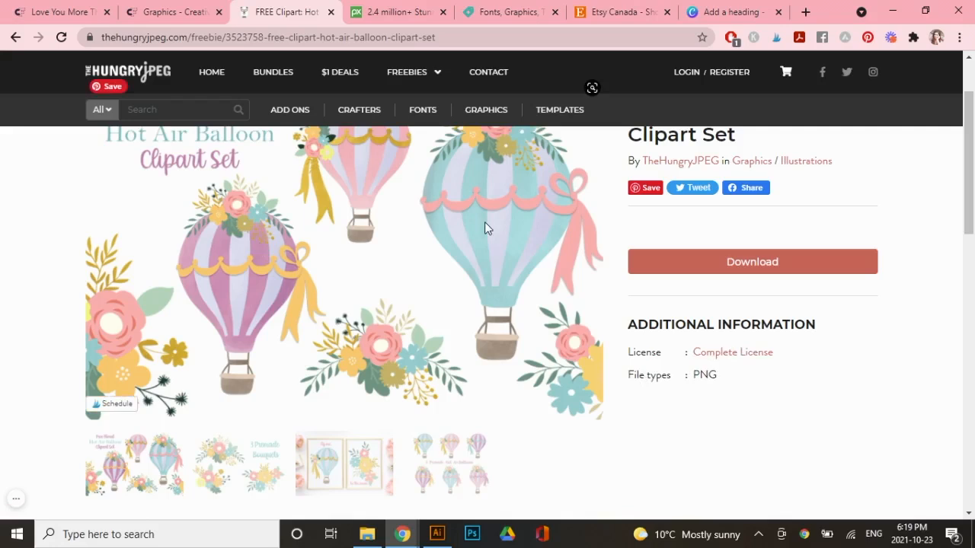
mouse_move(411, 251)
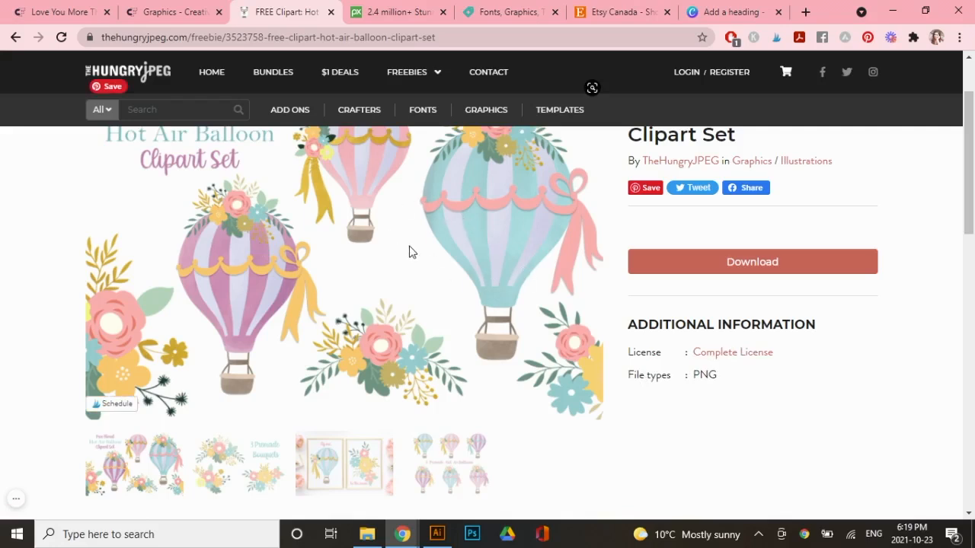
mouse_move(719, 382)
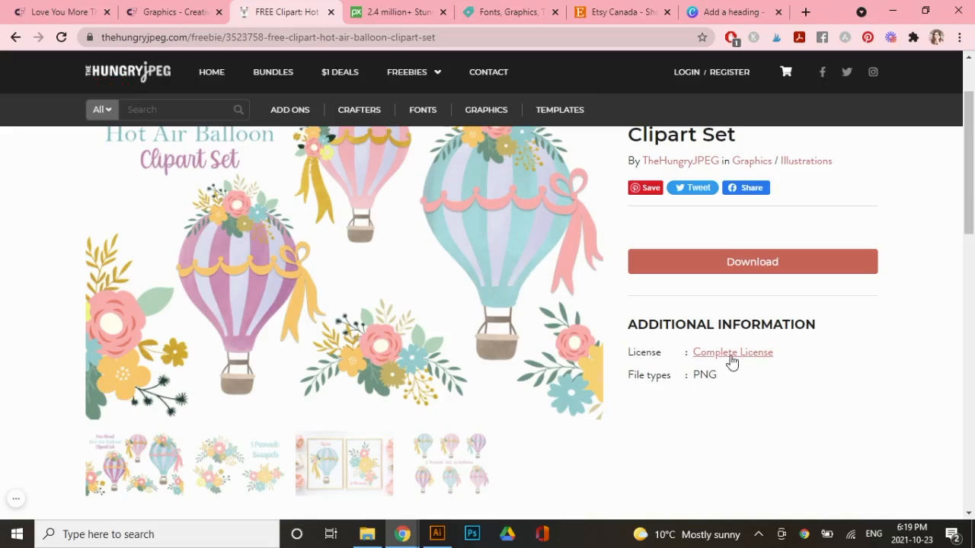
Open the Complete License page and scroll to the Fonts rule with the gingerbread example.
click(731, 352)
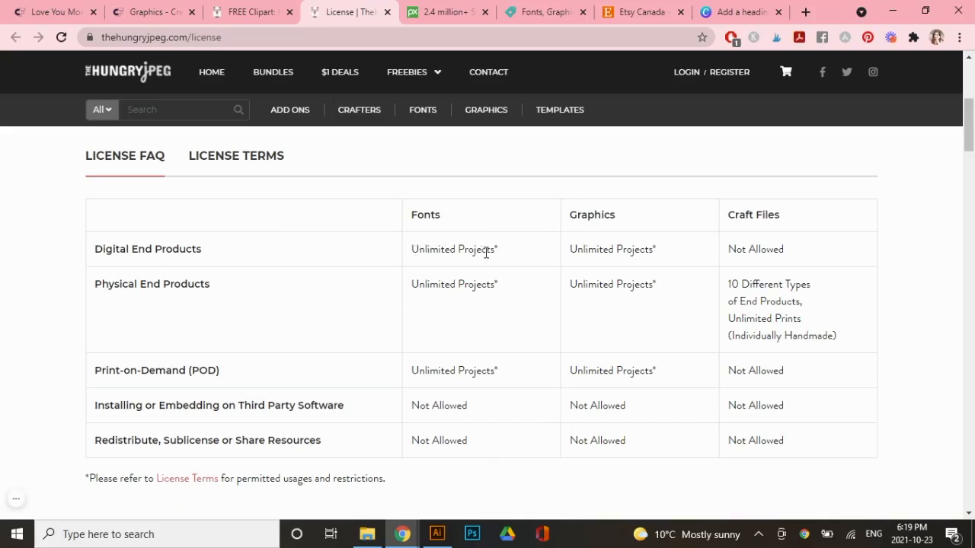
mouse_move(255, 301)
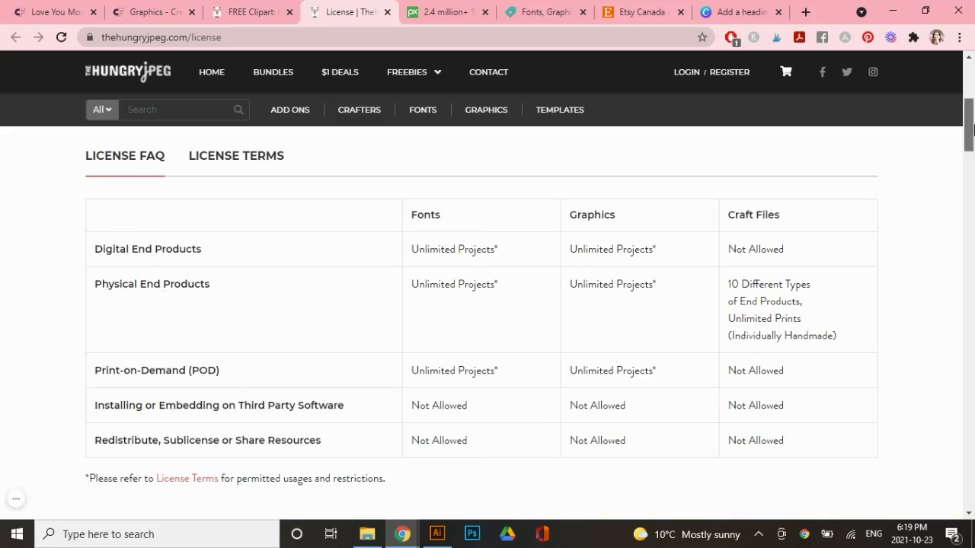
scroll(down, 3)
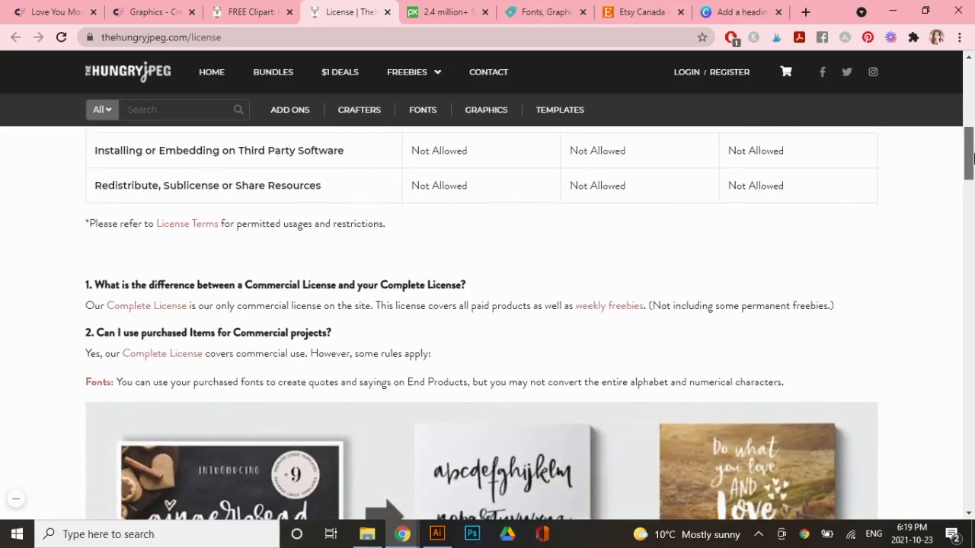
scroll(down, 3)
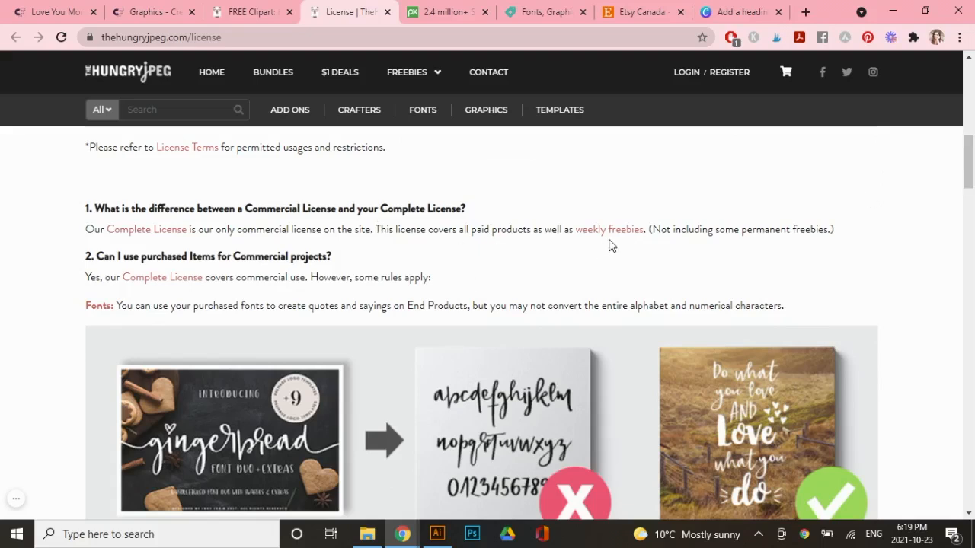
scroll(down, 3)
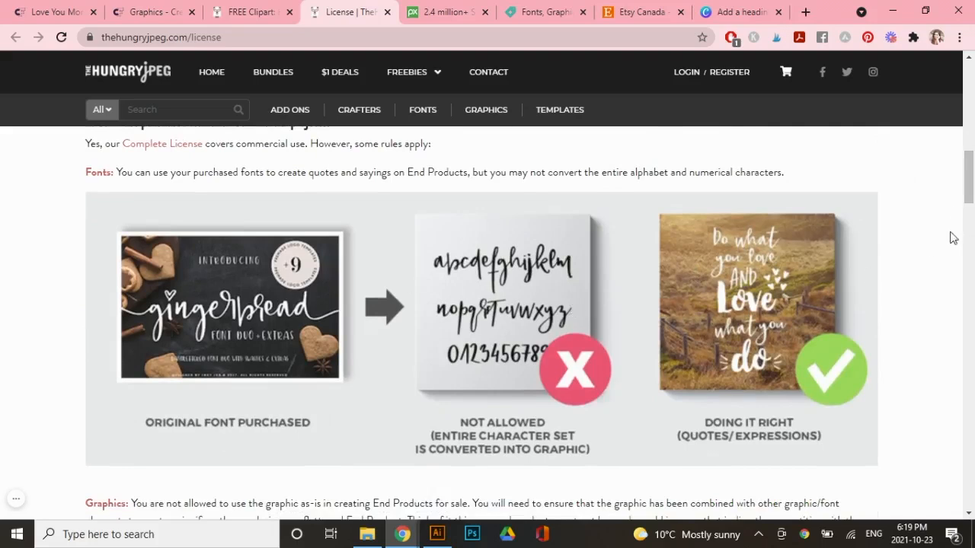
mouse_move(252, 305)
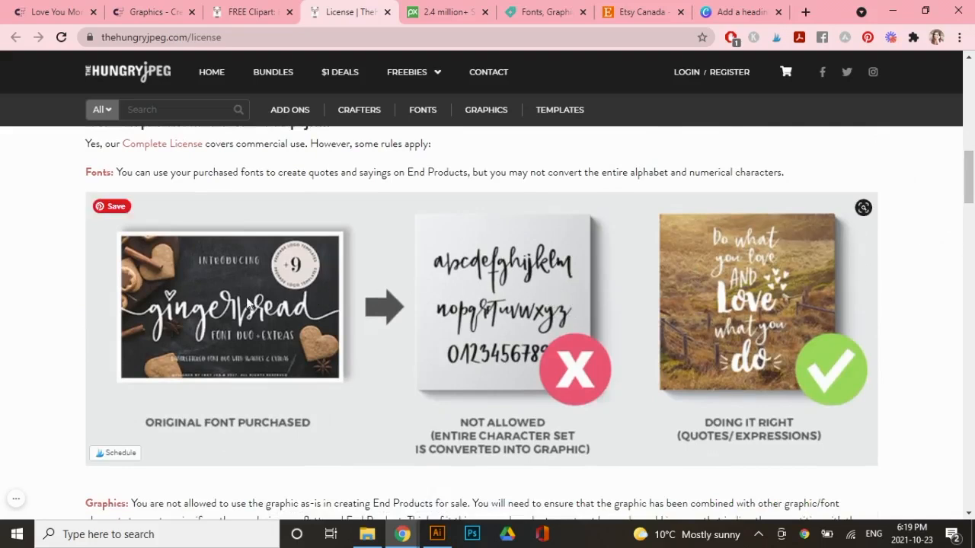
mouse_move(328, 318)
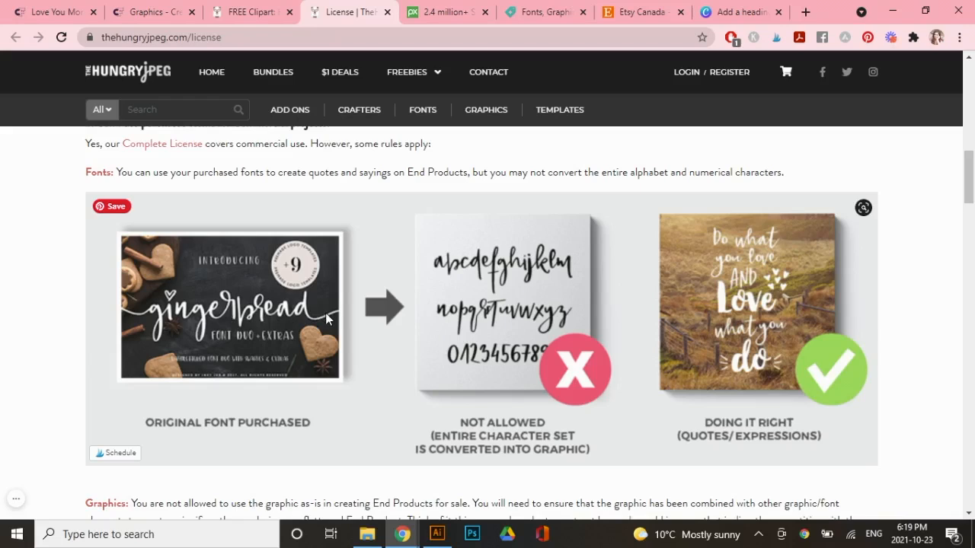
mouse_move(469, 284)
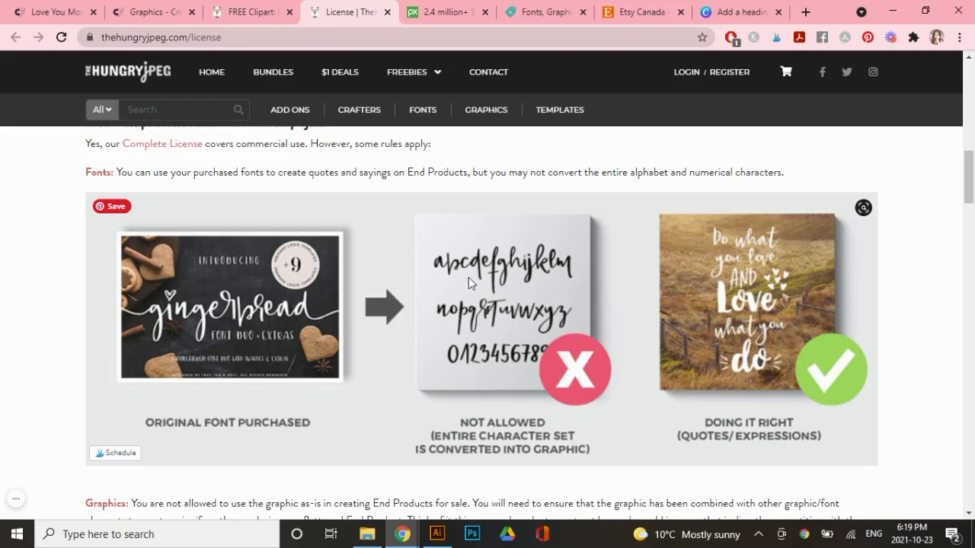
mouse_move(533, 293)
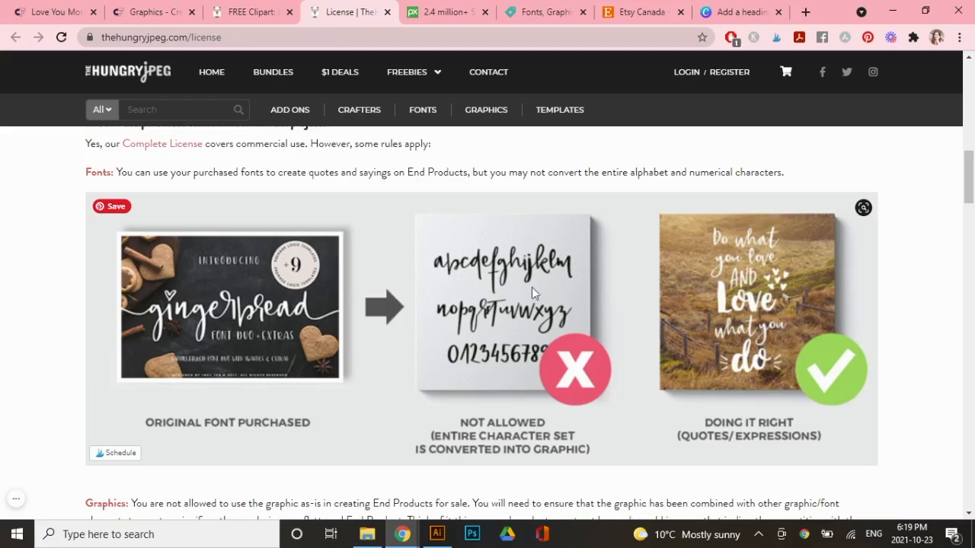
mouse_move(540, 320)
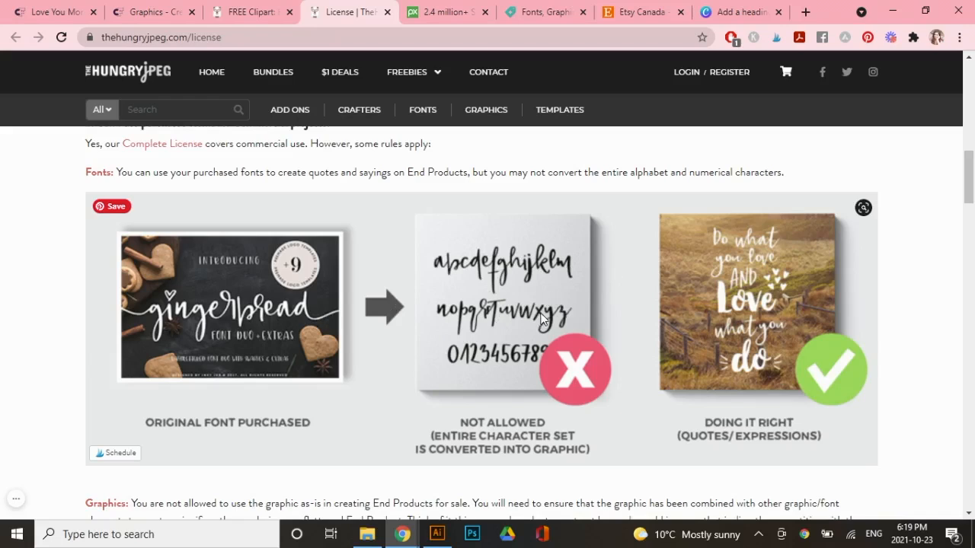
mouse_move(266, 306)
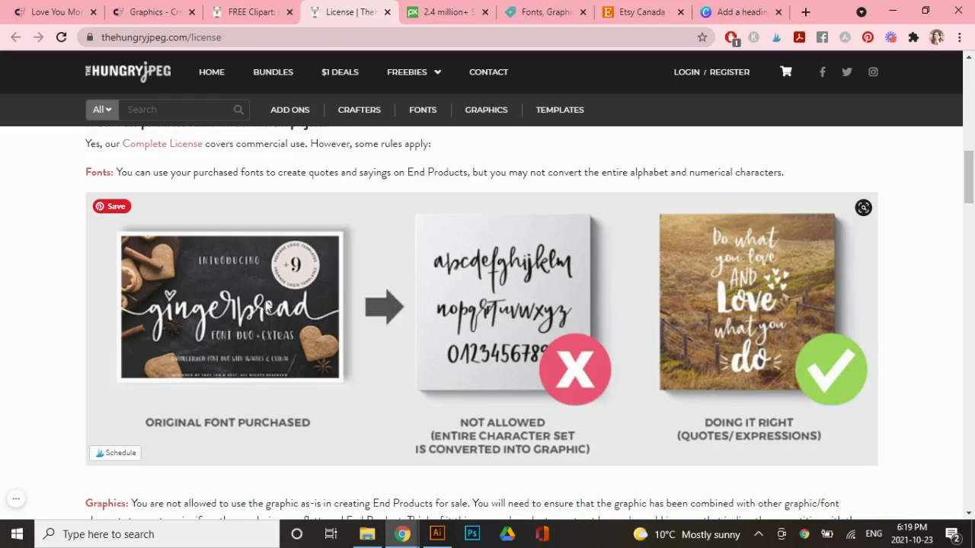
mouse_move(734, 280)
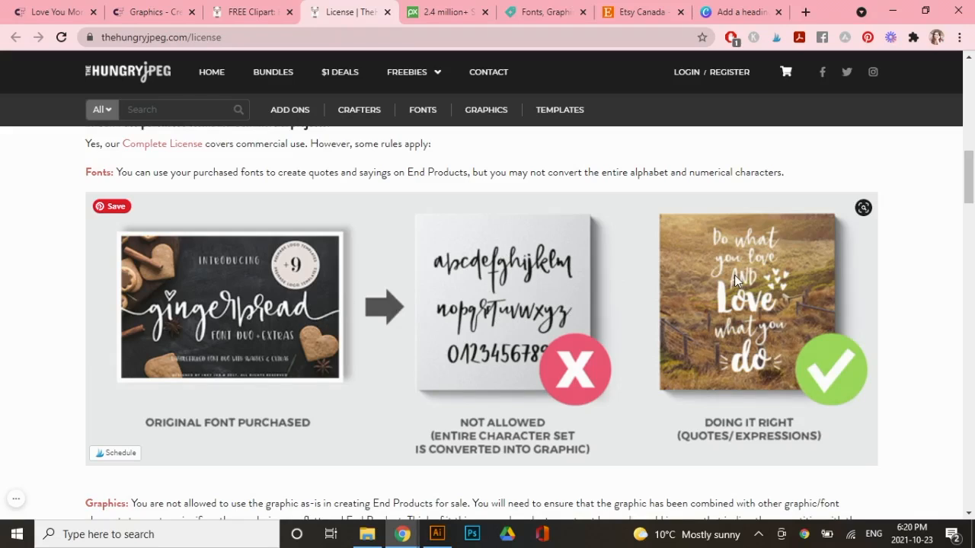
mouse_move(785, 265)
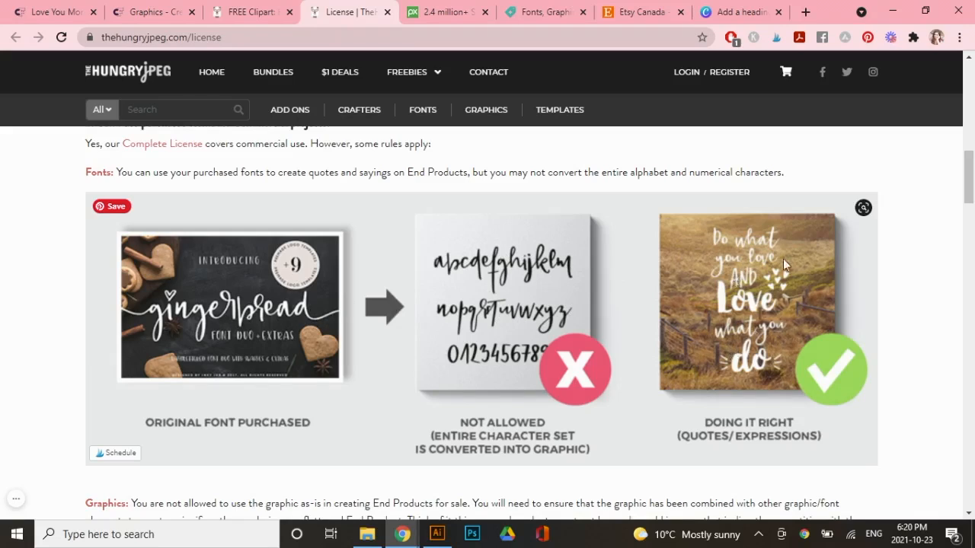
mouse_move(798, 277)
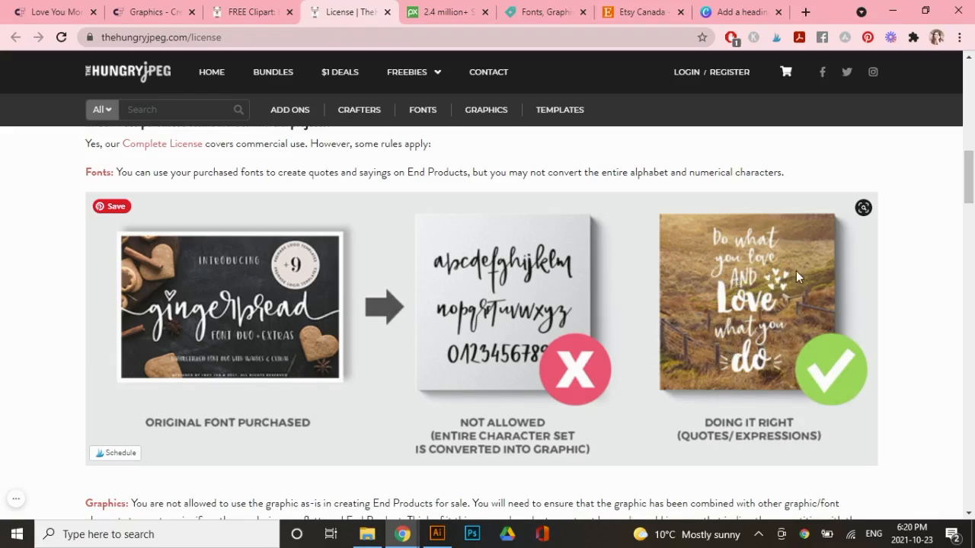
mouse_move(774, 348)
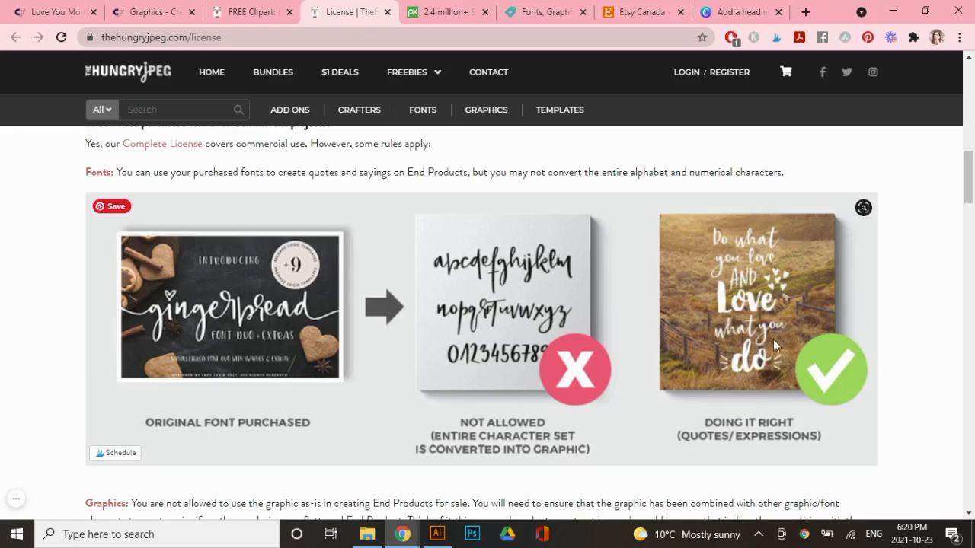
mouse_move(780, 342)
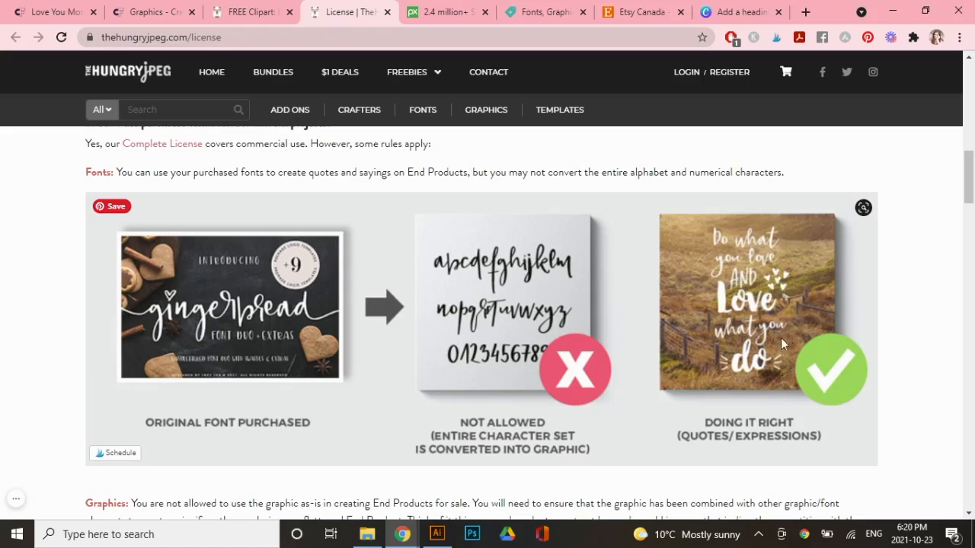
mouse_move(792, 307)
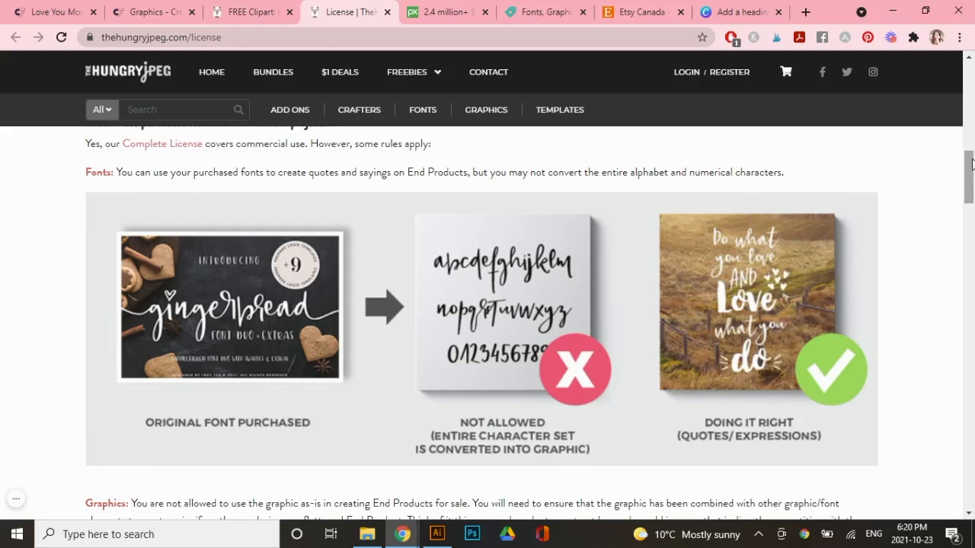
Scroll to the Graphics rule with the cat artwork as-is versus combined example.
scroll(down, 3)
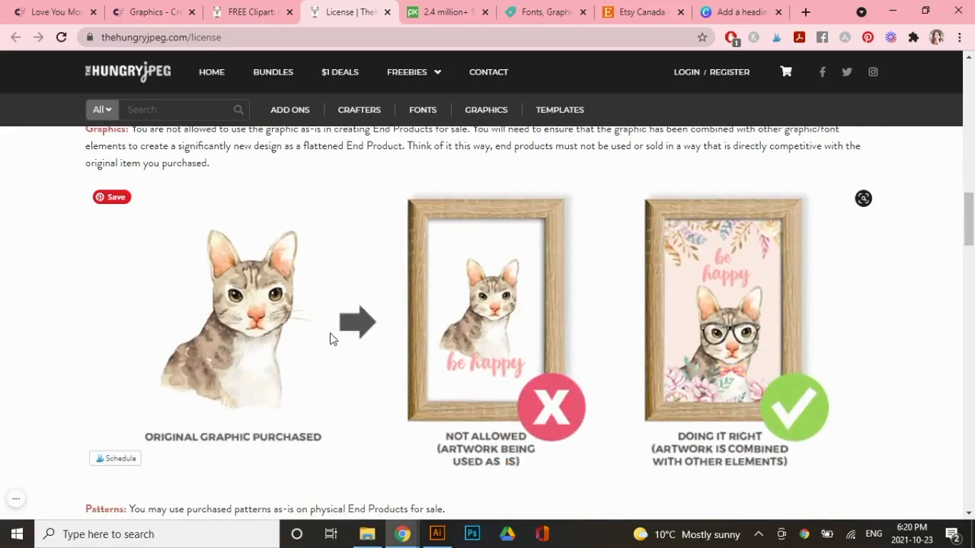
mouse_move(256, 341)
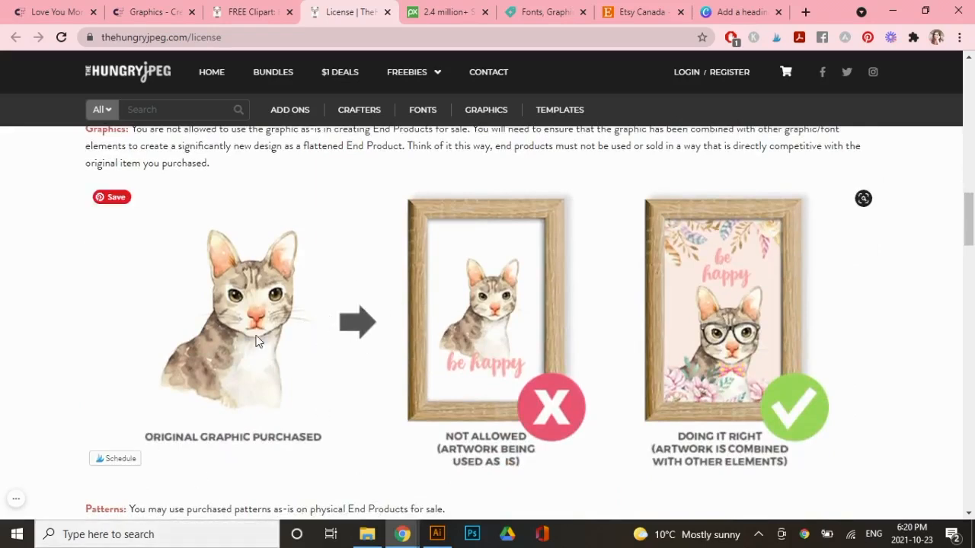
mouse_move(404, 372)
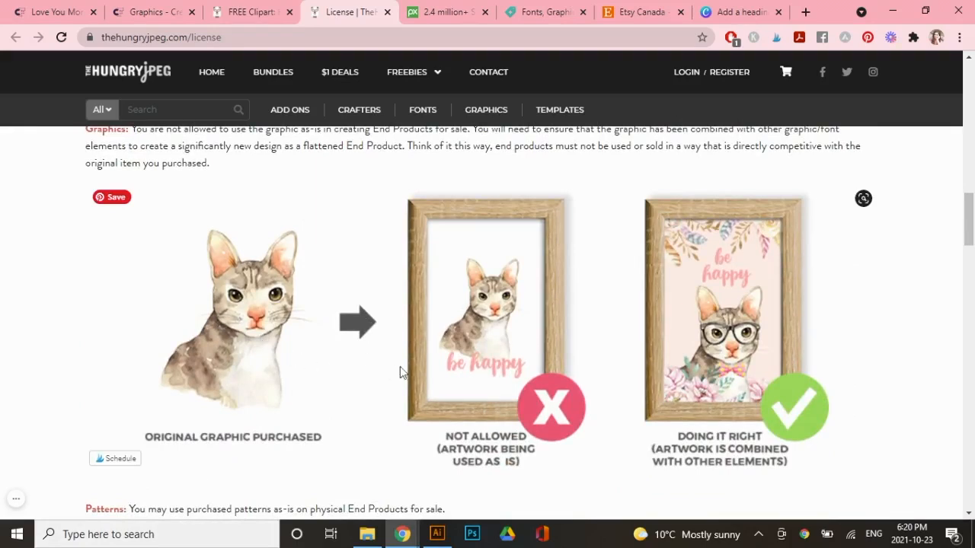
mouse_move(505, 323)
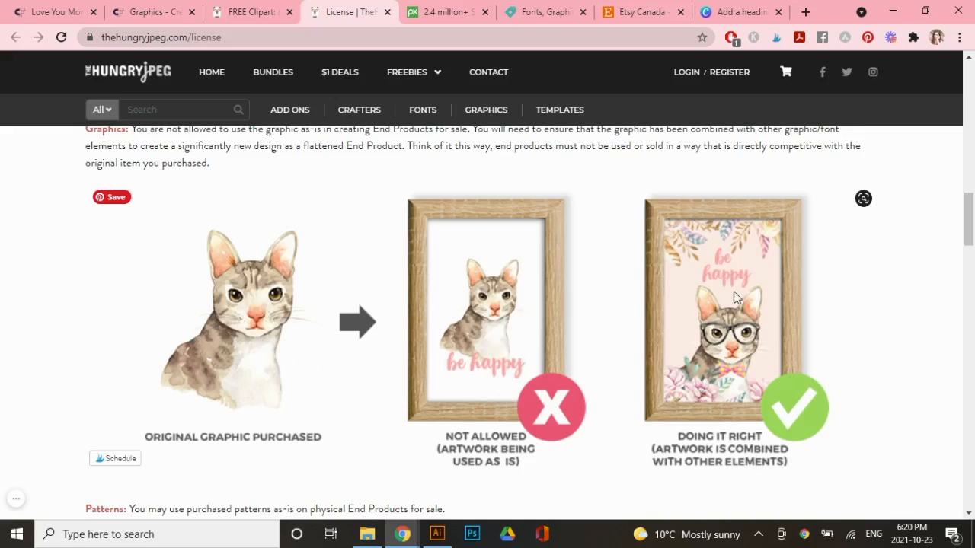
mouse_move(768, 284)
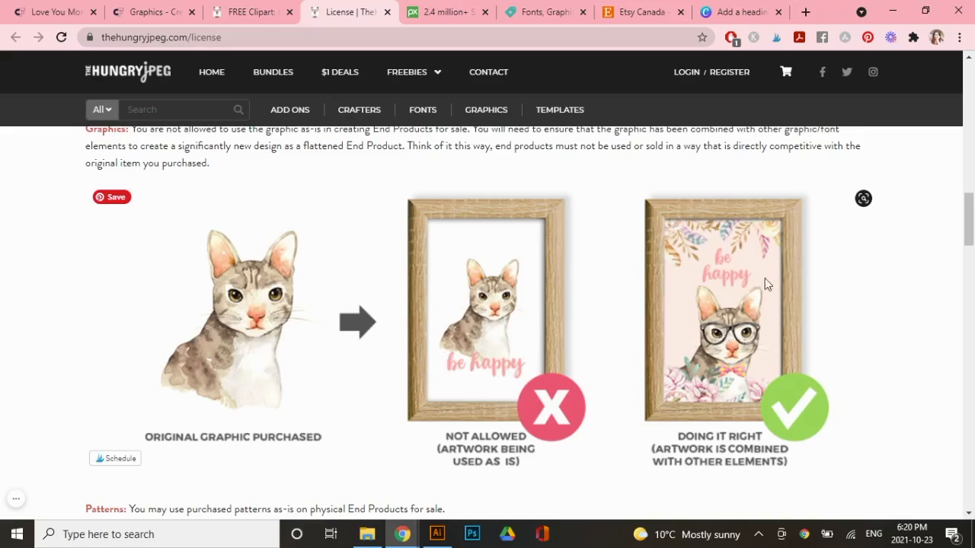
mouse_move(768, 256)
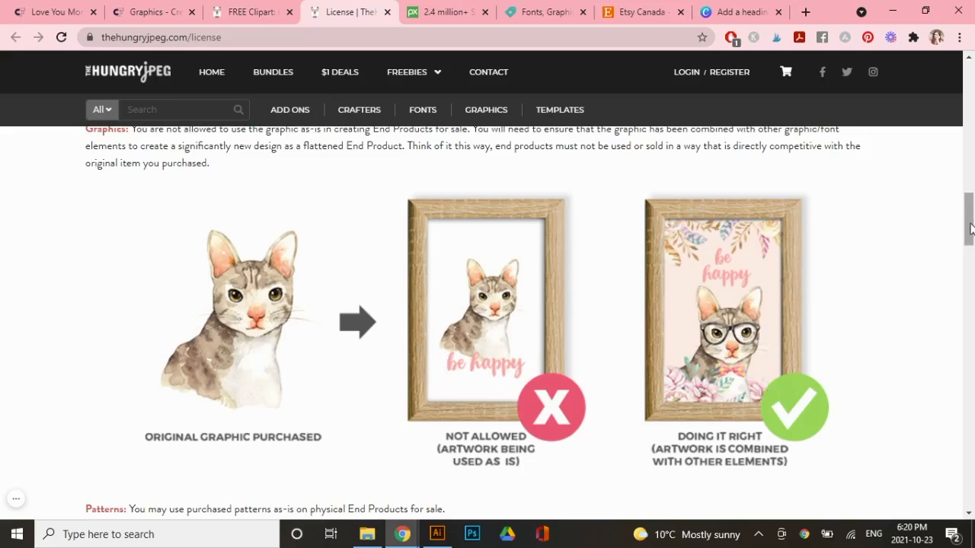
Scroll past craft file rules to the Print-On-Demand question with unicorn T-shirt examples.
scroll(down, 3)
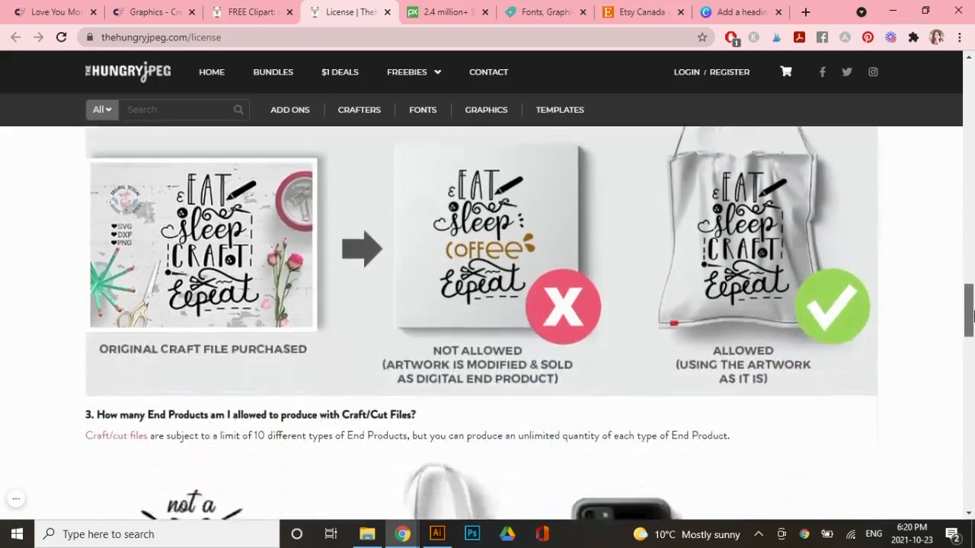
scroll(down, 3)
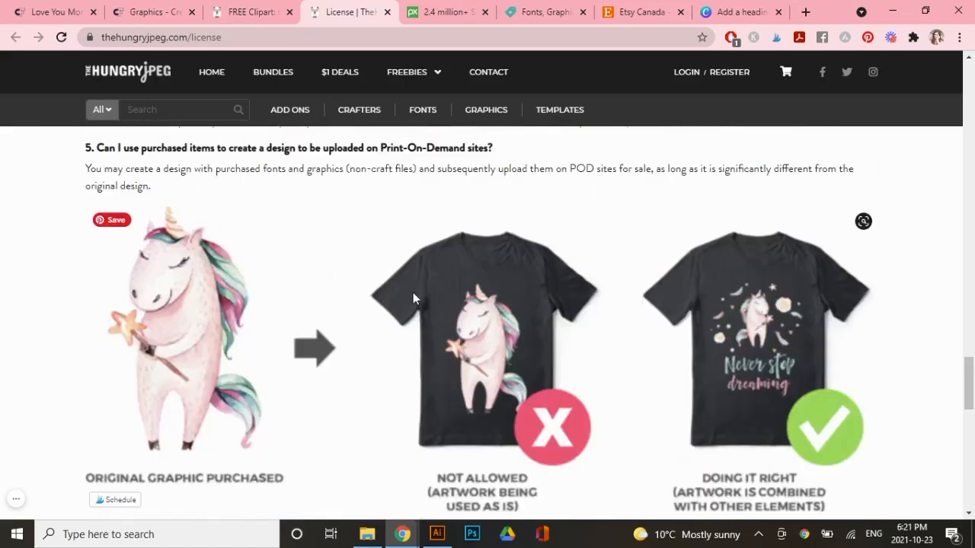
mouse_move(527, 289)
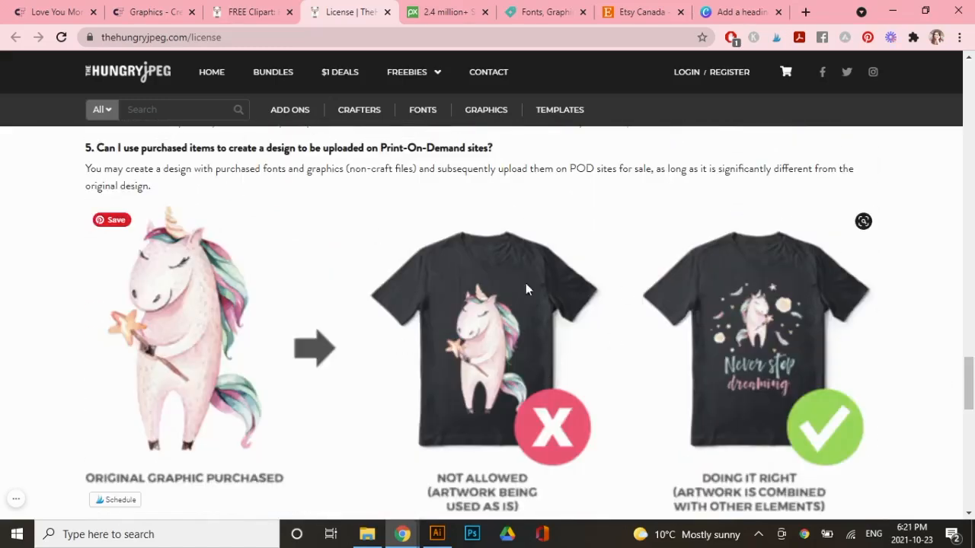
mouse_move(557, 339)
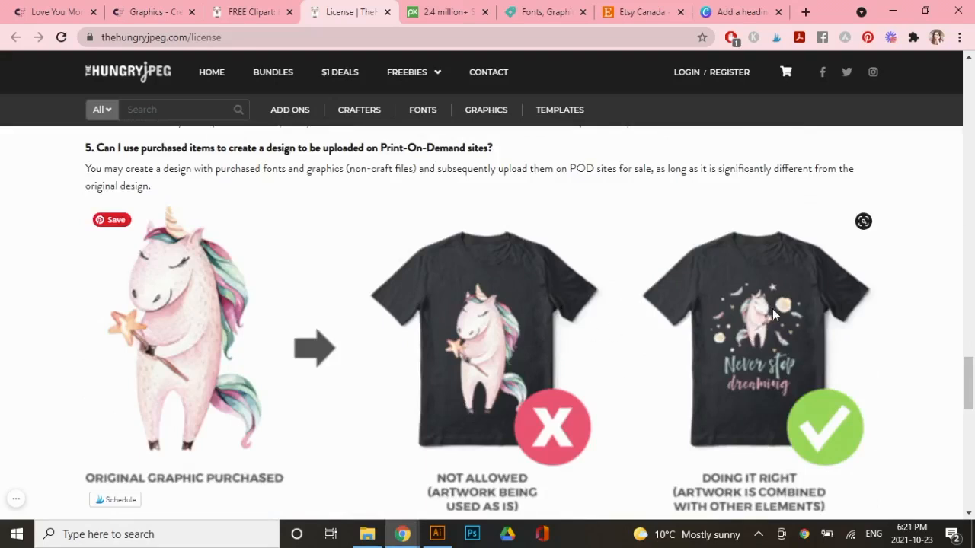
mouse_move(786, 374)
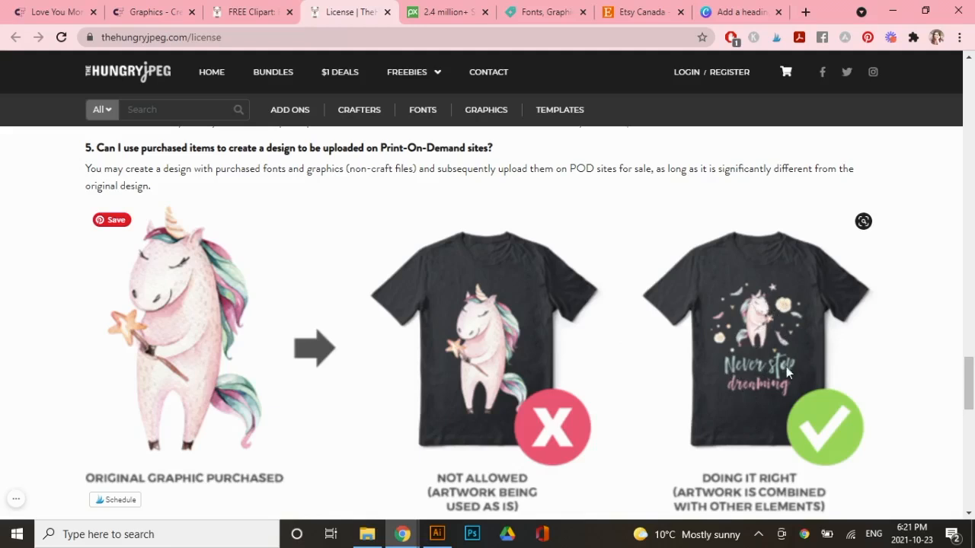
mouse_move(801, 389)
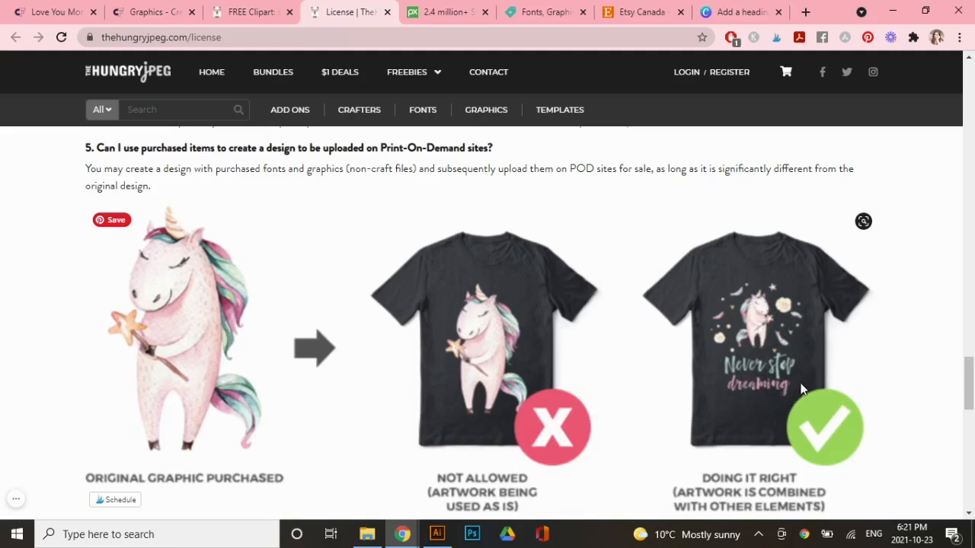
scroll(down, 3)
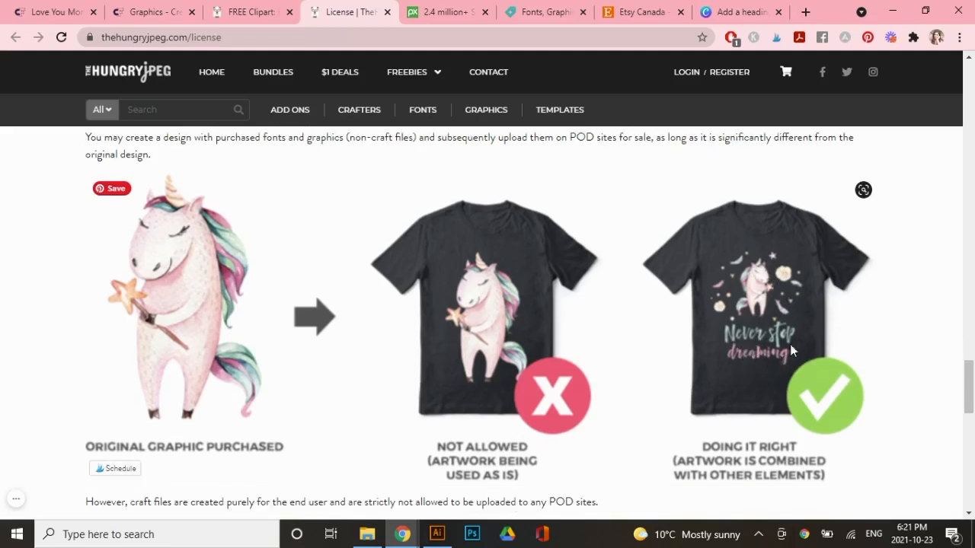
mouse_move(777, 318)
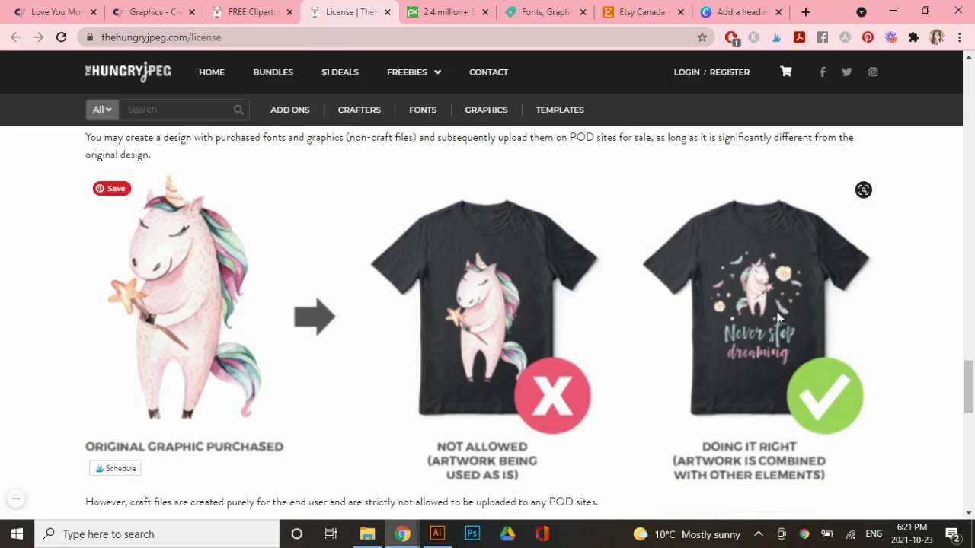
mouse_move(905, 311)
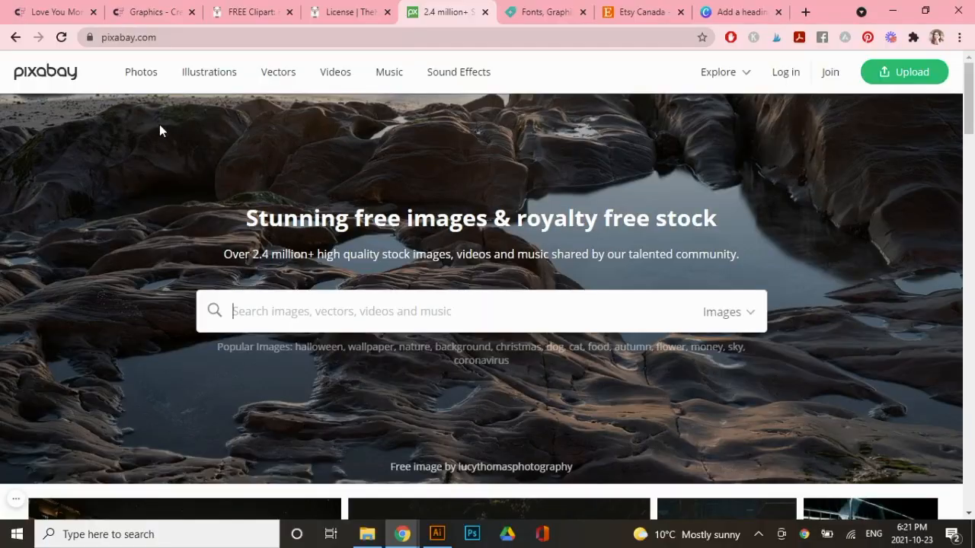
mouse_move(167, 98)
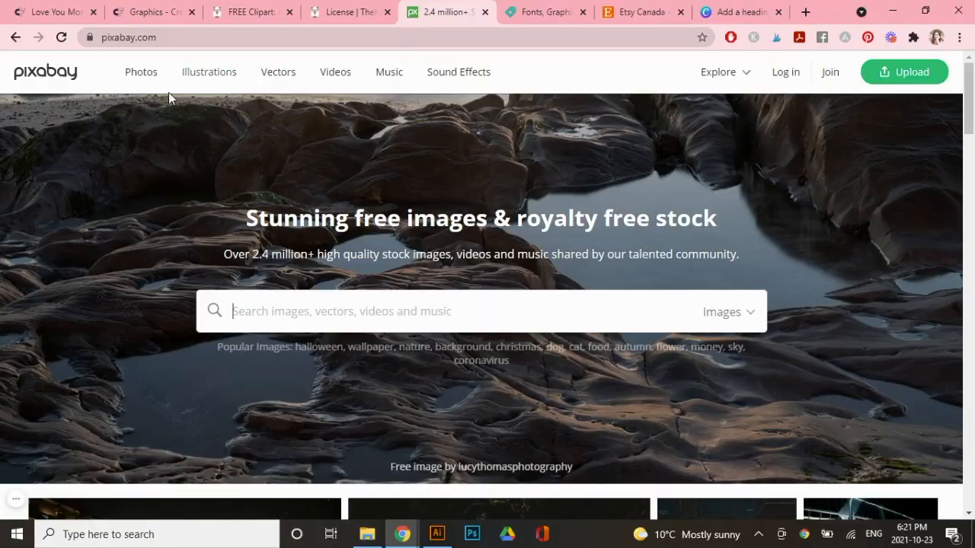
mouse_move(469, 131)
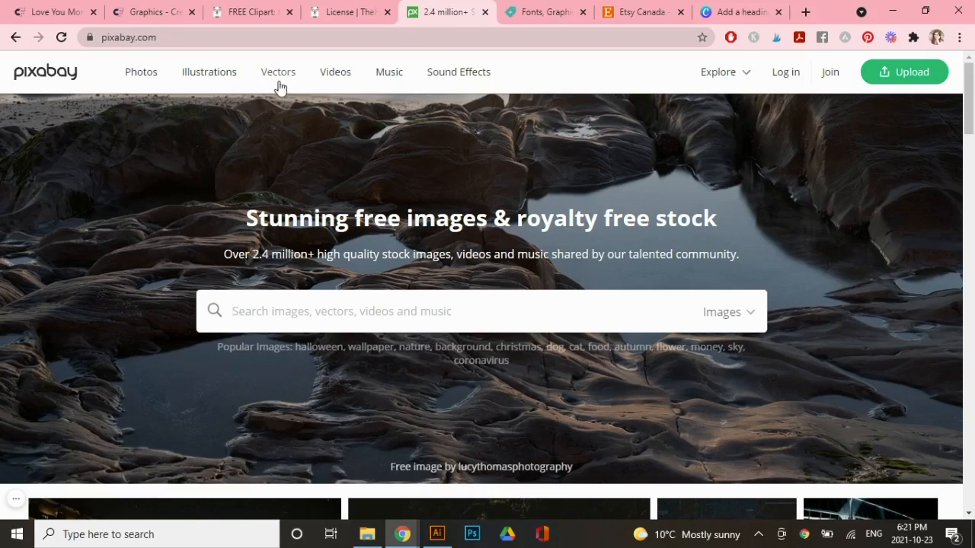
Browse Pixabay's free vectors and open the coffee cup vector with its Pixabay License.
click(278, 71)
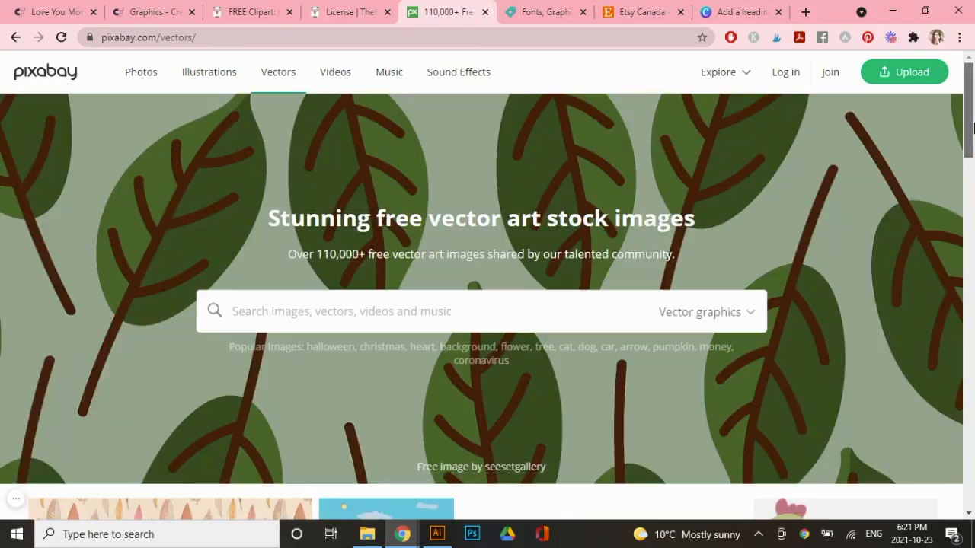
scroll(down, 3)
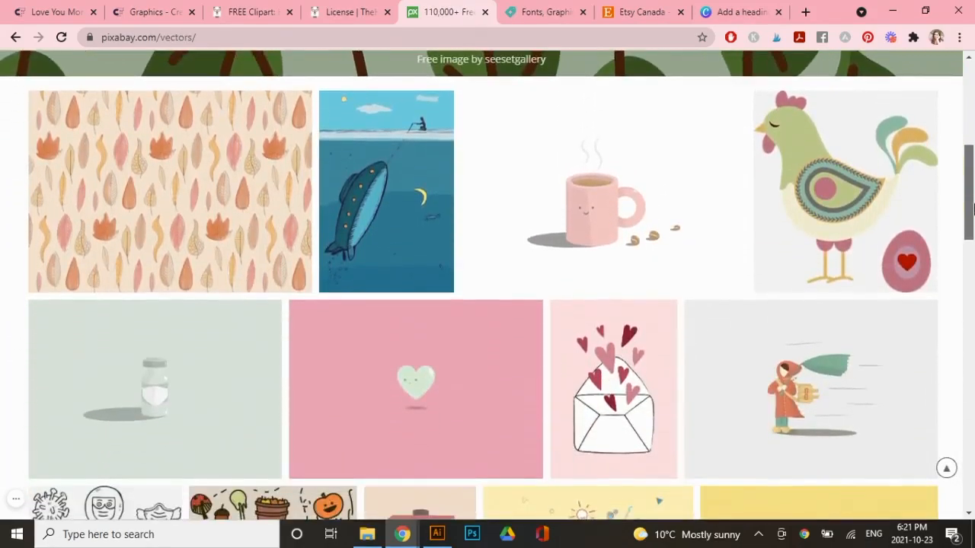
scroll(down, 3)
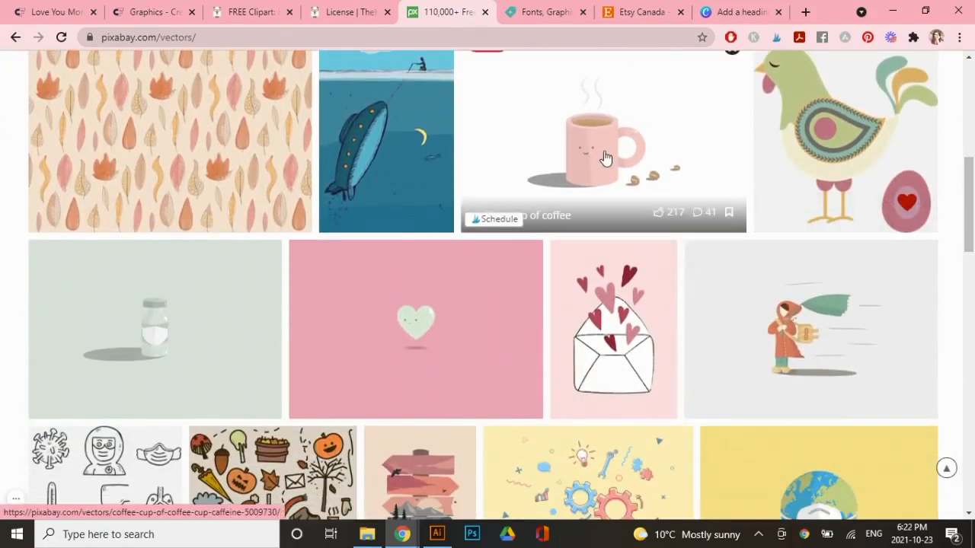
click(603, 145)
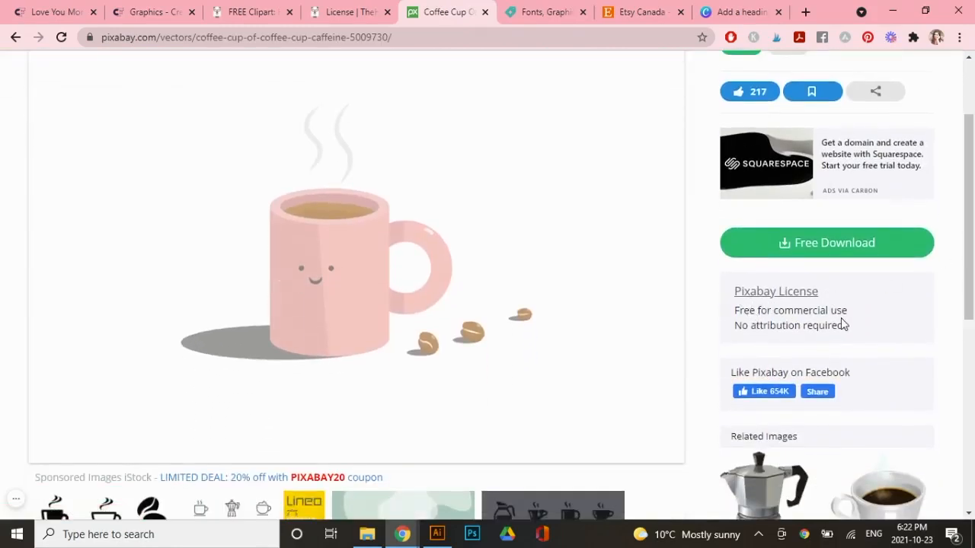
mouse_move(830, 328)
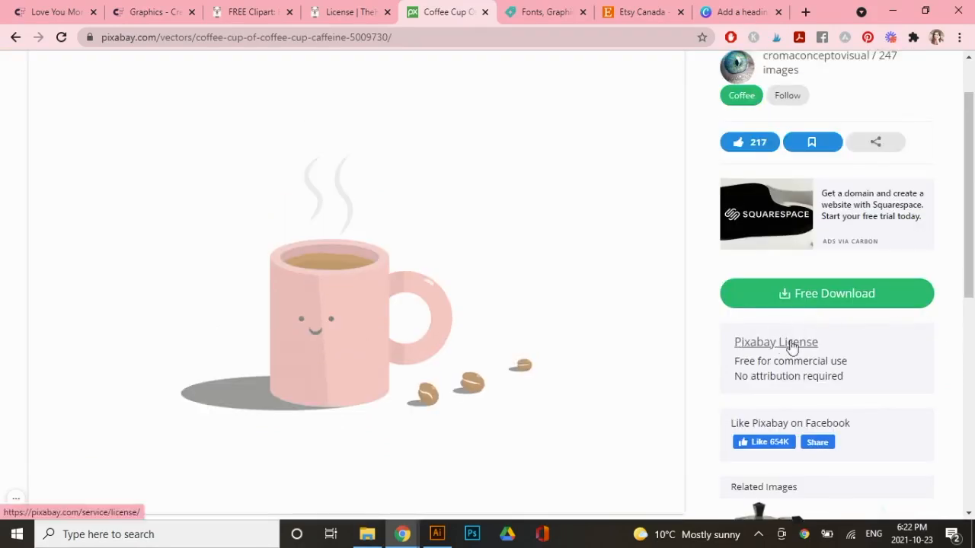
Read the Pixabay license's allowed and not-allowed sections, then view the coffee mug artist's profile.
click(776, 341)
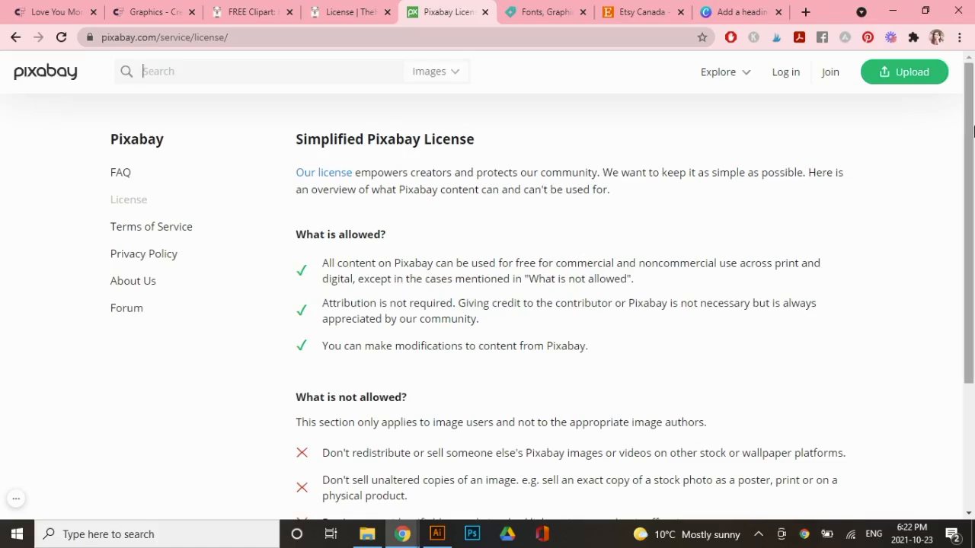
scroll(down, 3)
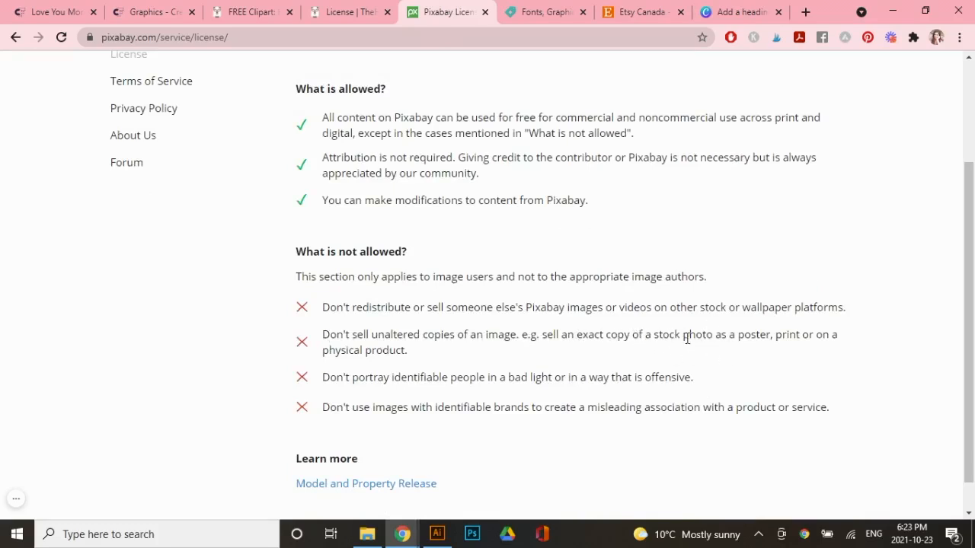
mouse_move(405, 357)
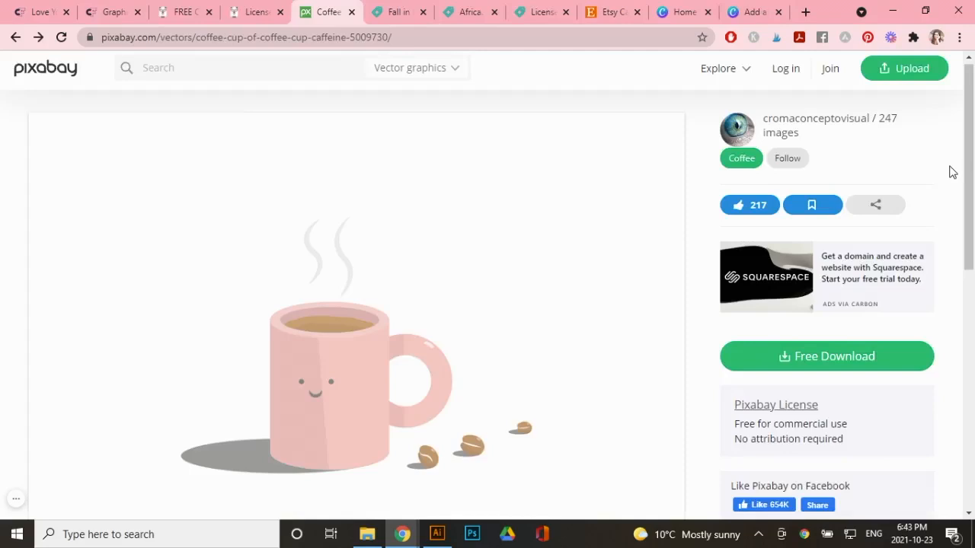
mouse_move(811, 125)
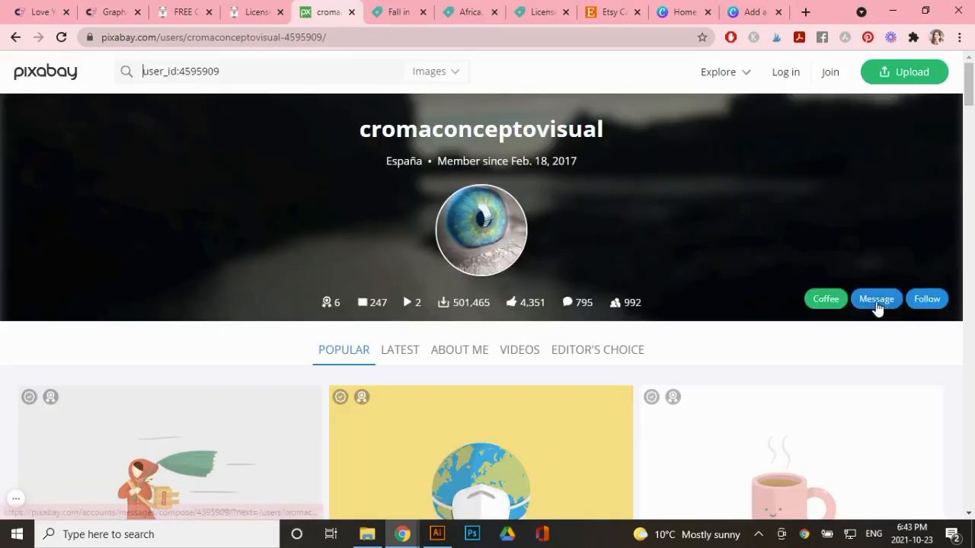
click(484, 12)
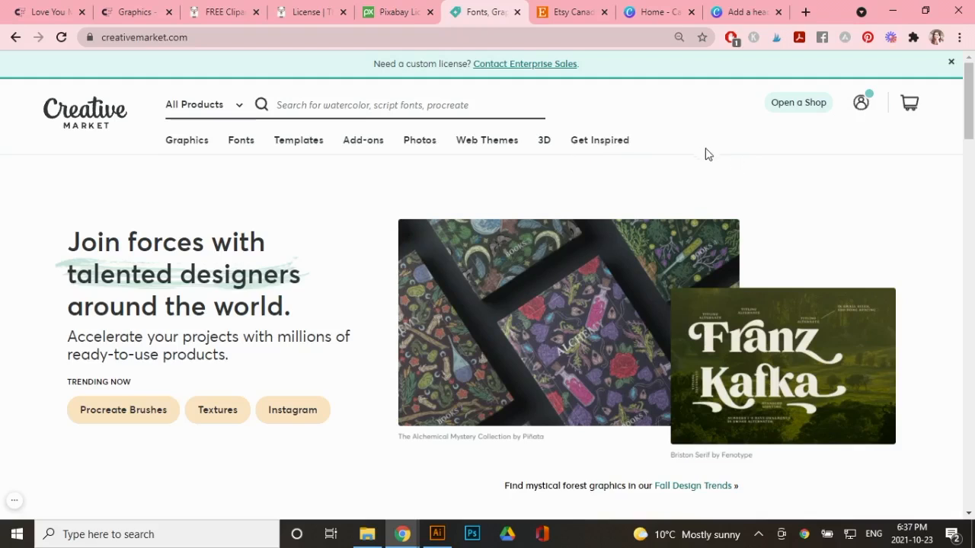
mouse_move(694, 166)
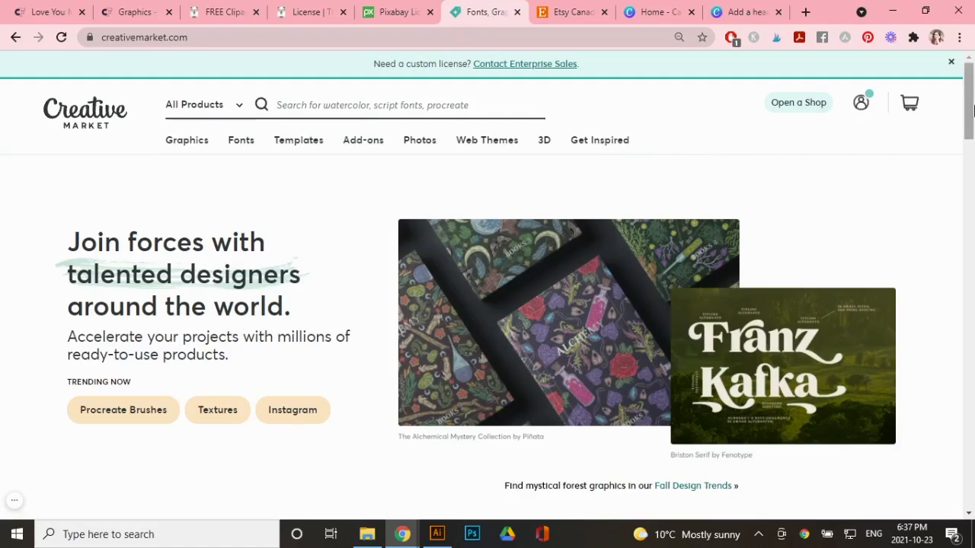
Reach Free Goods from the Creative Market footer and browse freebies like Autumn Vibes doodles and Happy Pumpkins clipart.
scroll(down, 3)
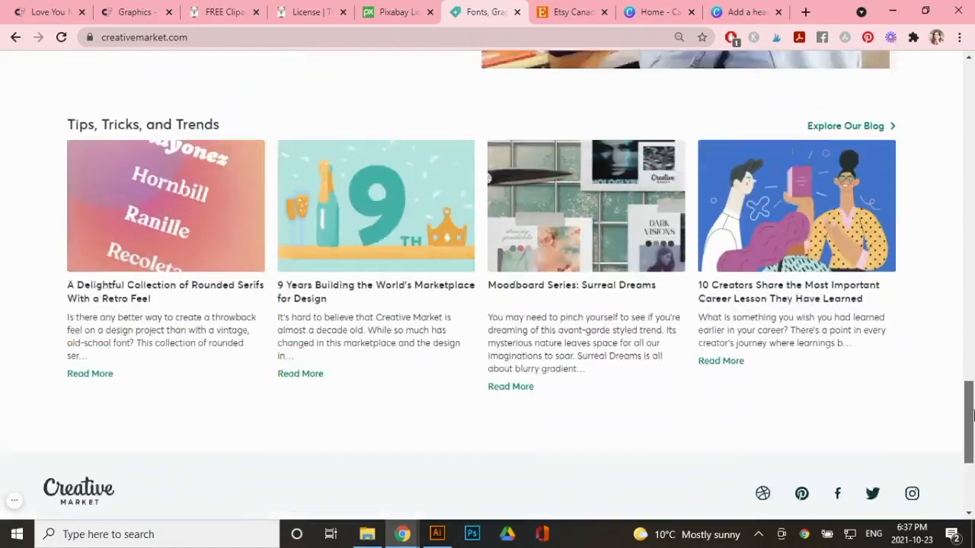
scroll(down, 3)
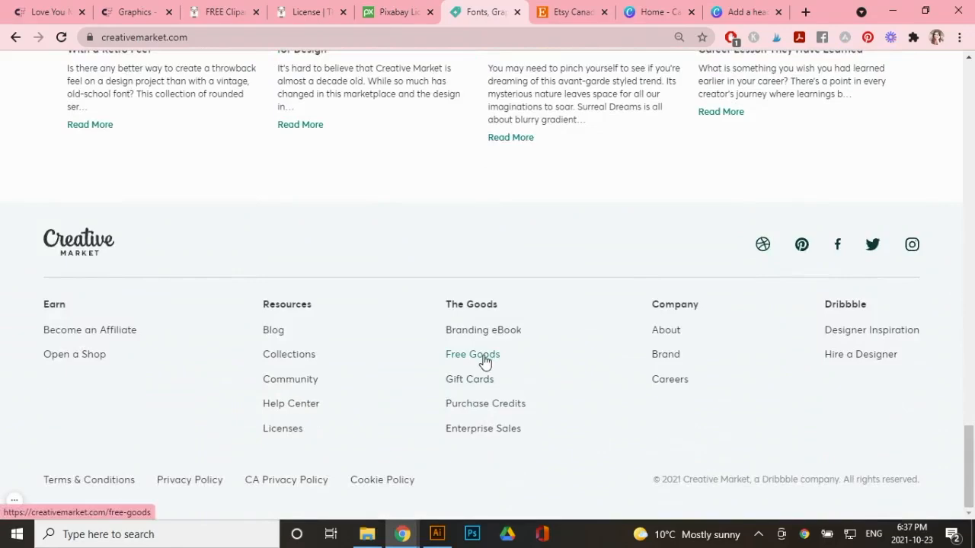
click(472, 353)
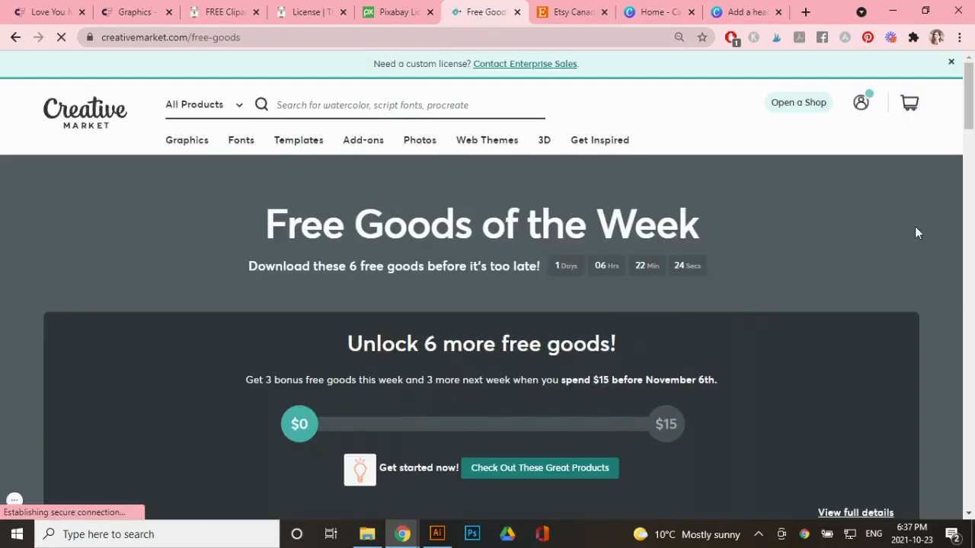
scroll(down, 3)
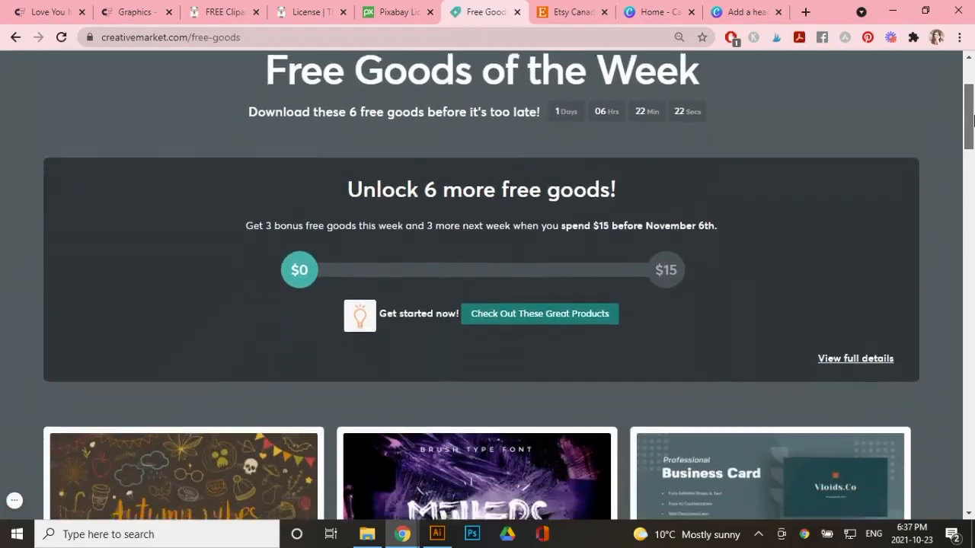
scroll(down, 3)
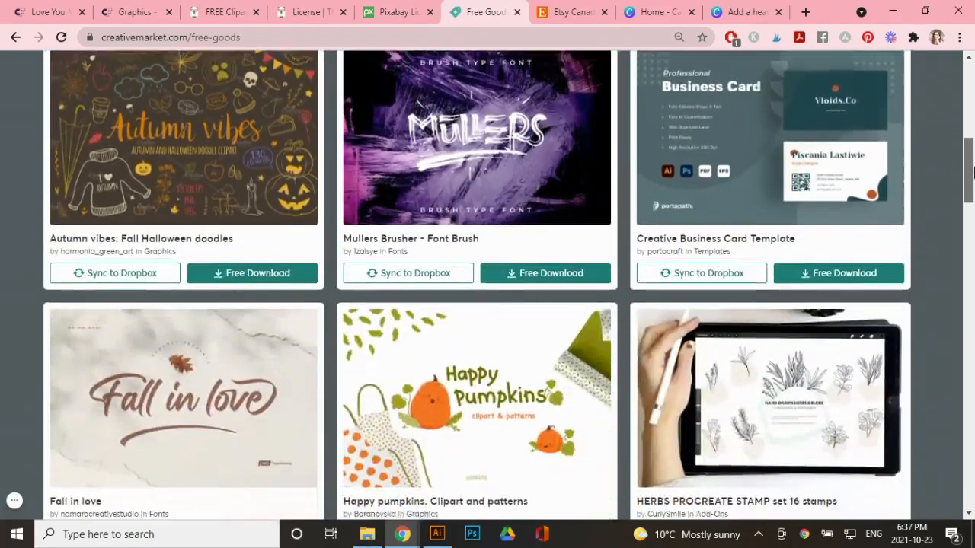
scroll(down, 3)
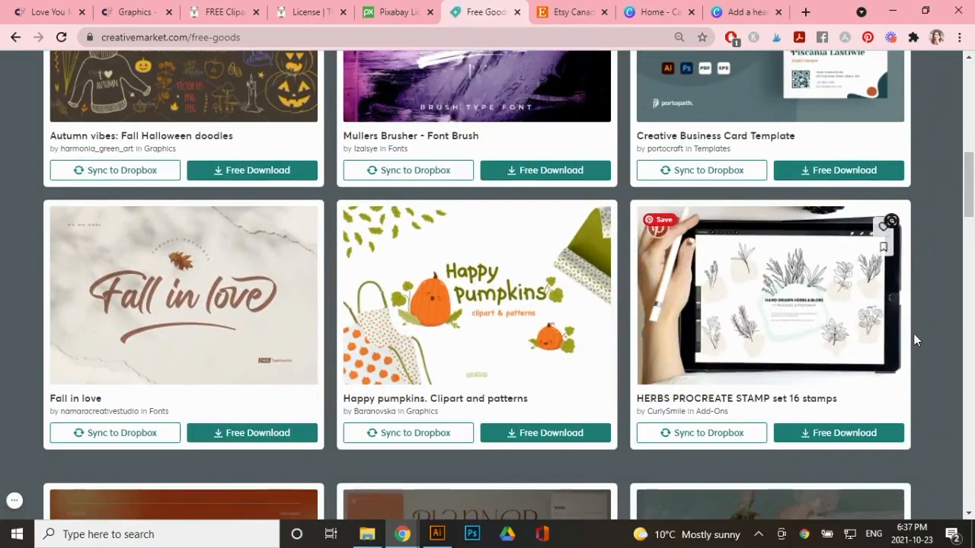
View the HERBS Procreate stamp set, then the Fall in love font and its License Type explanation page.
click(768, 295)
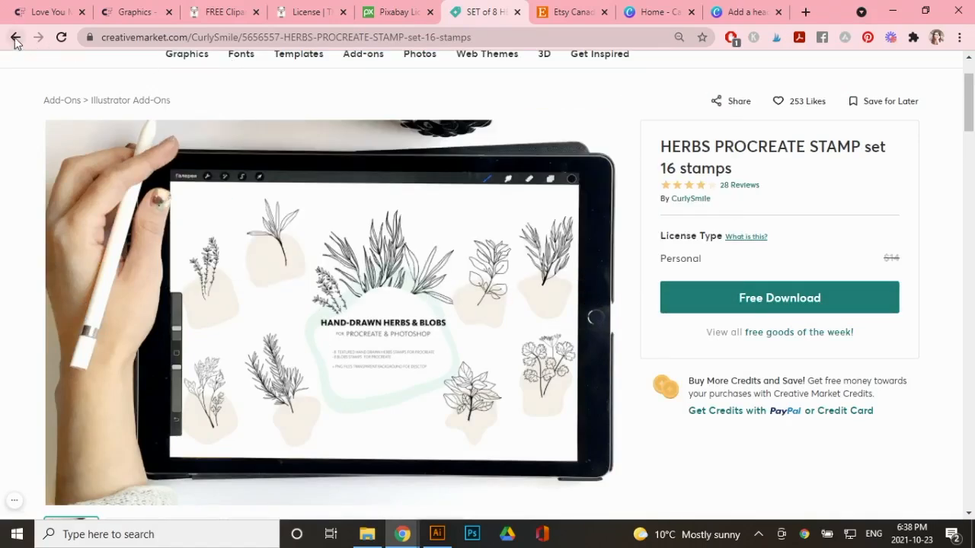
click(15, 36)
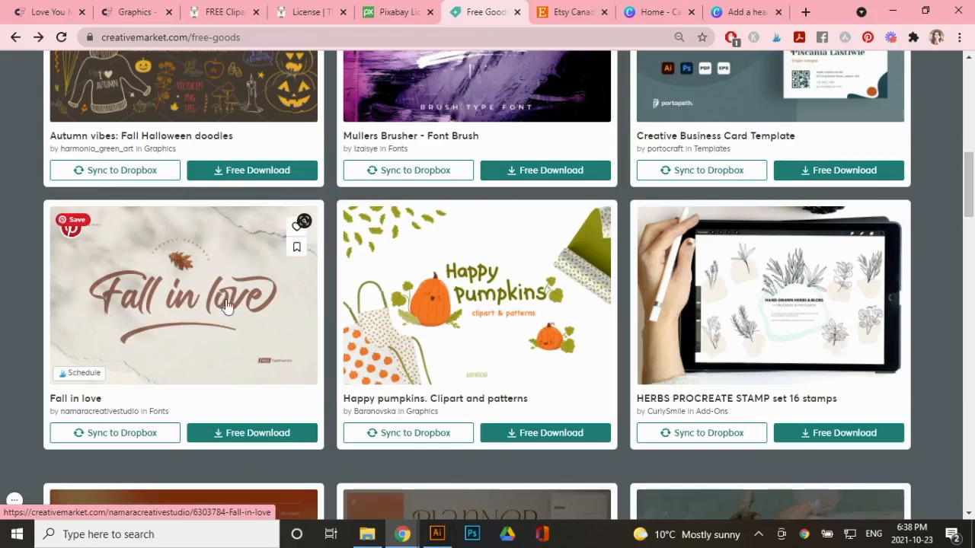
click(182, 295)
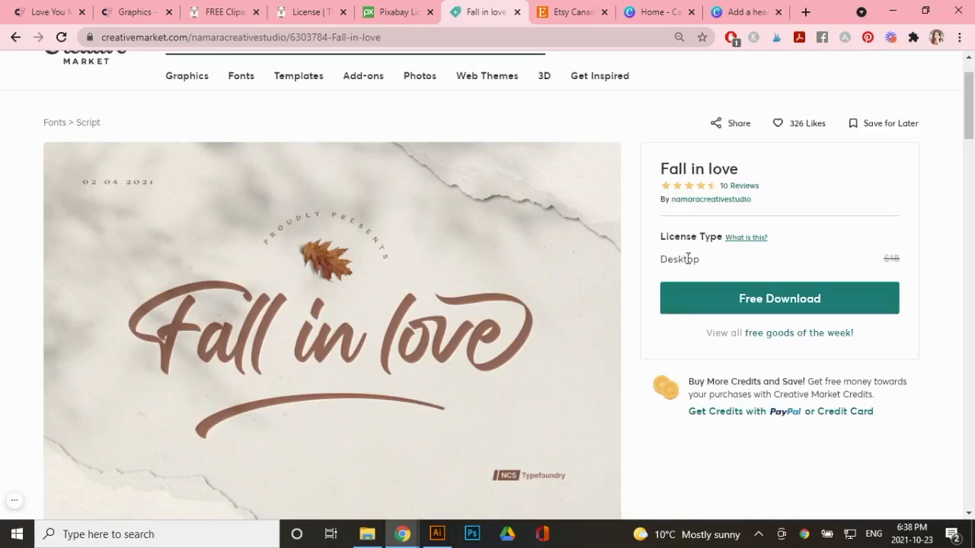
mouse_move(747, 237)
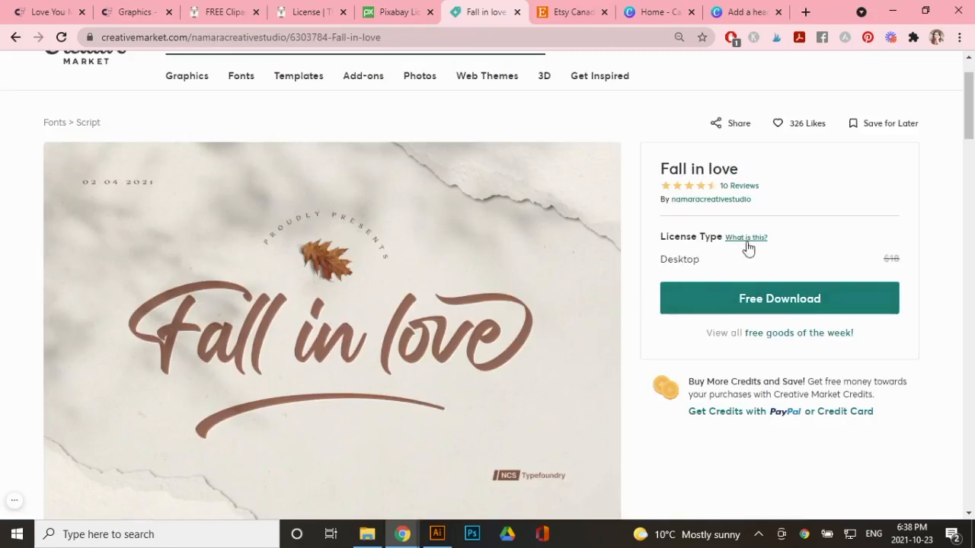
mouse_move(743, 242)
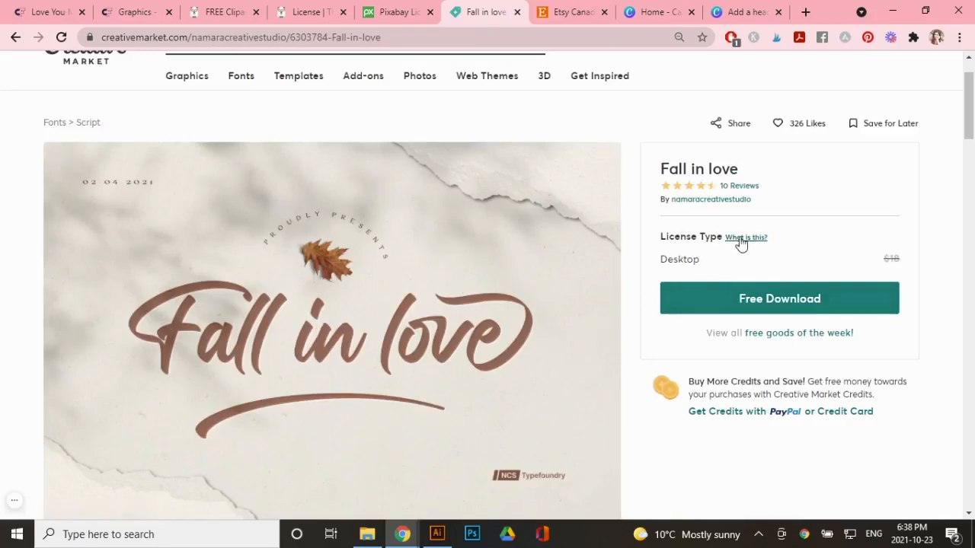
click(746, 237)
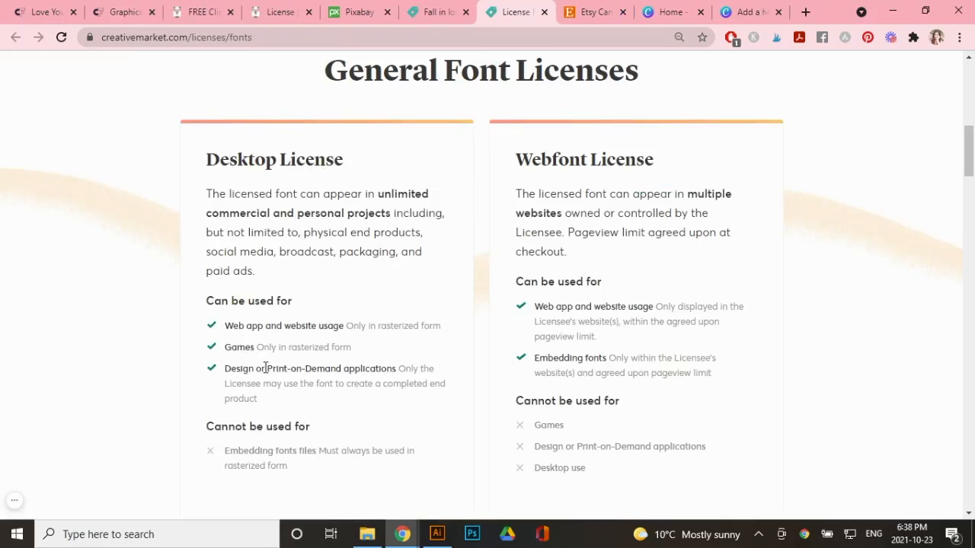
mouse_move(390, 384)
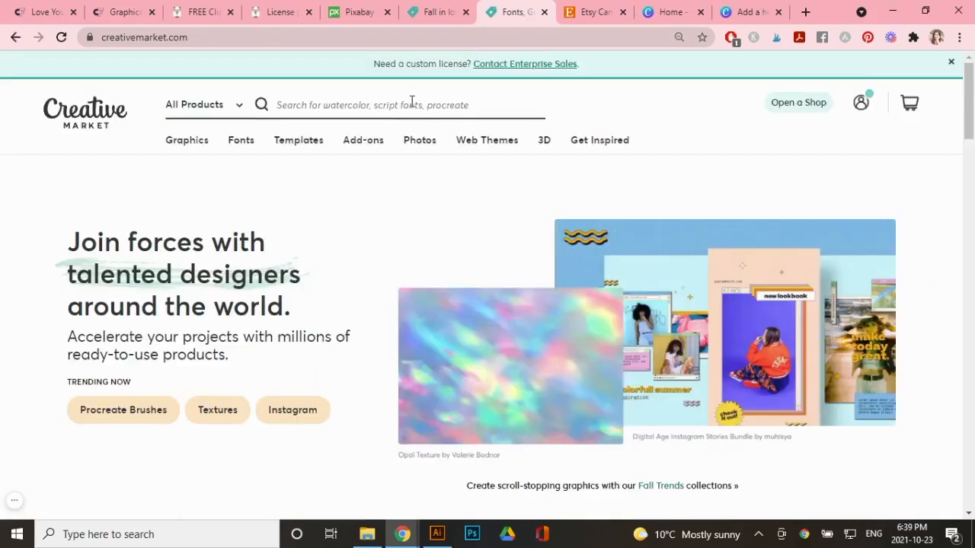
Search 'nursery clip', view Africa. Little Watercolor Animals and its license comparison, then switch to the Canva design.
text(n)
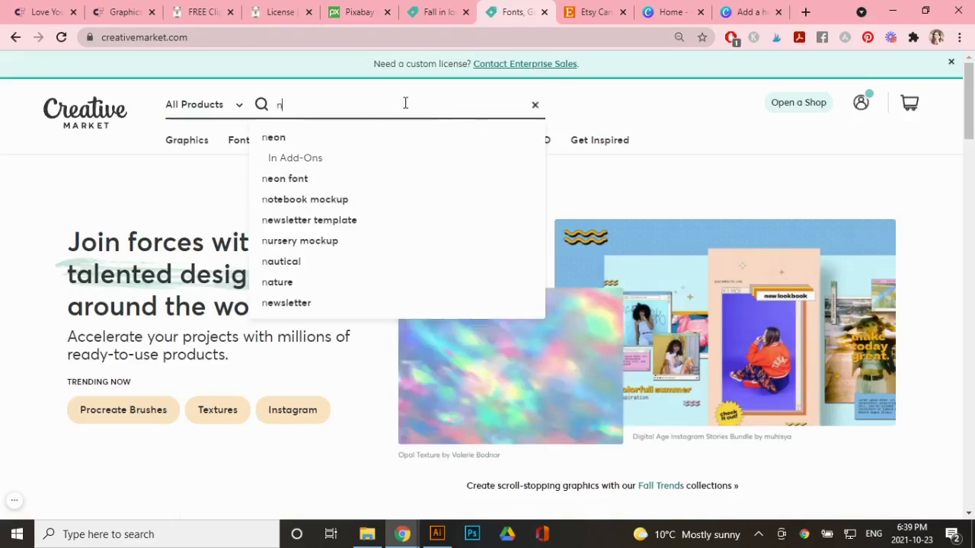
text(nursery clipart)
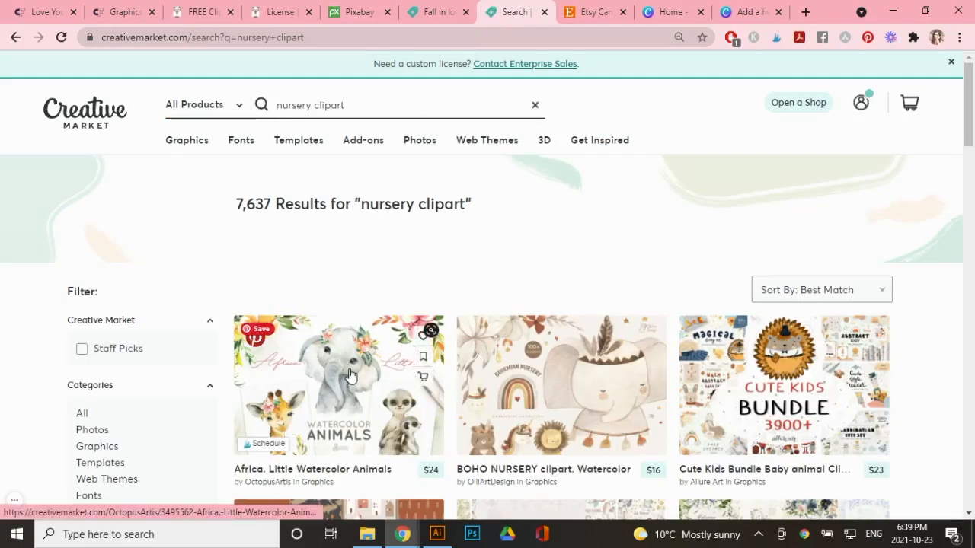
click(339, 384)
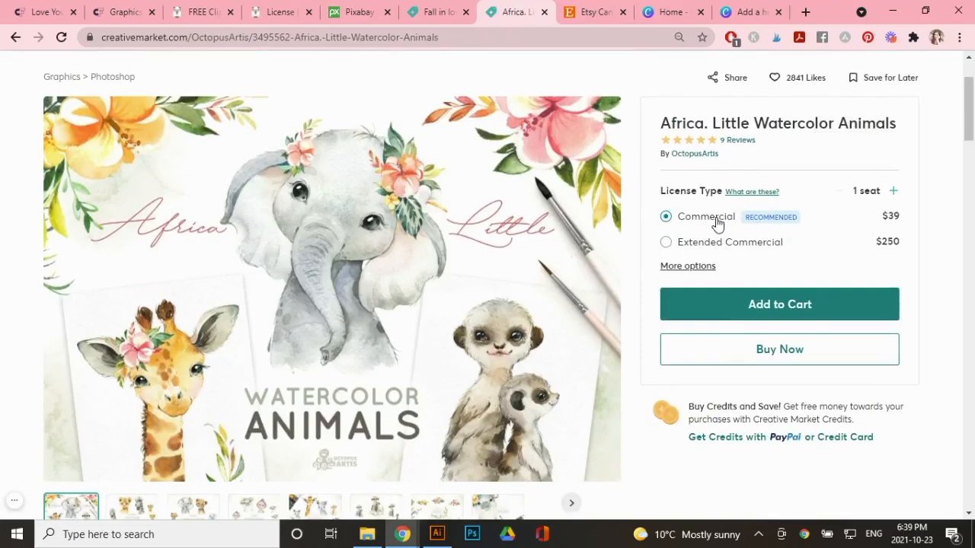
mouse_move(720, 226)
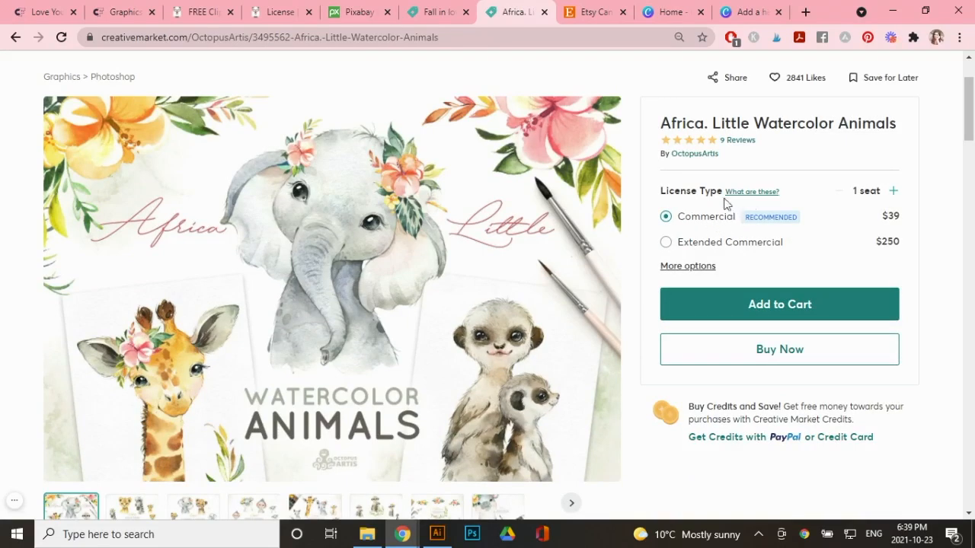
click(751, 191)
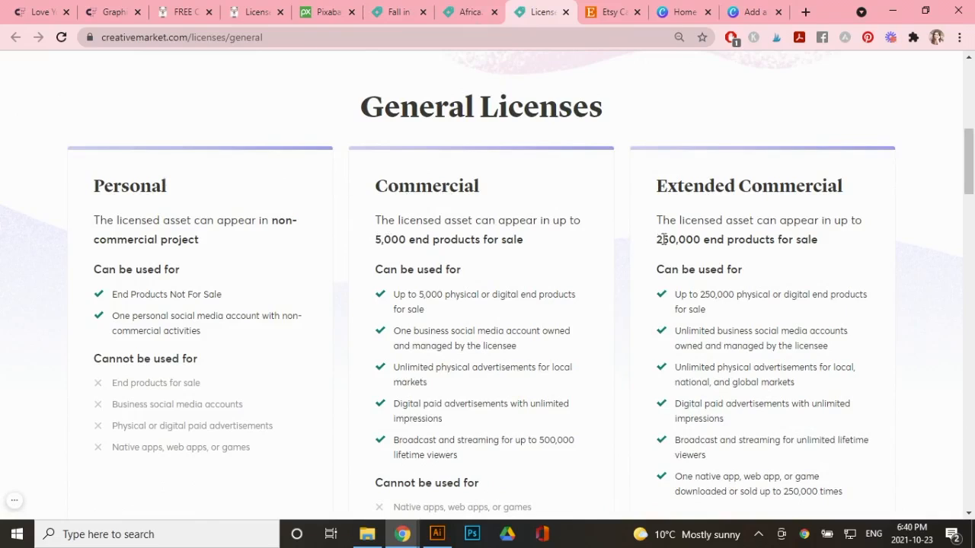
mouse_move(689, 207)
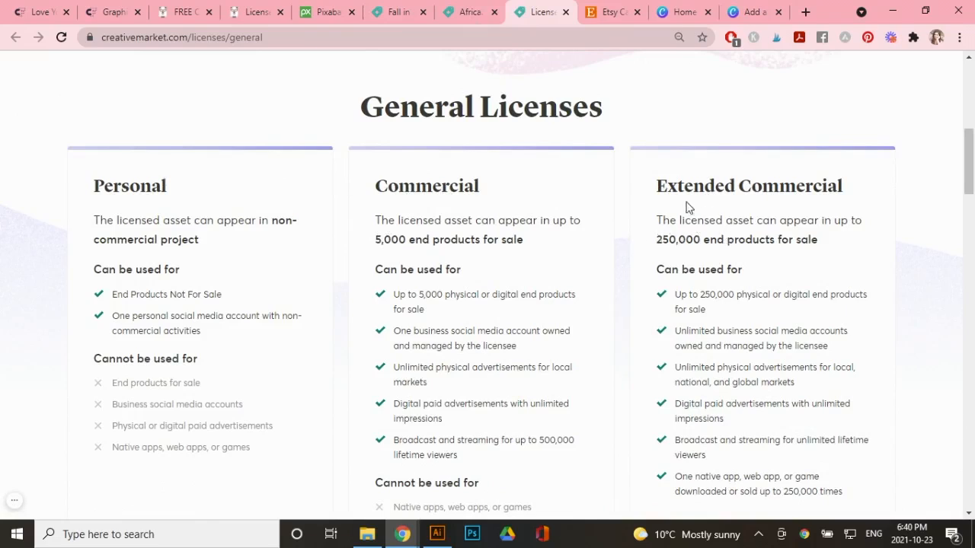
mouse_move(789, 207)
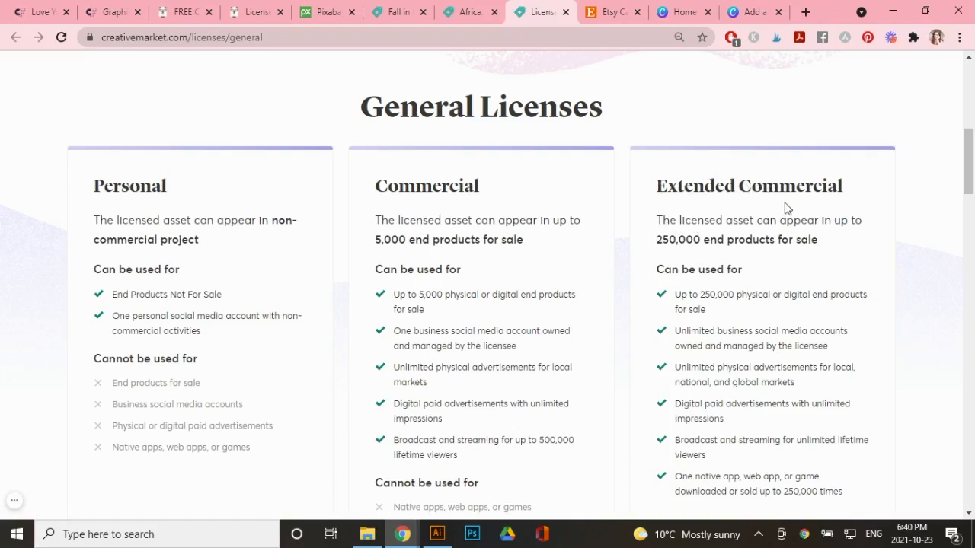
mouse_move(709, 232)
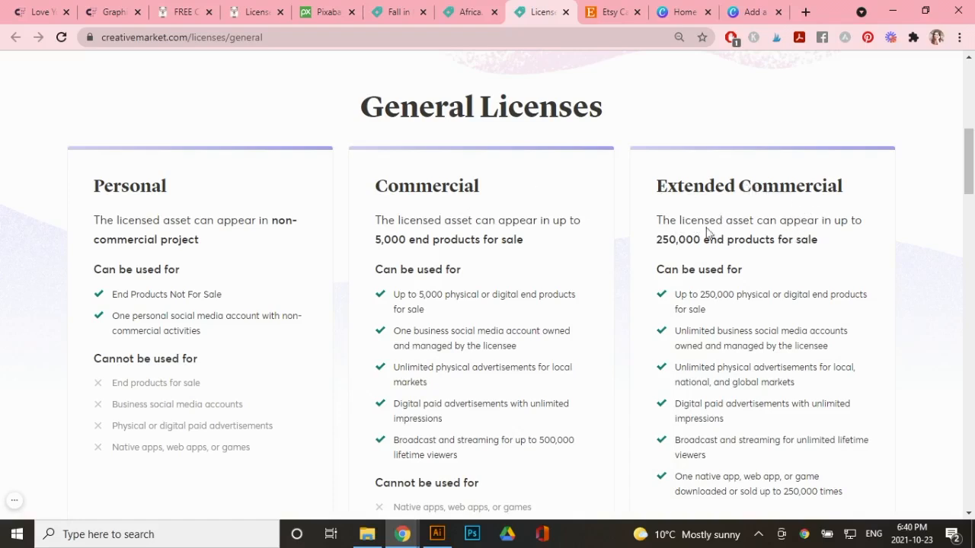
mouse_move(631, 271)
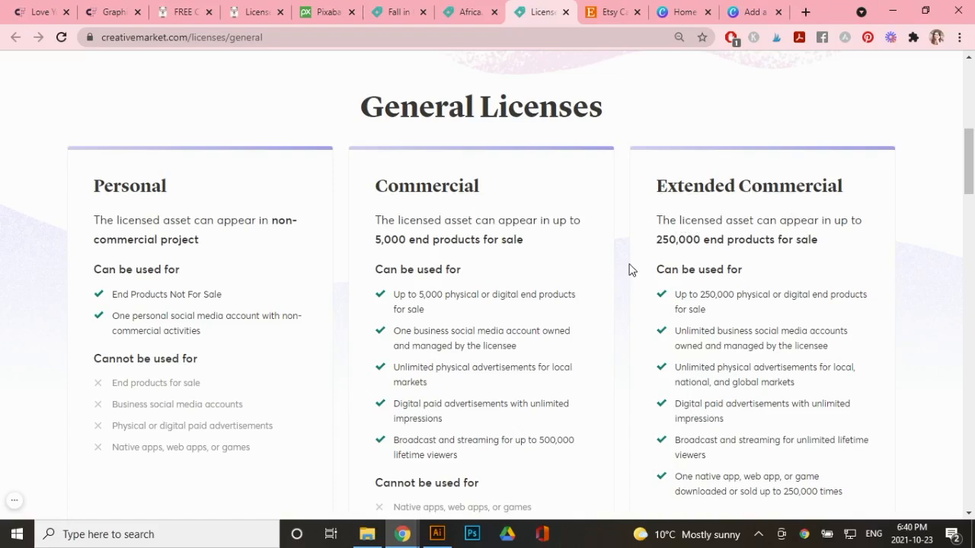
click(751, 12)
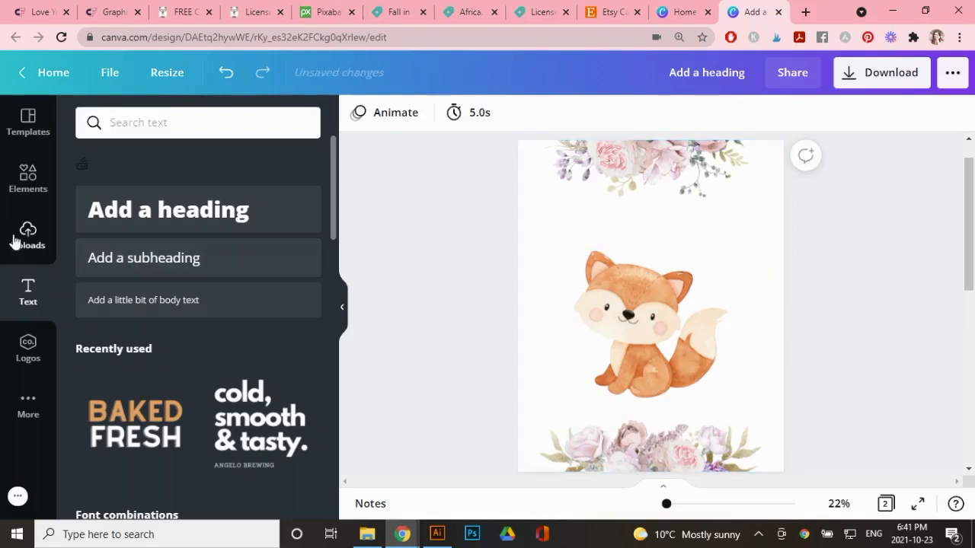
Recolour the fox poster's background pale pink and add a 'have courage' heading from the text options.
click(27, 232)
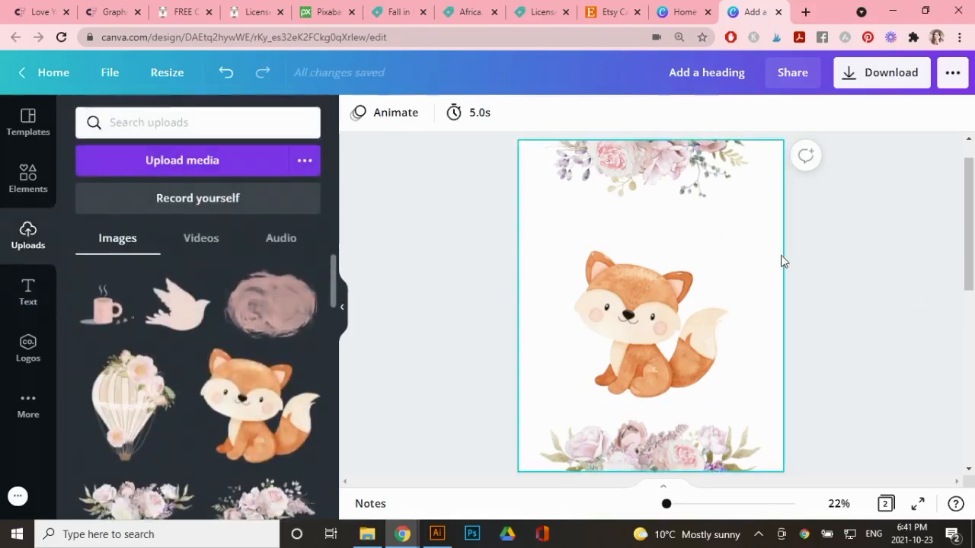
click(649, 323)
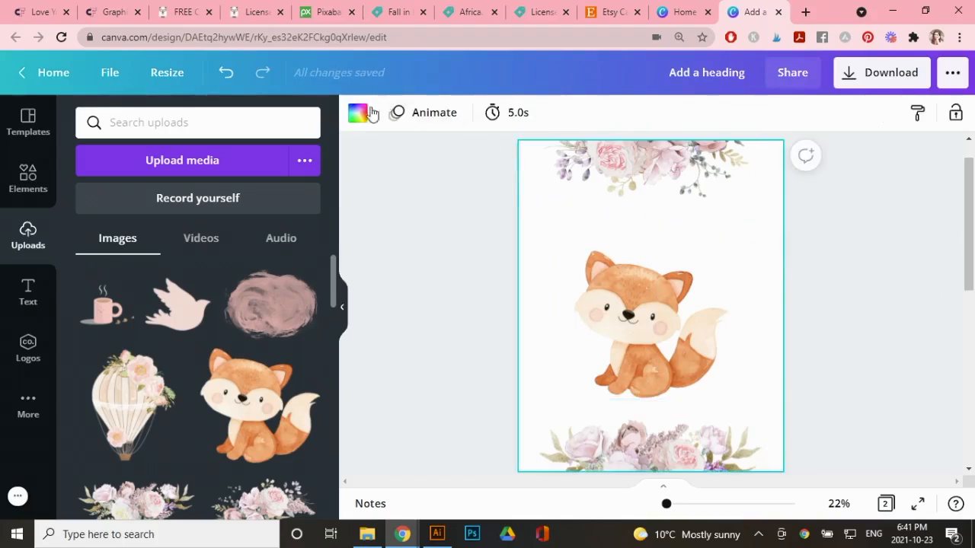
click(356, 113)
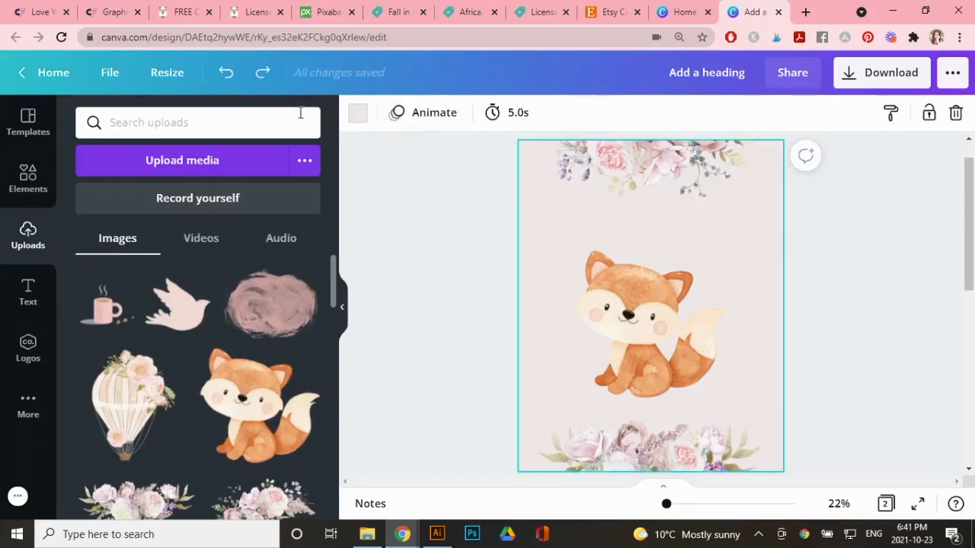
click(27, 293)
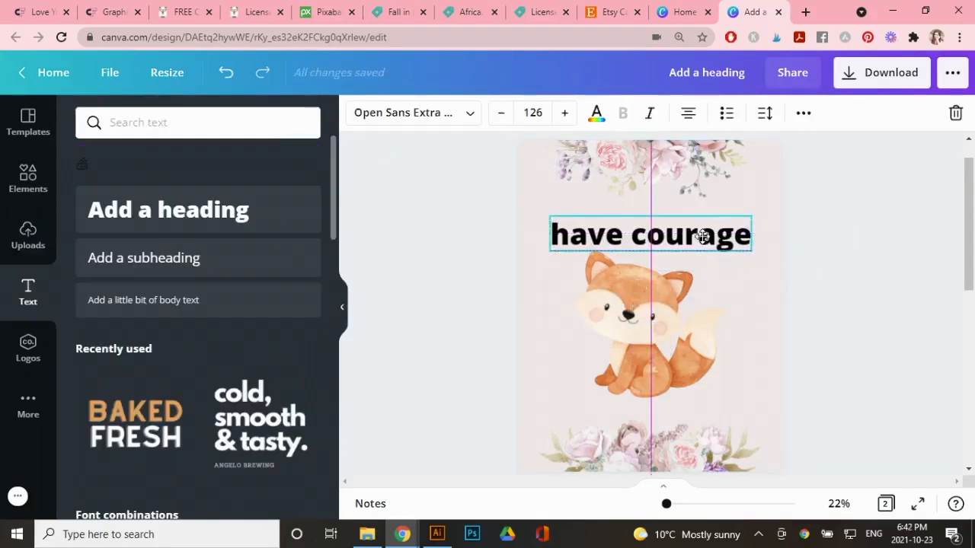
click(408, 113)
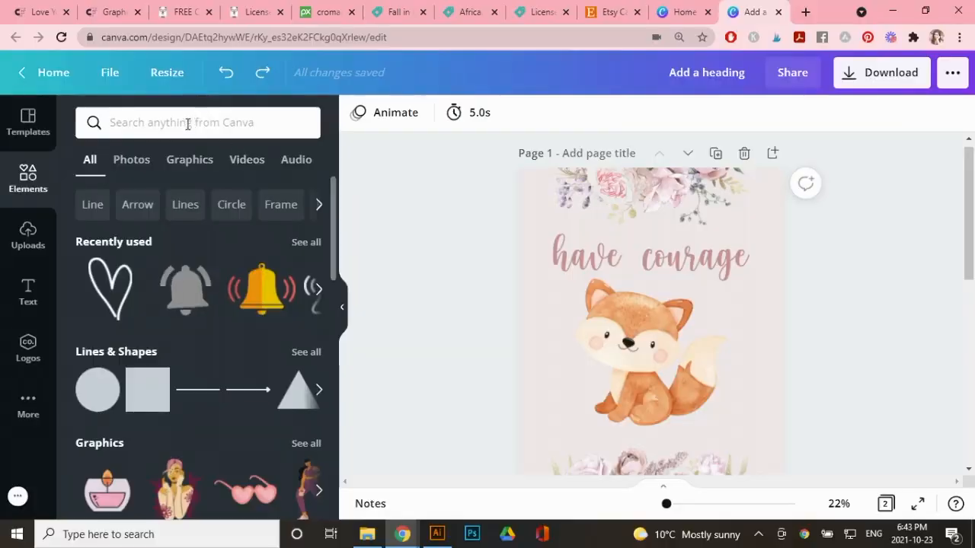
Search Canva's elements for 'flower', browse the results and dismiss the 'Licensing made simple' notice with Got it!
click(186, 122)
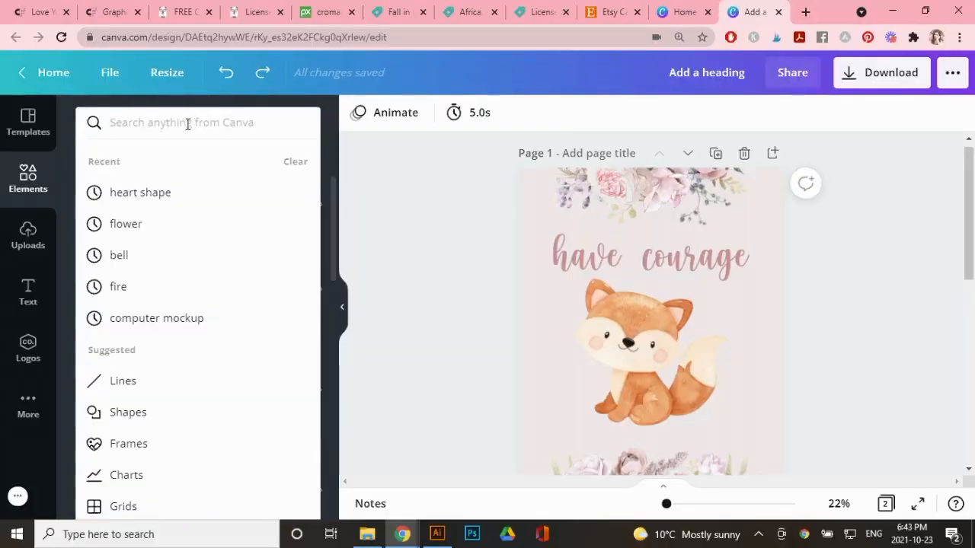
text(flower)
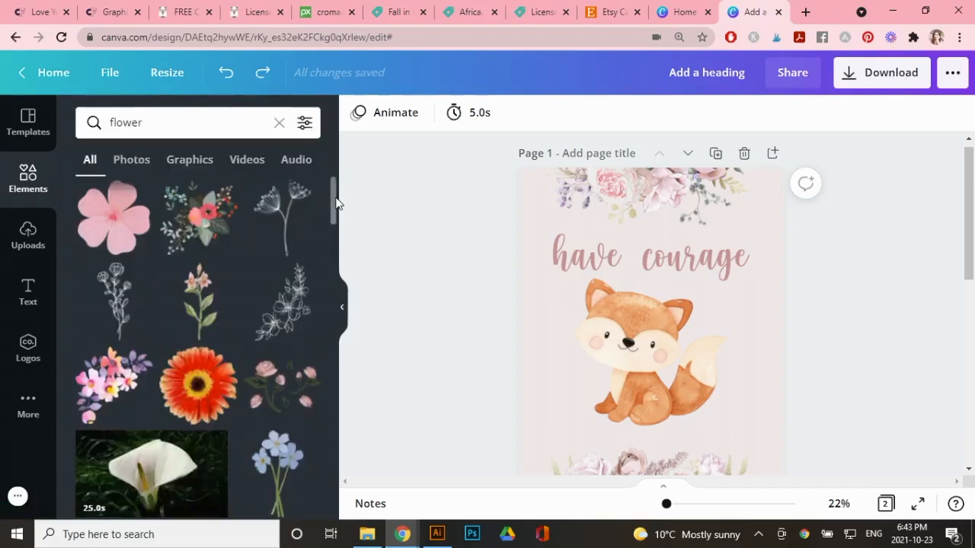
scroll(down, 3)
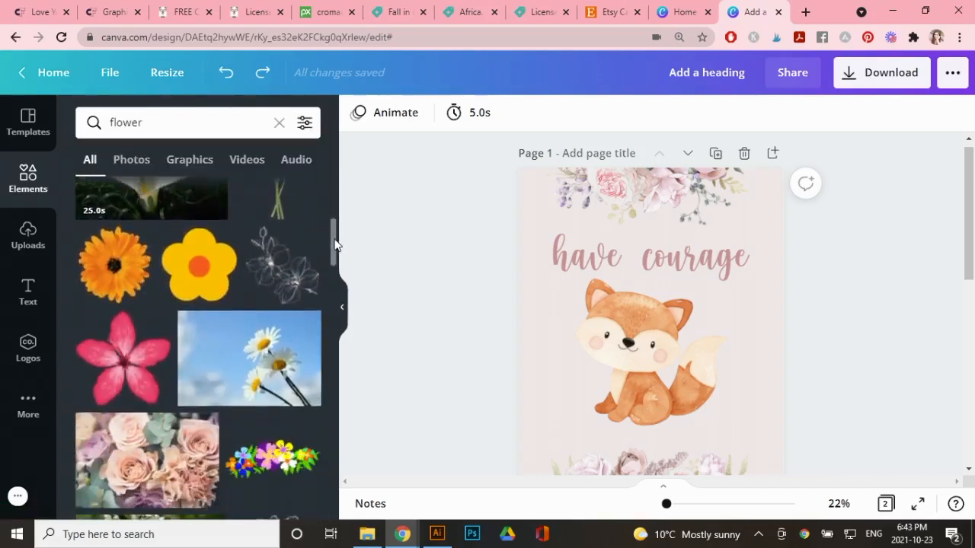
scroll(down, 3)
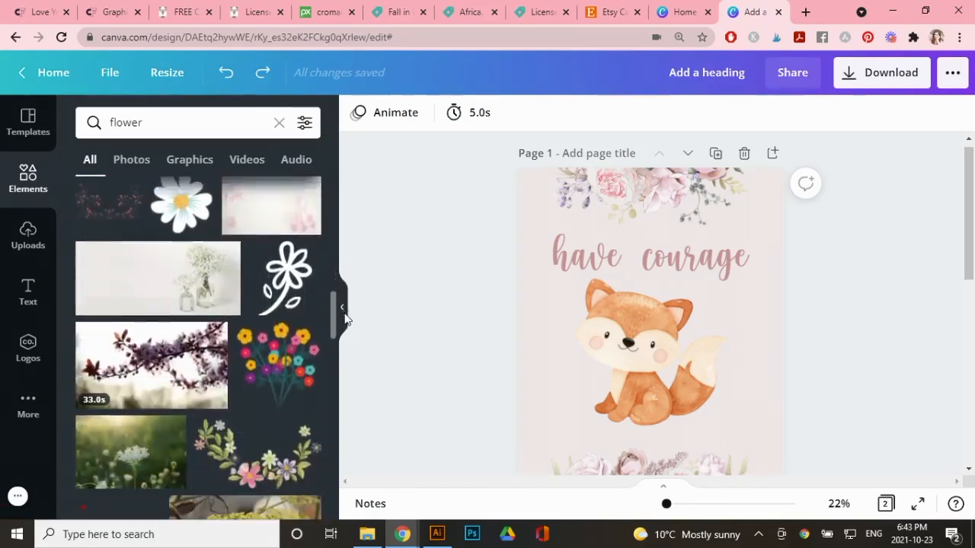
scroll(down, 3)
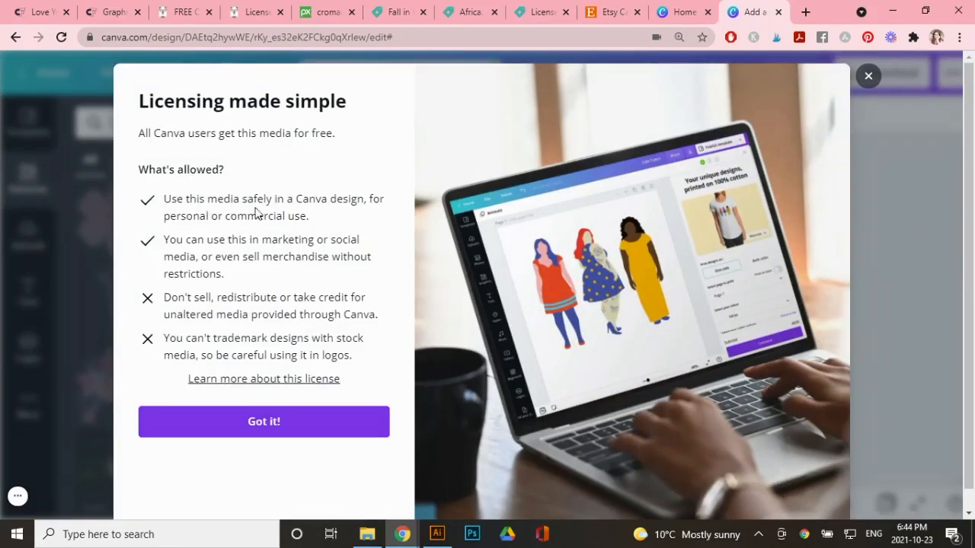
mouse_move(235, 219)
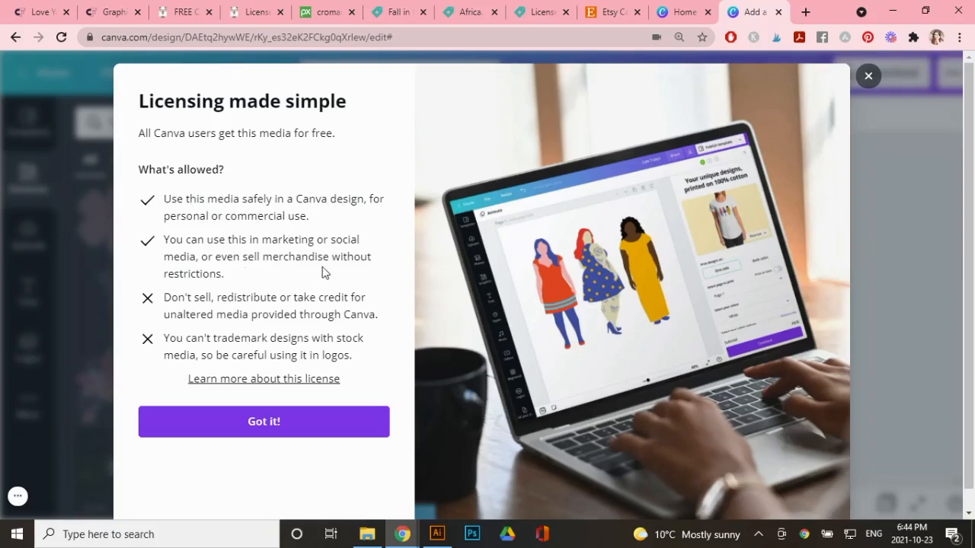
mouse_move(256, 281)
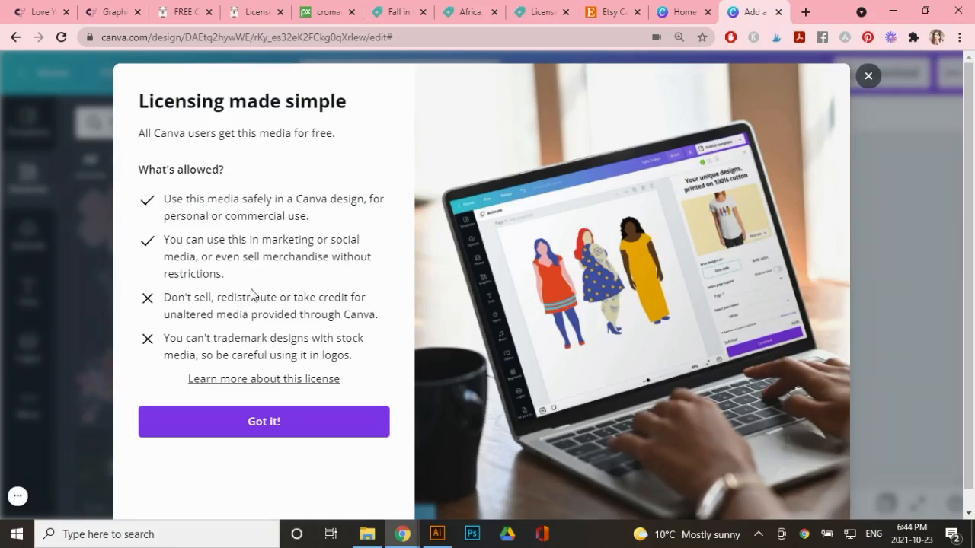
mouse_move(297, 251)
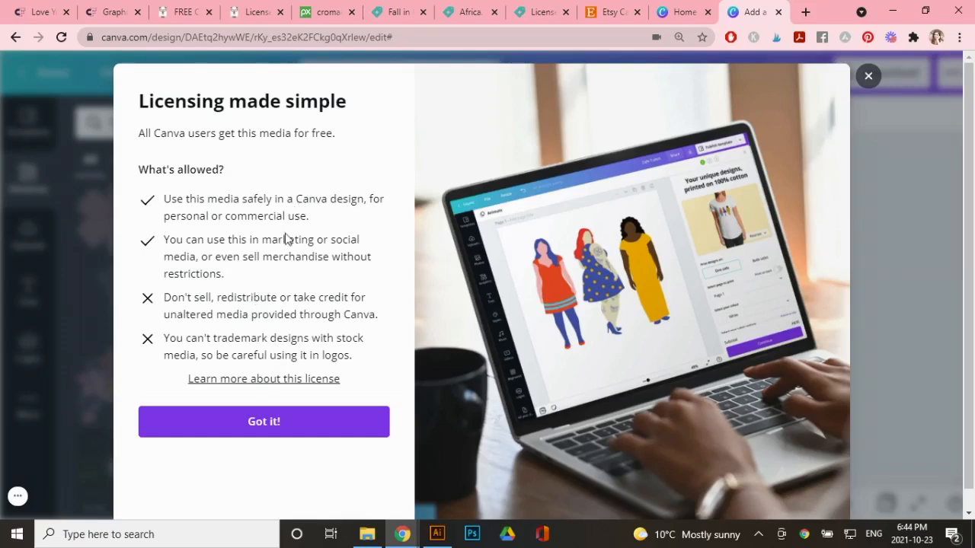
click(264, 421)
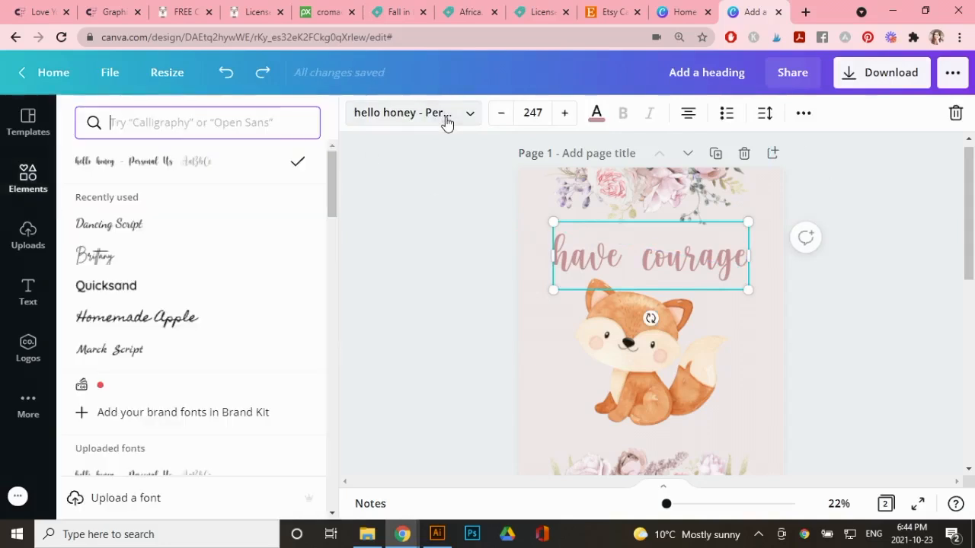
mouse_move(488, 296)
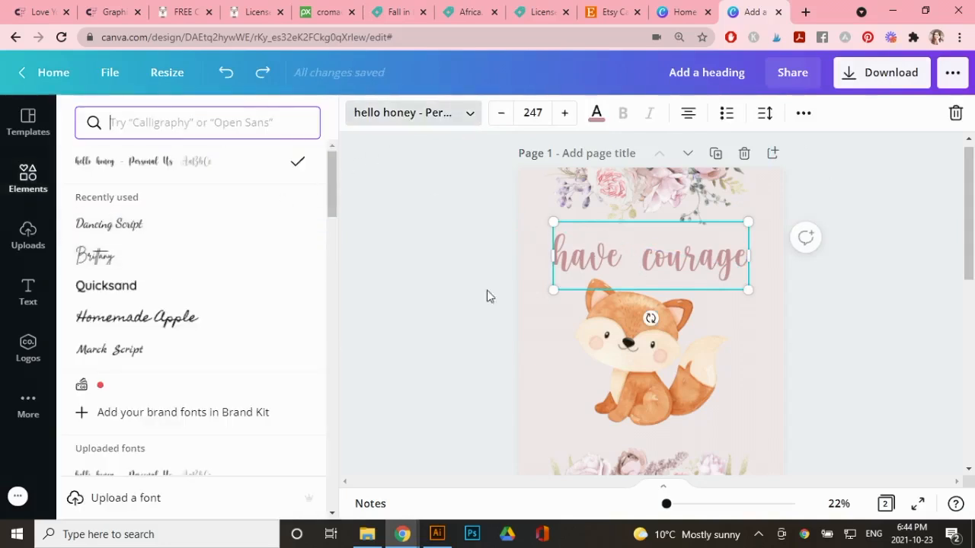
From a 'quicksand font' search, check Quicksand's license on Google Fonts and return to set the Canva heading in Quicksand.
click(106, 286)
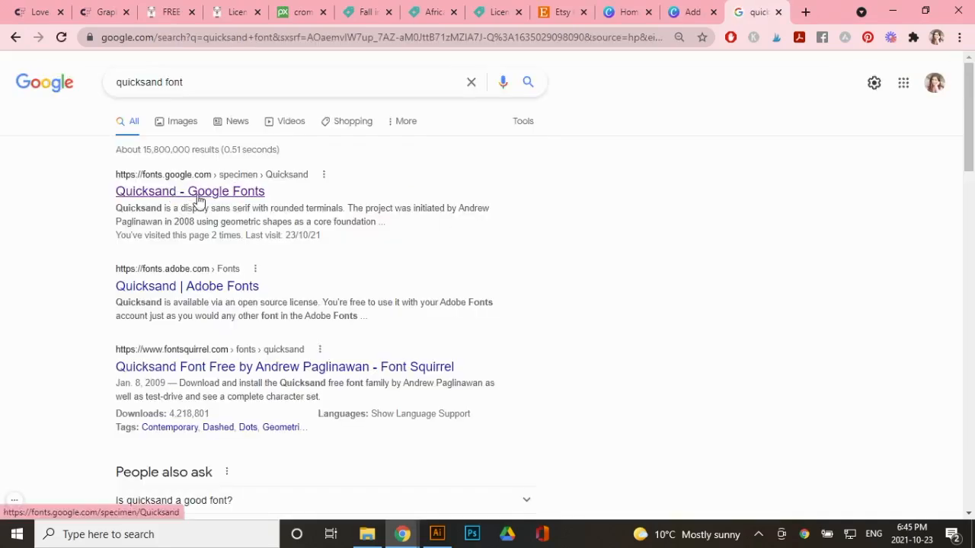
click(189, 192)
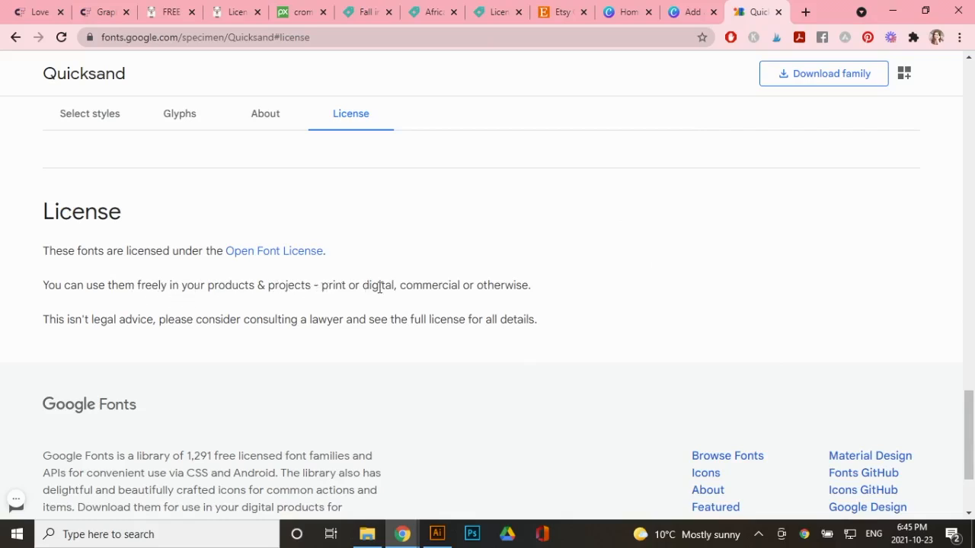
mouse_move(479, 292)
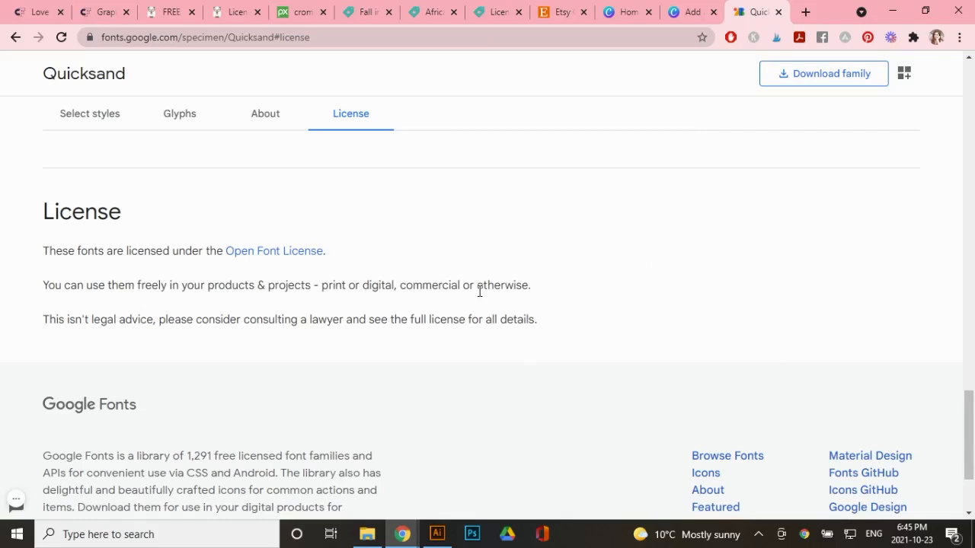
mouse_move(600, 244)
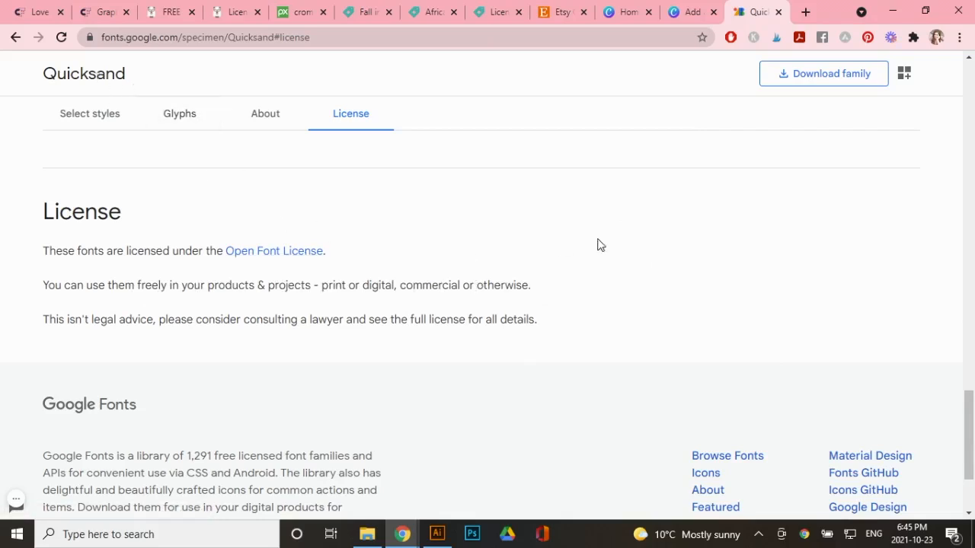
click(692, 12)
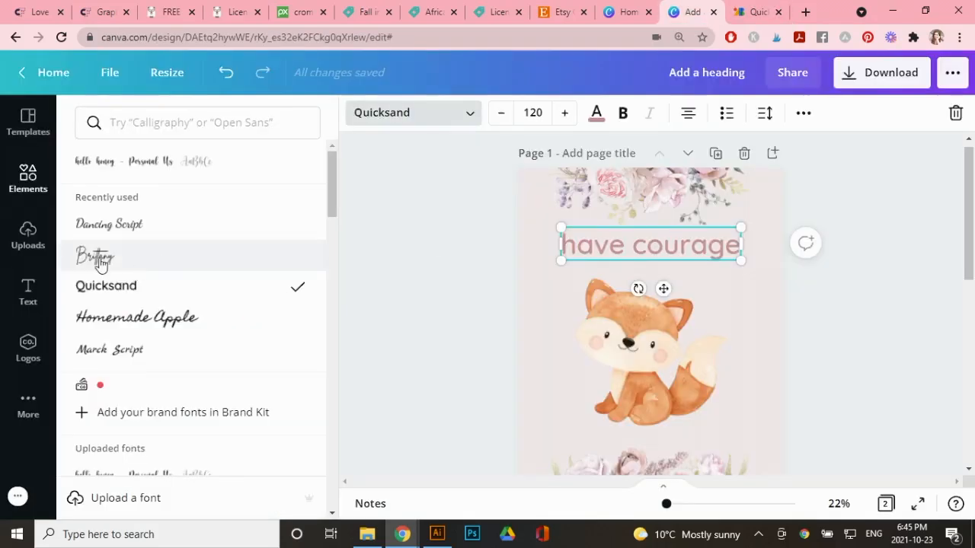
From a 'brittany font' search, view DaFont's Brittany Signature page and its personal-use-only author note, then move on to Etsy.
click(95, 256)
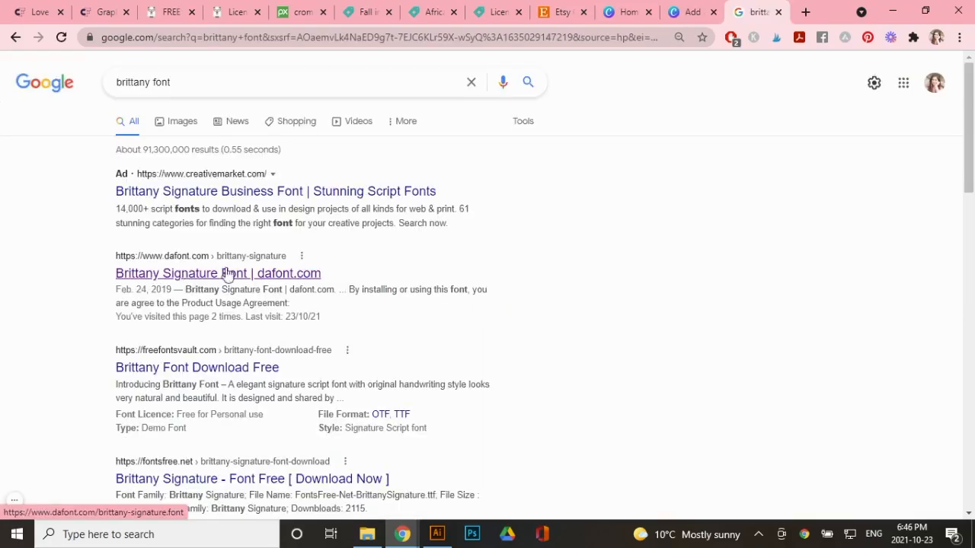
click(218, 272)
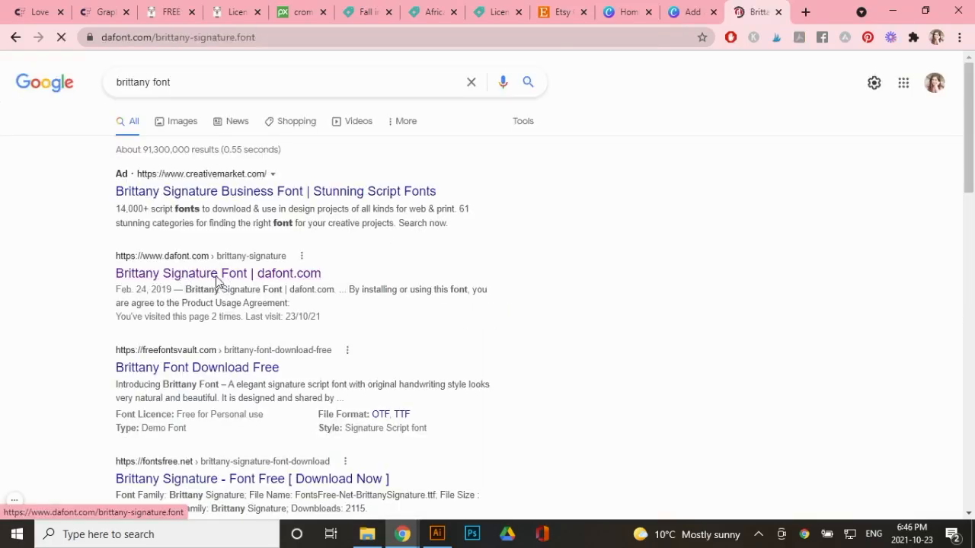
click(220, 273)
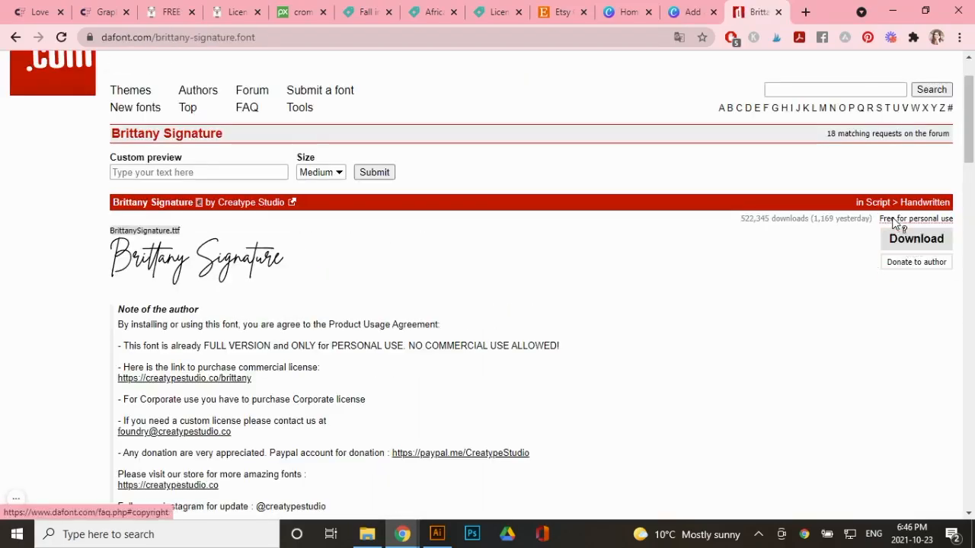
mouse_move(576, 280)
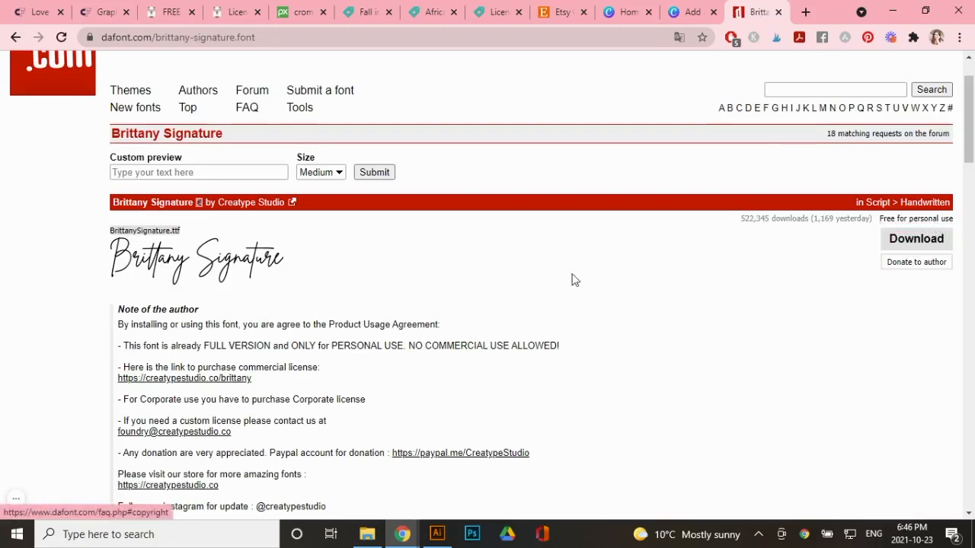
scroll(down, 3)
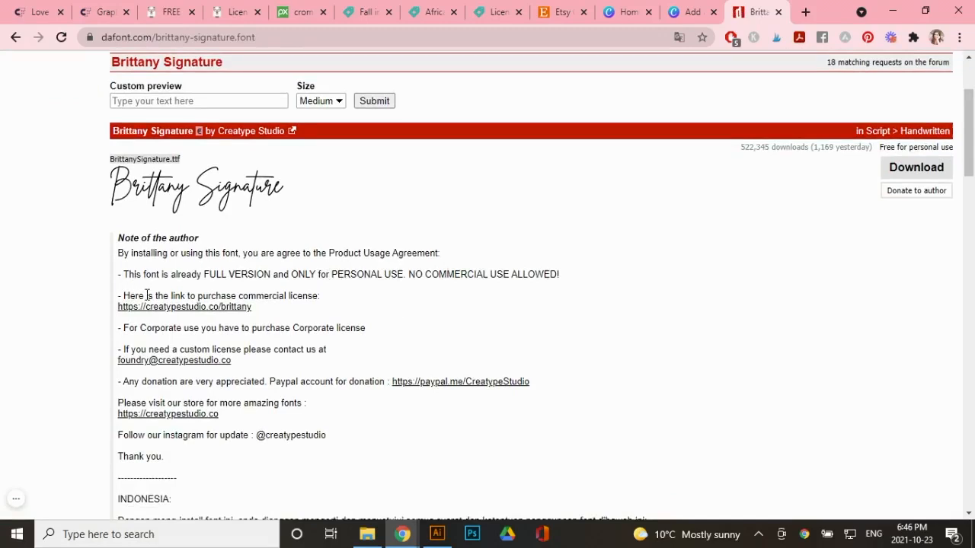
mouse_move(216, 313)
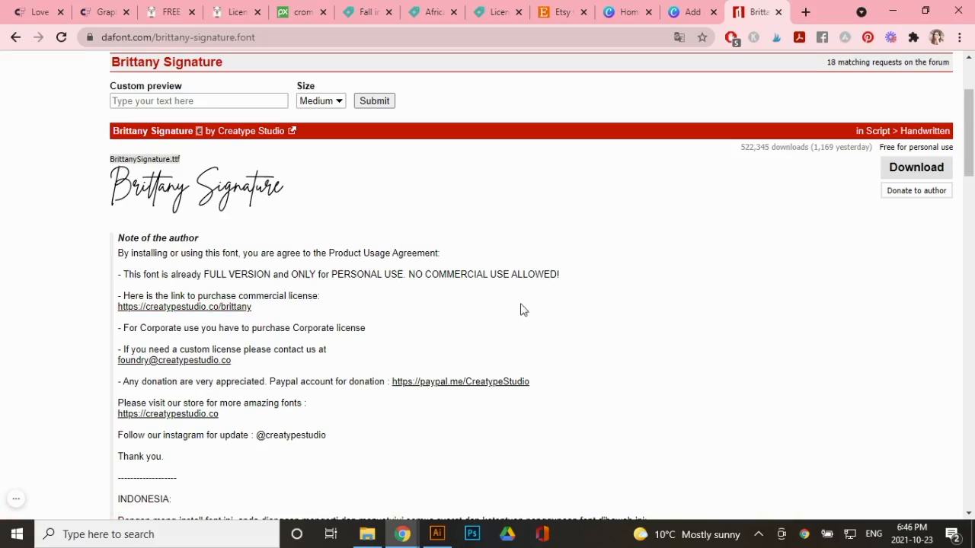
mouse_move(512, 345)
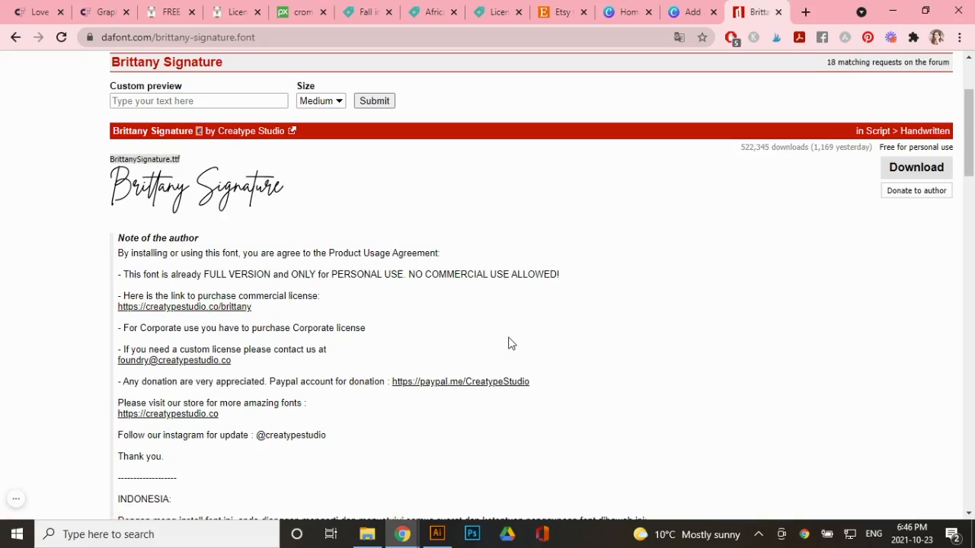
click(560, 12)
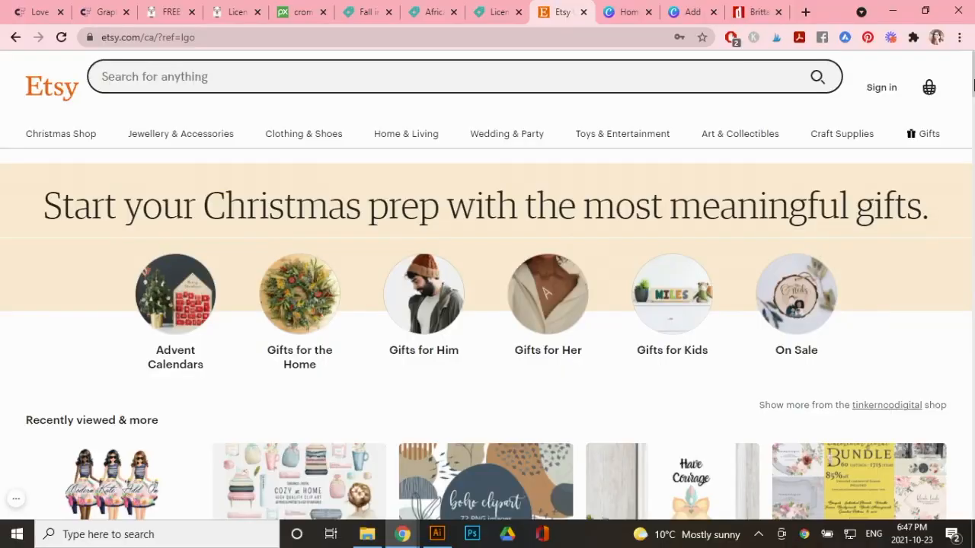
mouse_move(779, 59)
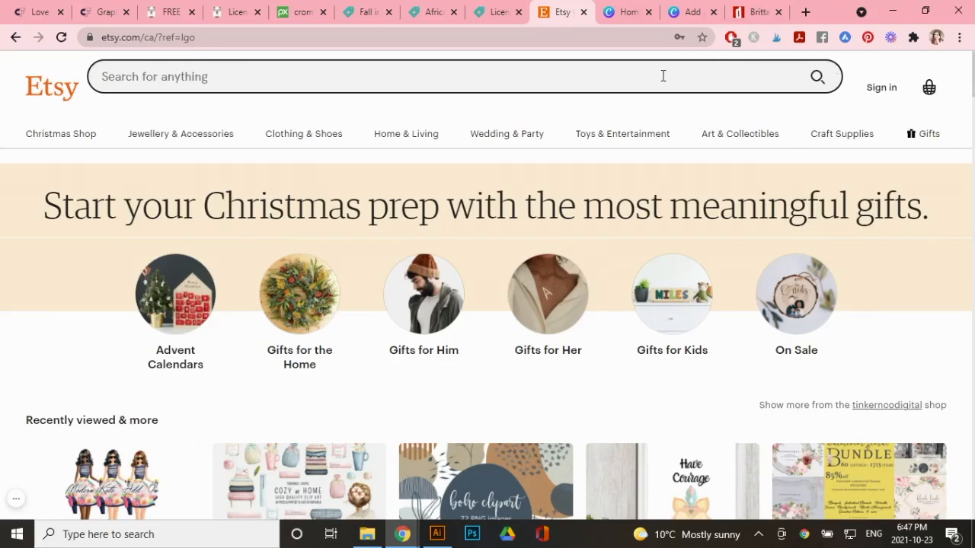
Search Etsy for 'clipart commercial use' and go into the Boho Clipart listing.
text(clipart)
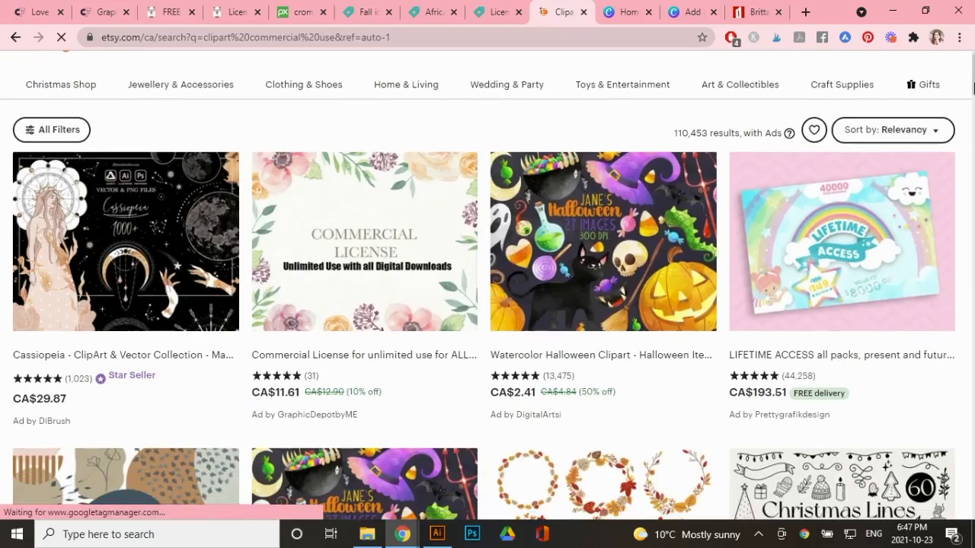
scroll(down, 3)
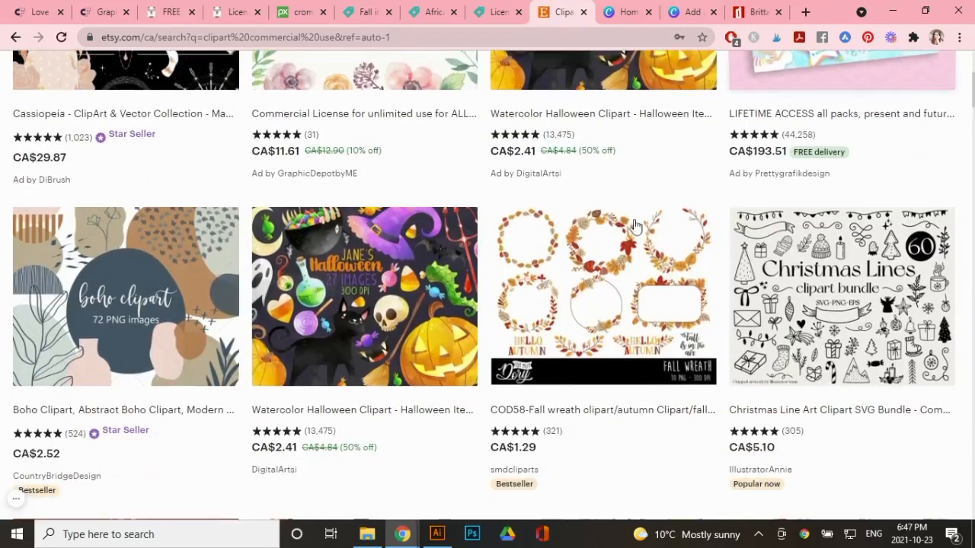
click(125, 296)
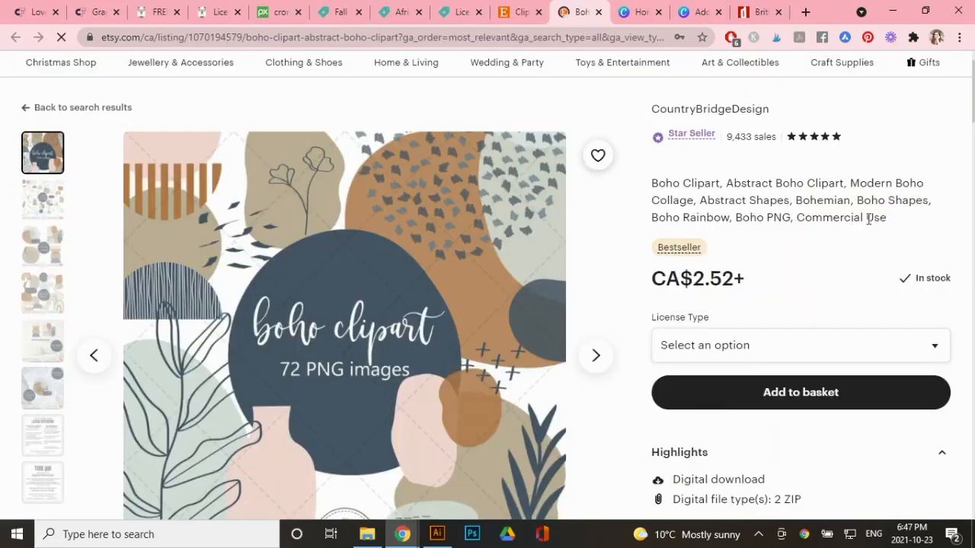
scroll(down, 3)
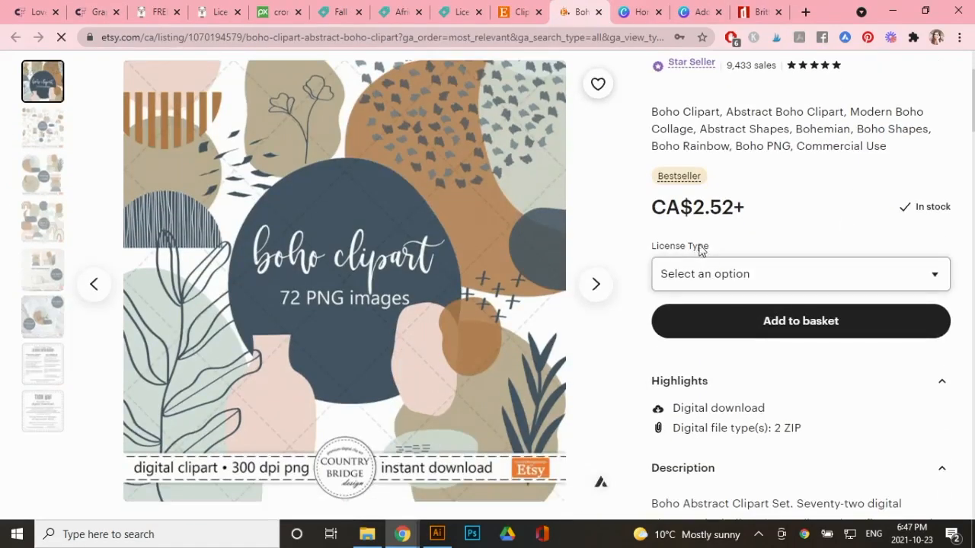
Choose the Small Commercial license at CA$7.68 and read down to the shop's License Information.
click(800, 274)
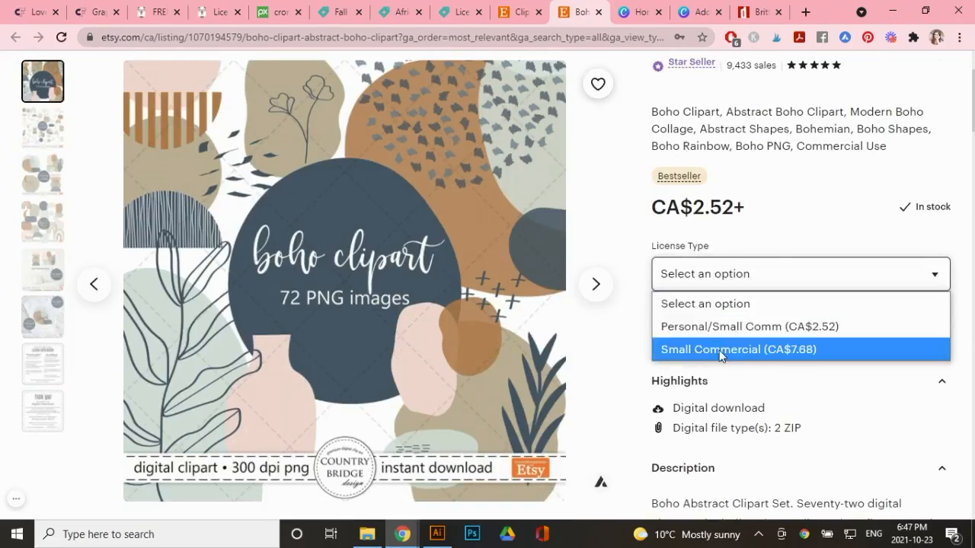
click(737, 349)
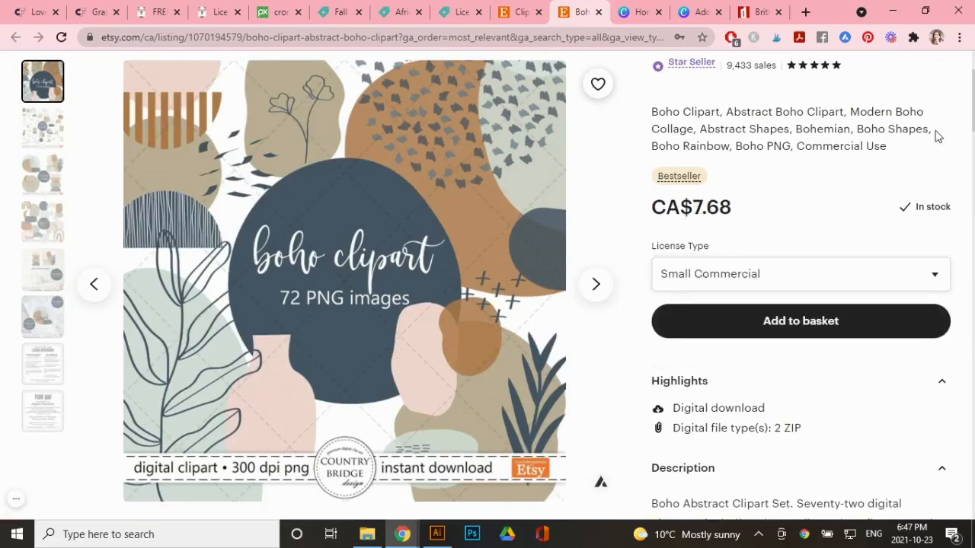
scroll(down, 3)
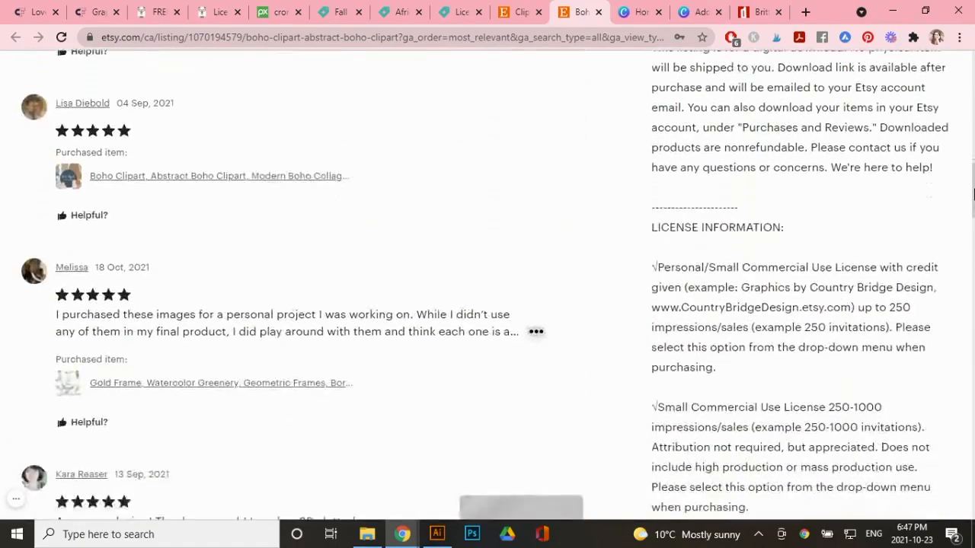
scroll(down, 3)
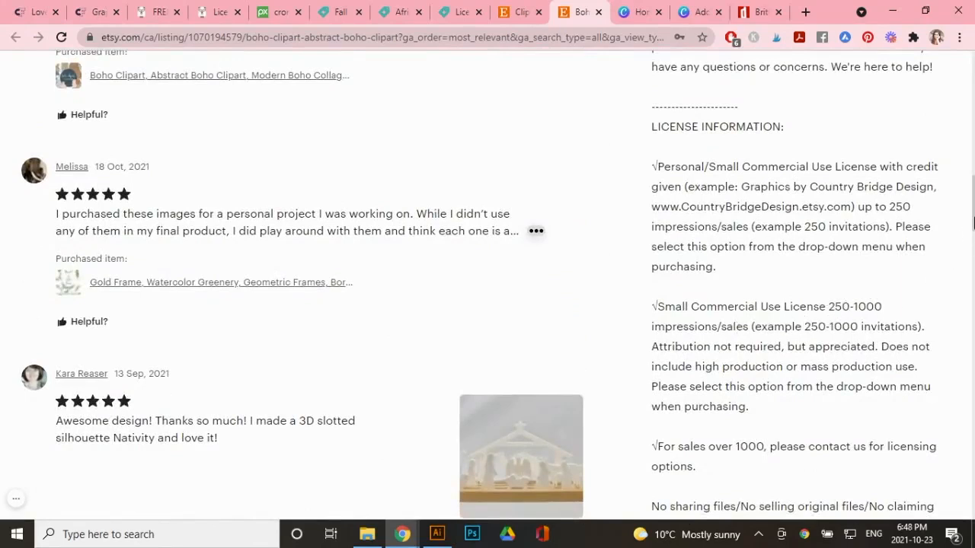
scroll(down, 3)
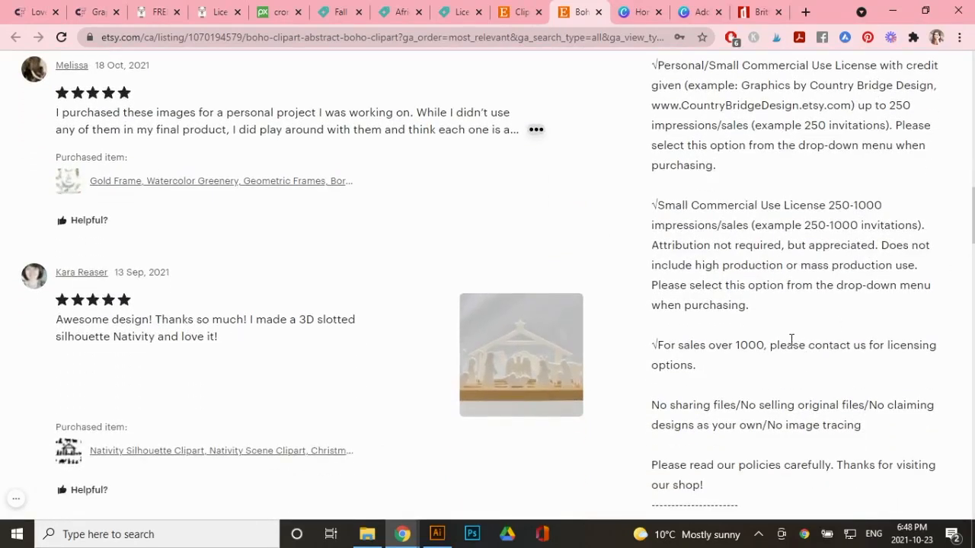
drag(789, 344, 695, 365)
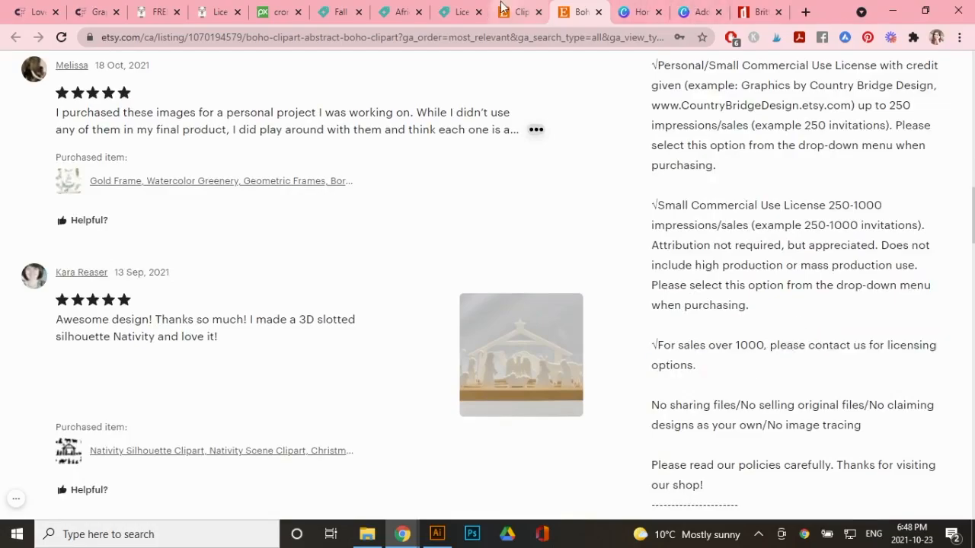
Back in the results, view the Cozy at Home fashion clipart listing at CA$6.95 and its Commercial use notes.
click(521, 12)
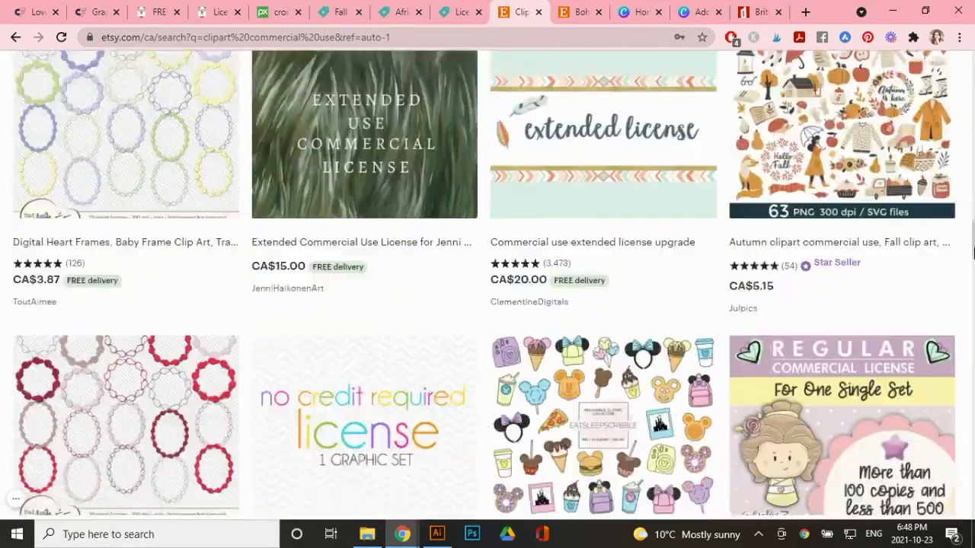
scroll(down, 3)
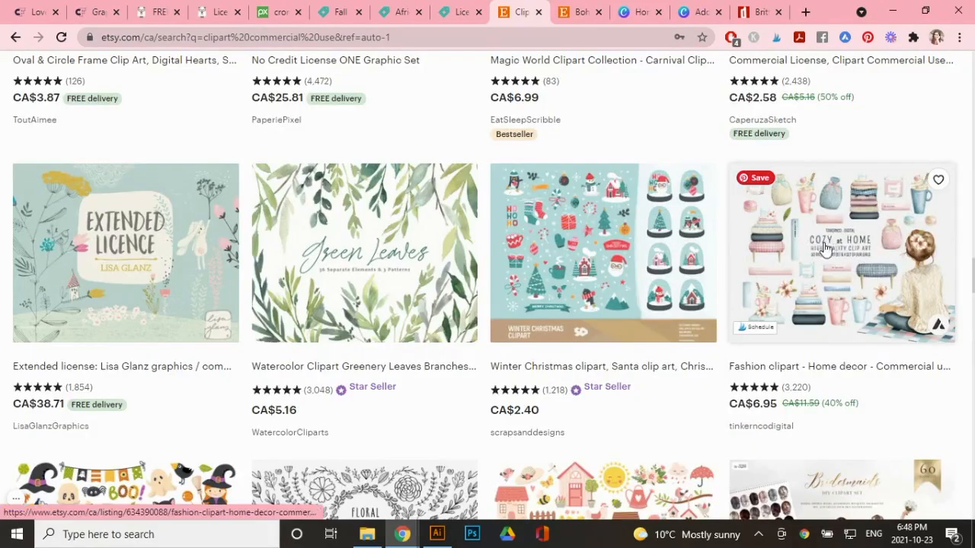
mouse_move(840, 243)
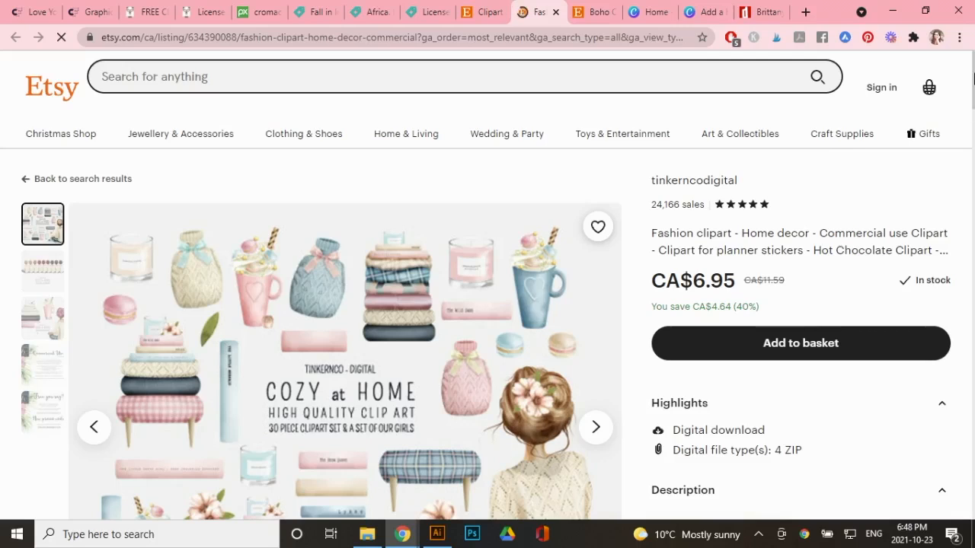
scroll(down, 3)
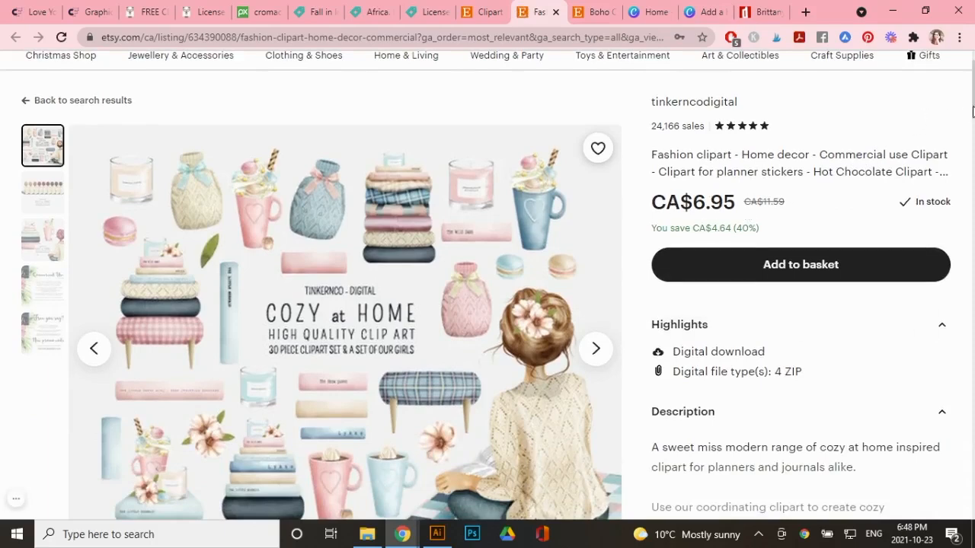
scroll(down, 3)
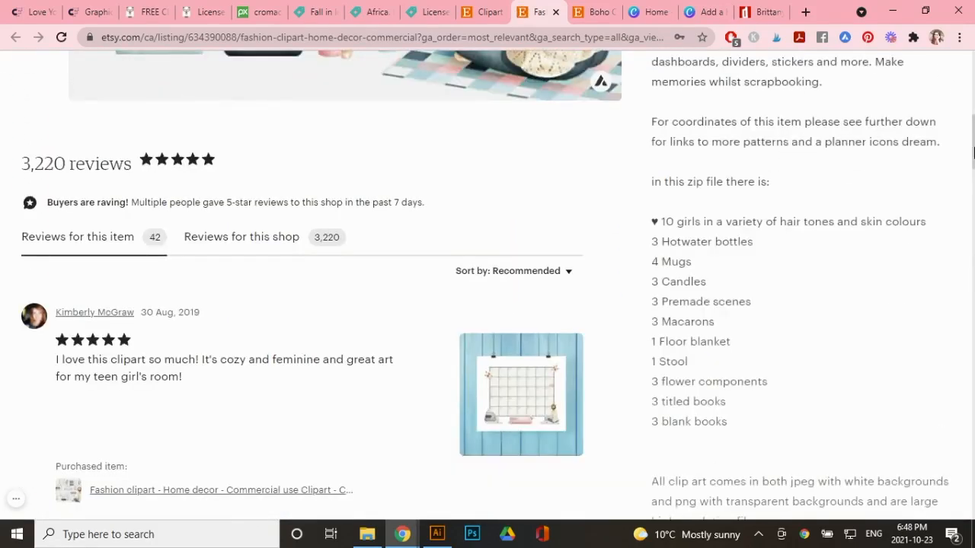
scroll(down, 3)
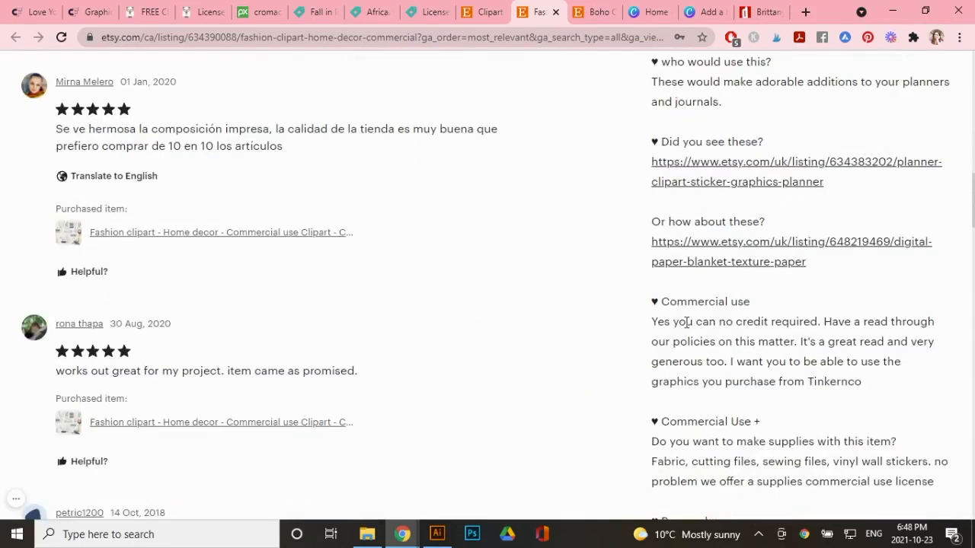
mouse_move(752, 325)
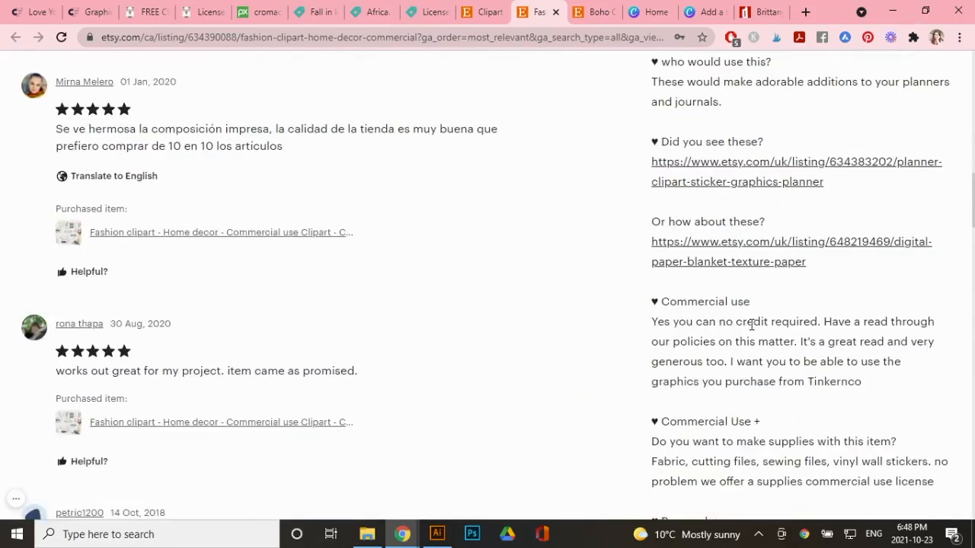
mouse_move(709, 338)
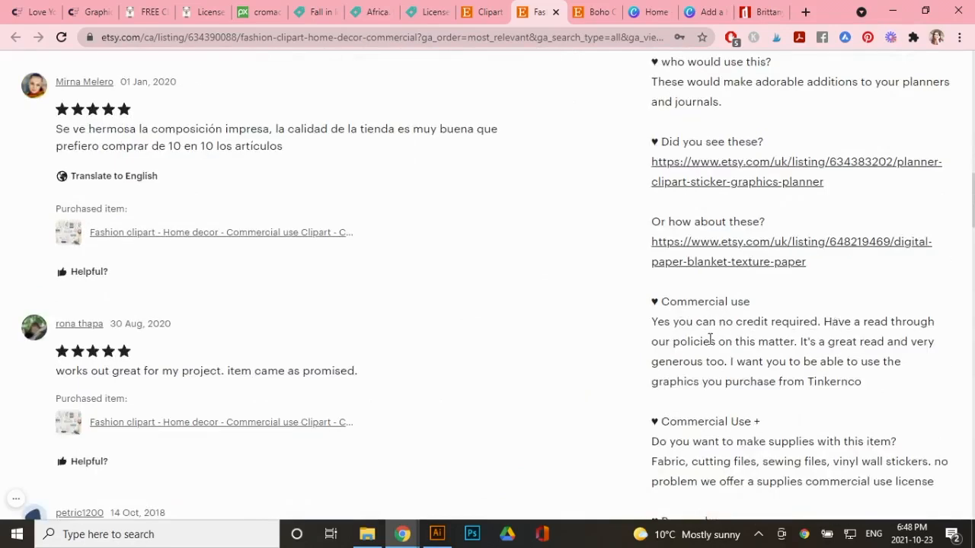
mouse_move(923, 311)
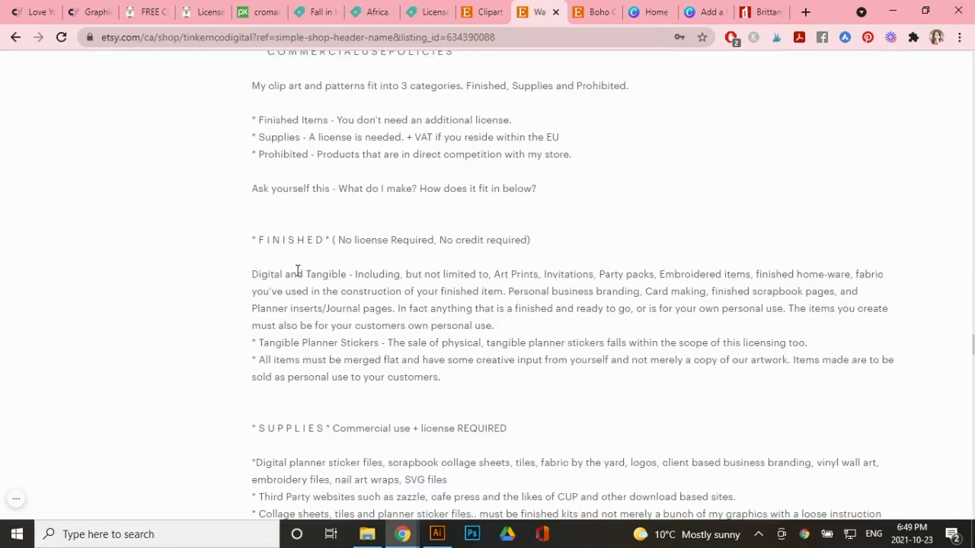
mouse_move(546, 275)
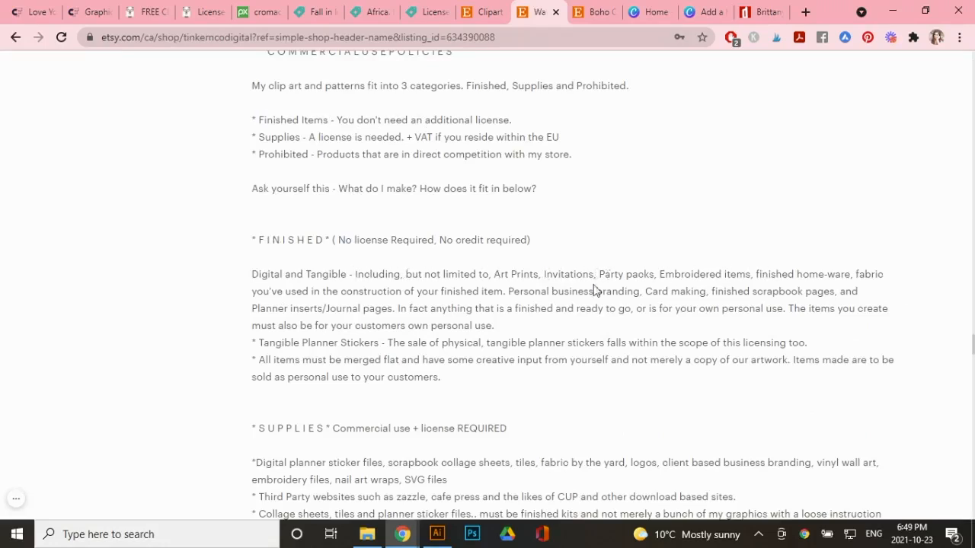
mouse_move(439, 305)
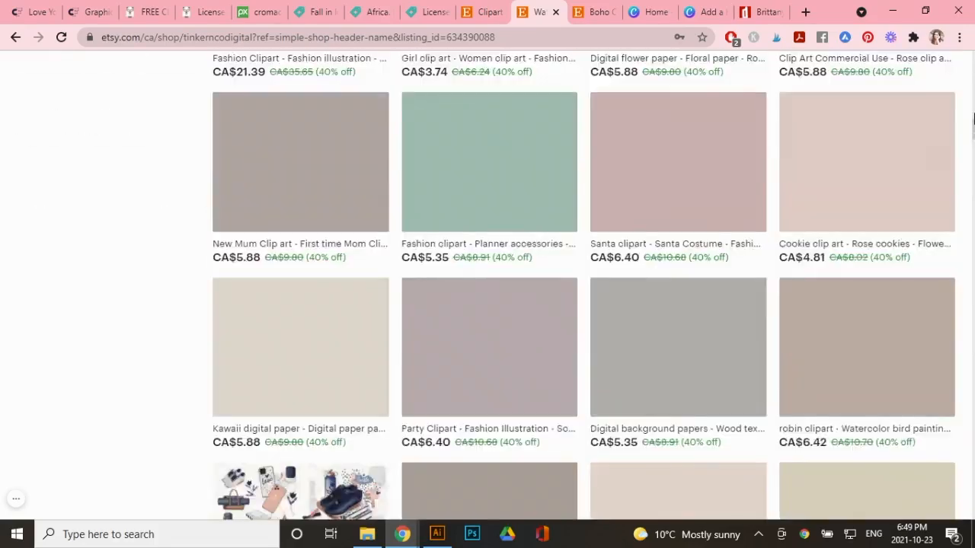
Scroll back up to the Tinker n Co shop banner after reading the commercial use policies.
scroll(up, 3)
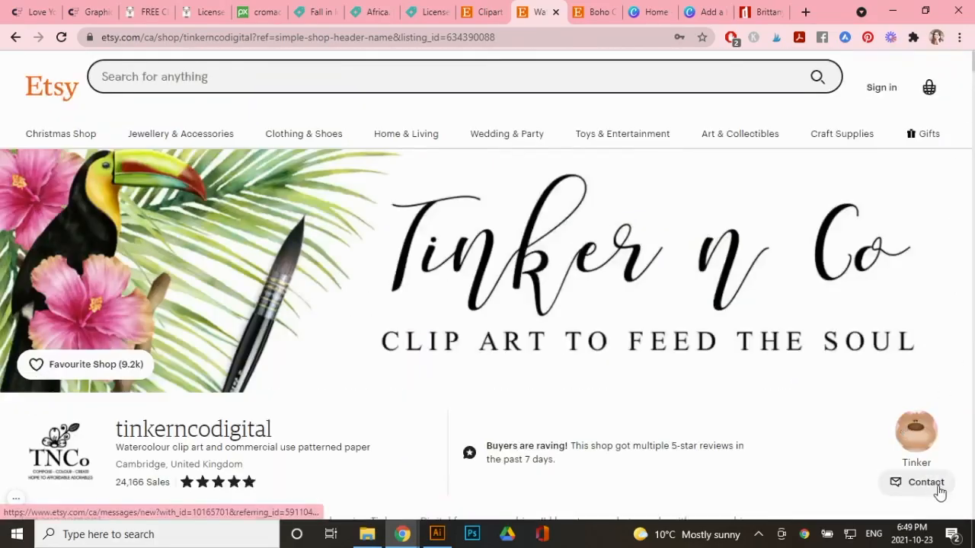